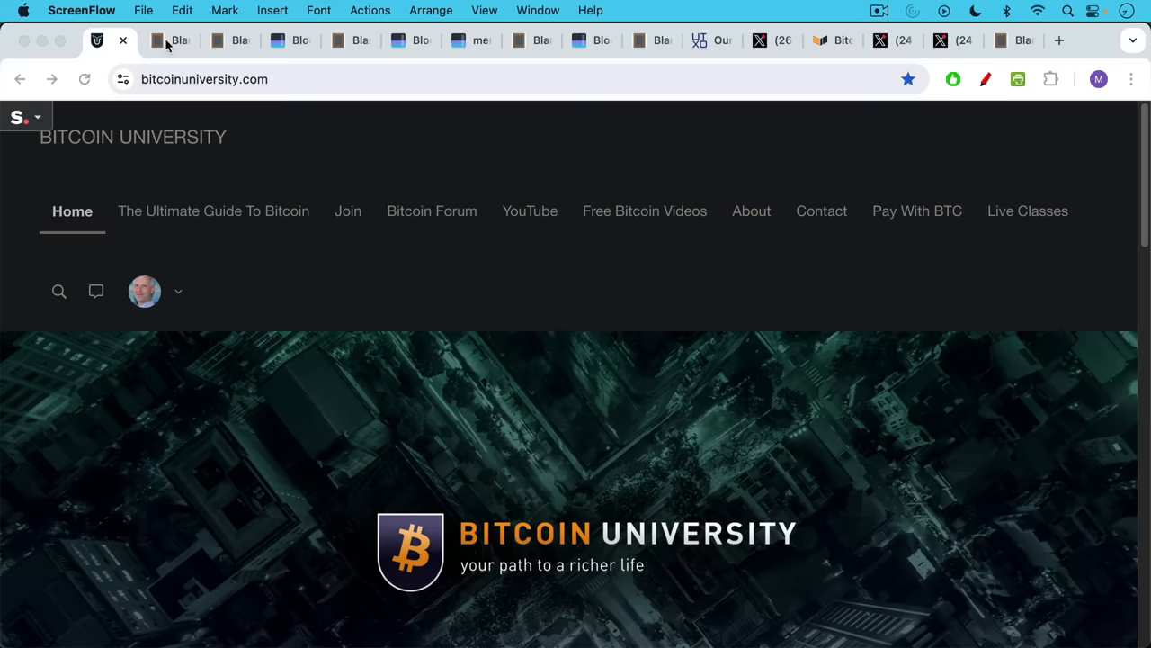
Show the notes that the subsidy fell 6.25→3.125 BTC while miner reward also includes fees
left_click(170, 39)
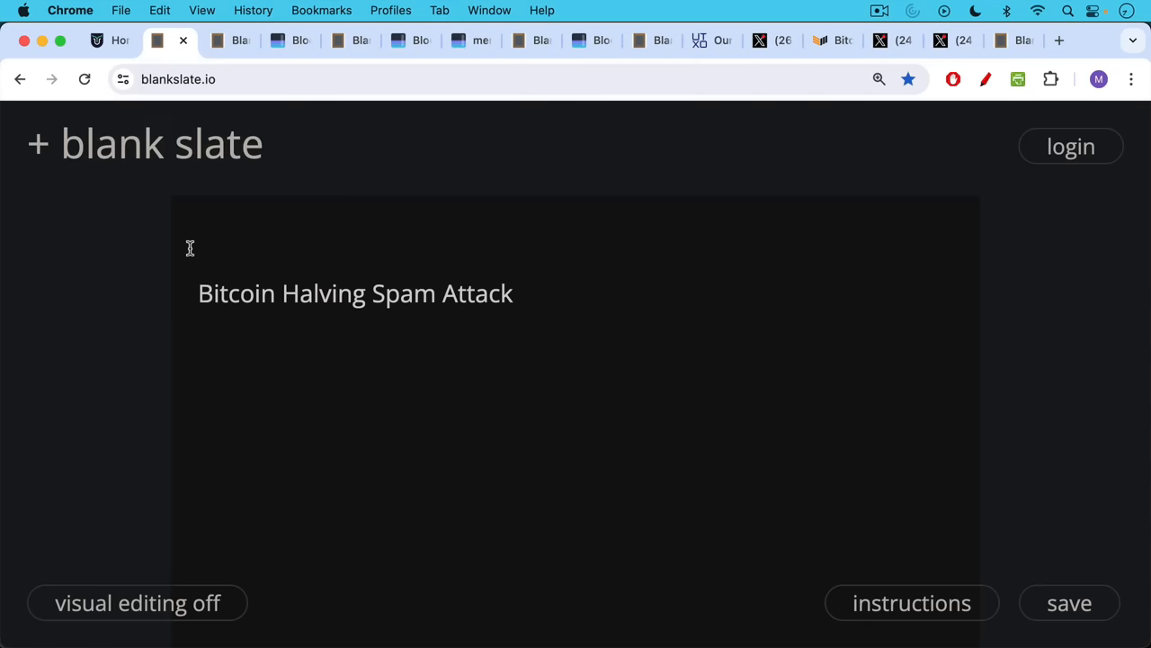
mouse_move(184, 227)
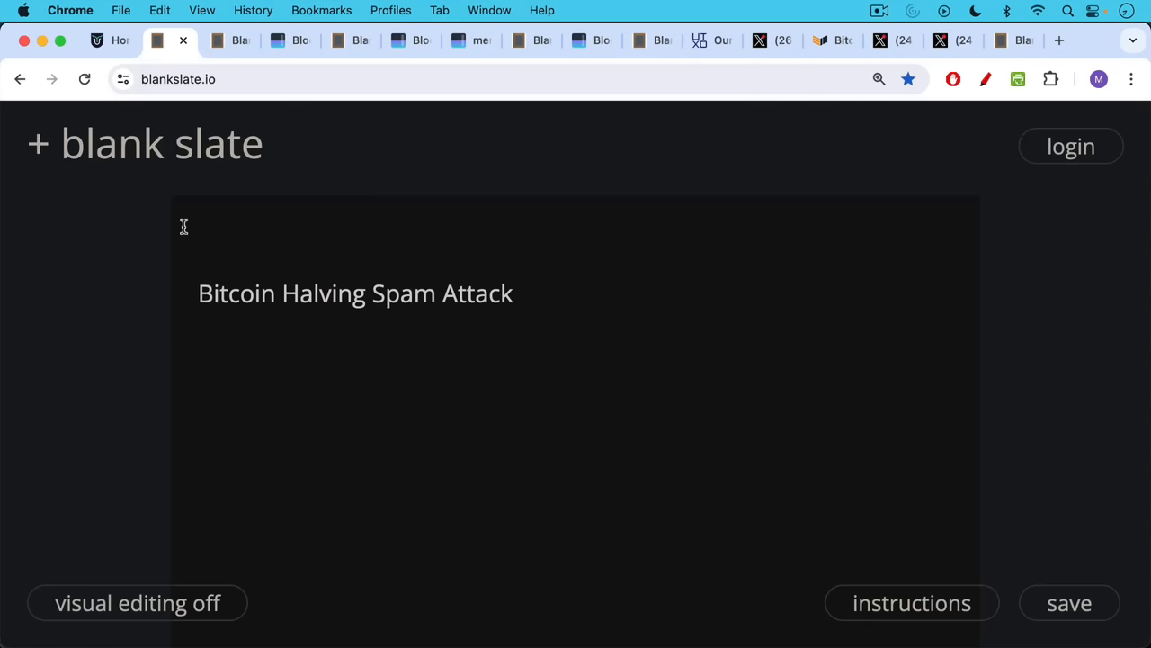
scroll("down", 3)
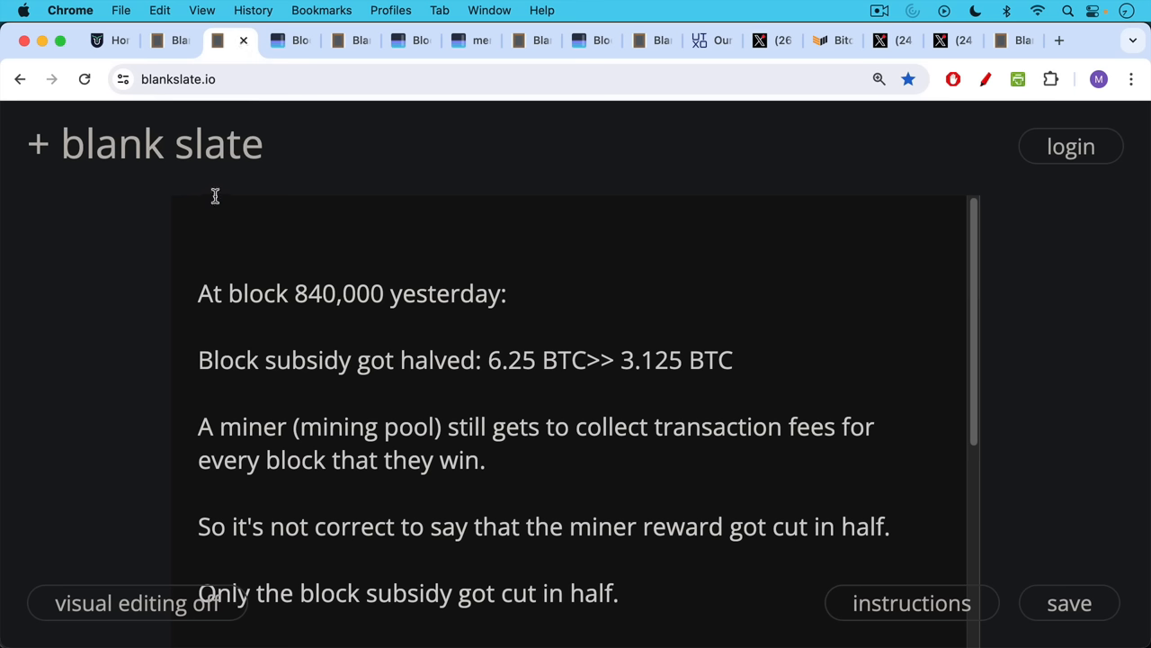
mouse_move(215, 185)
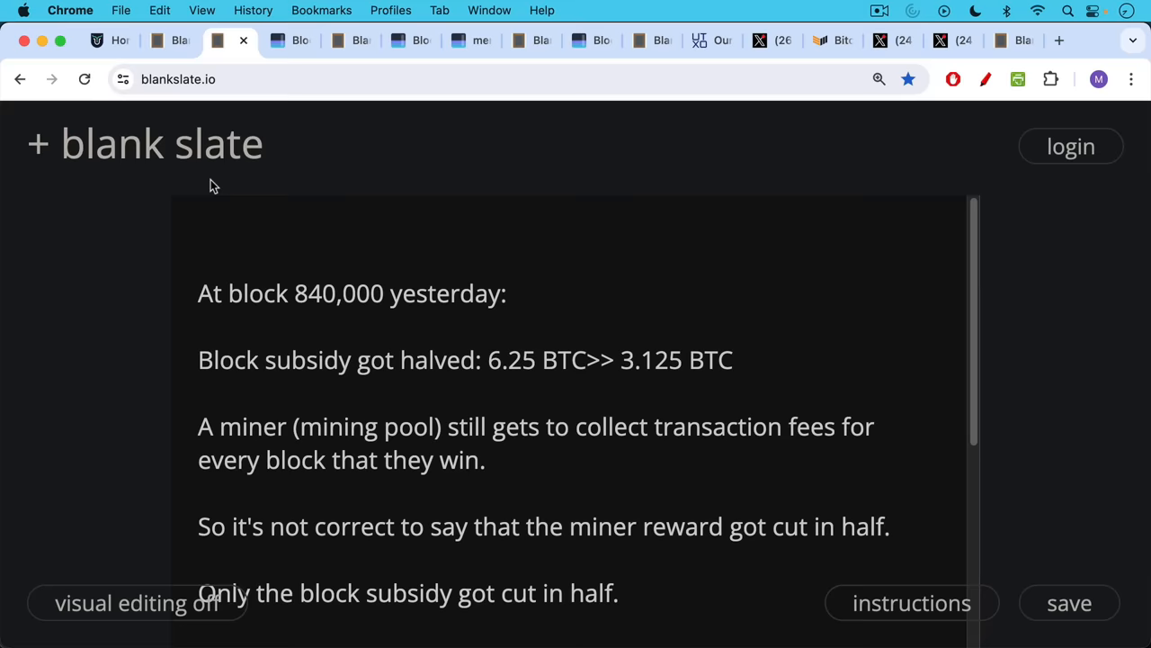
mouse_move(207, 272)
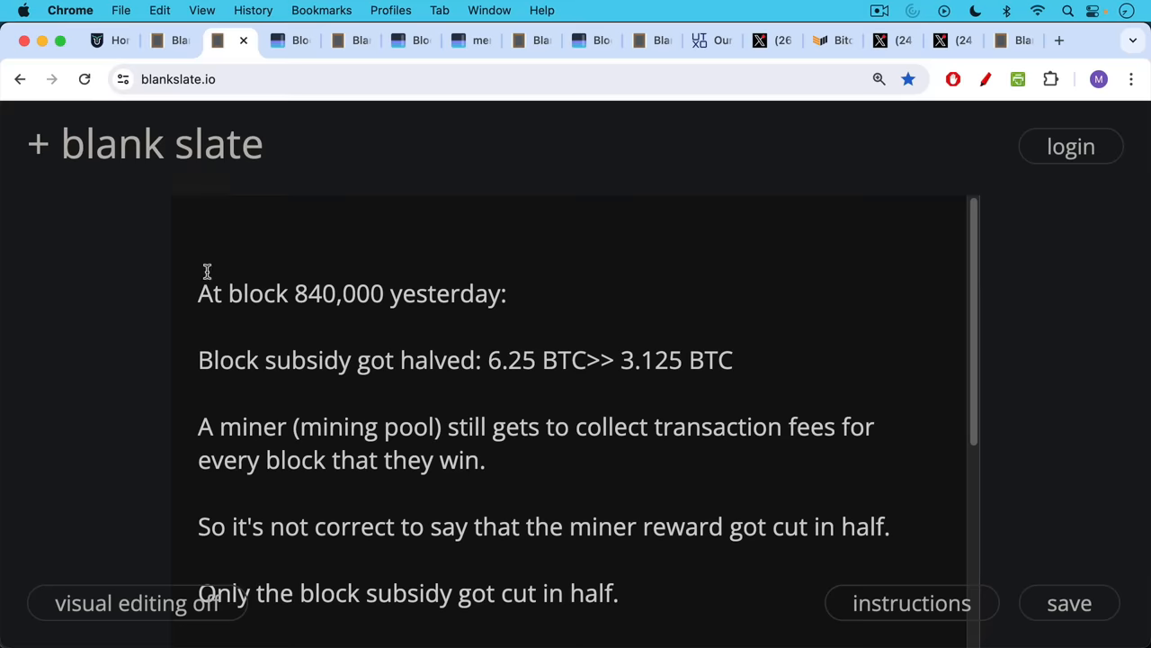
scroll("down", 3)
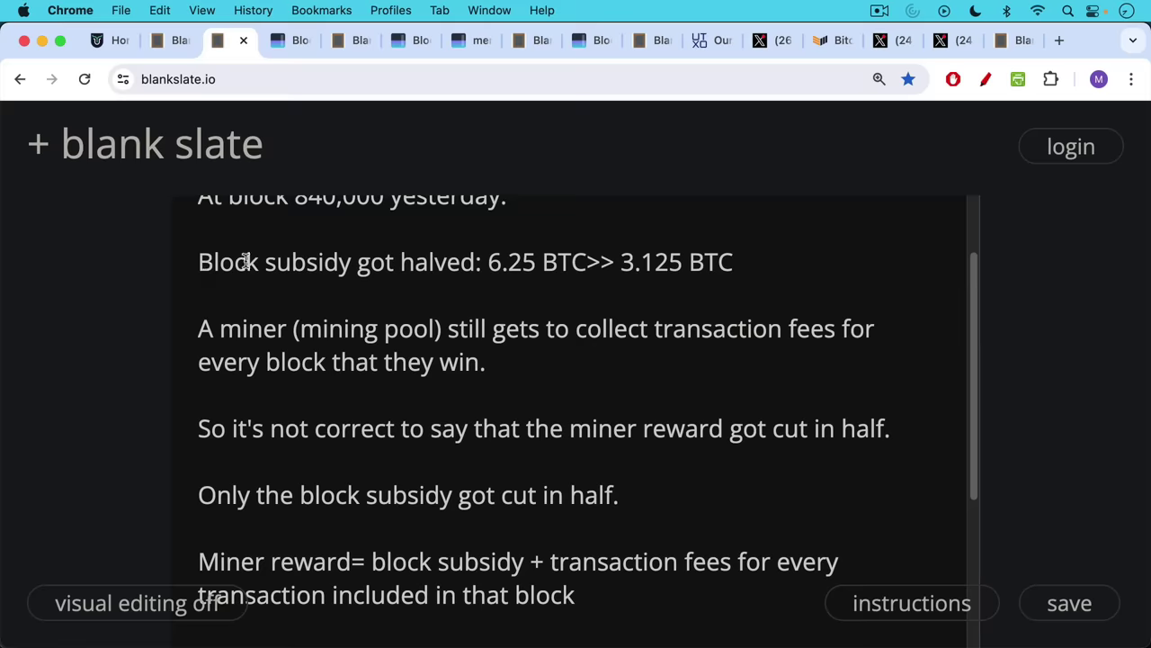
mouse_move(228, 238)
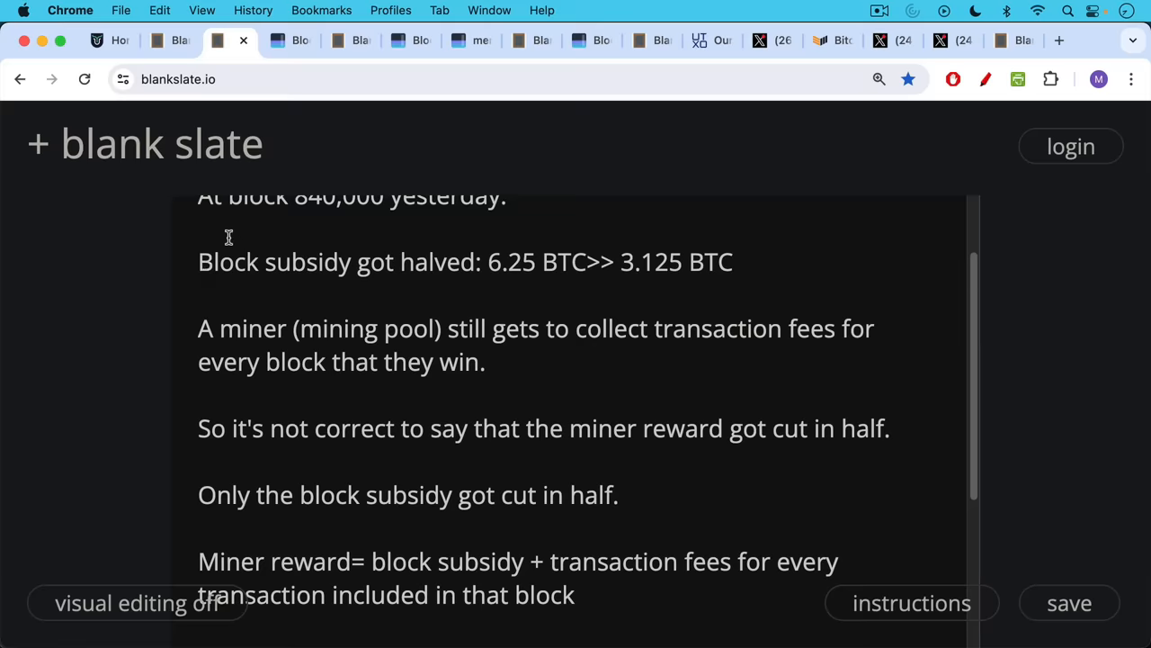
scroll("down", 3)
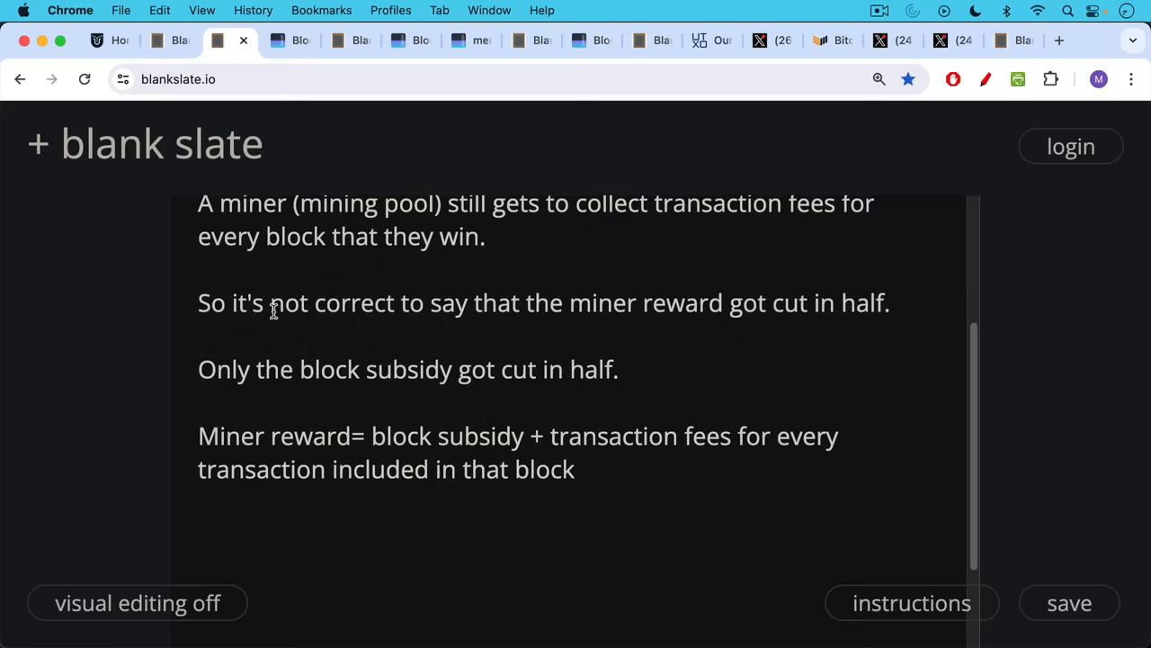
mouse_move(376, 430)
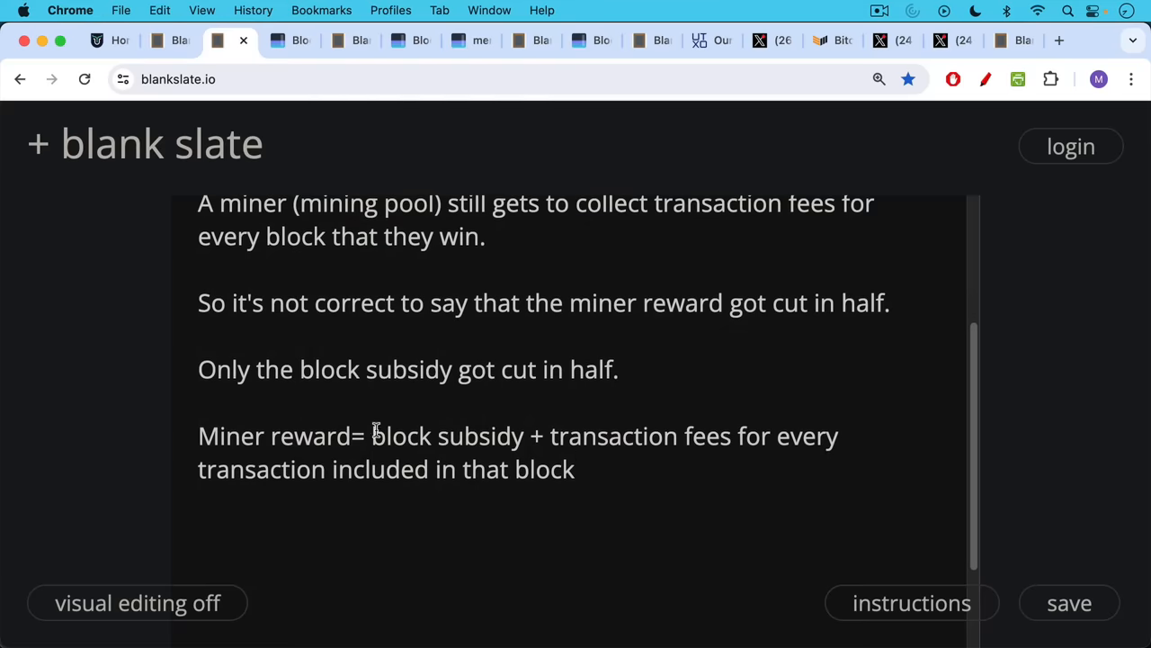
mouse_move(450, 453)
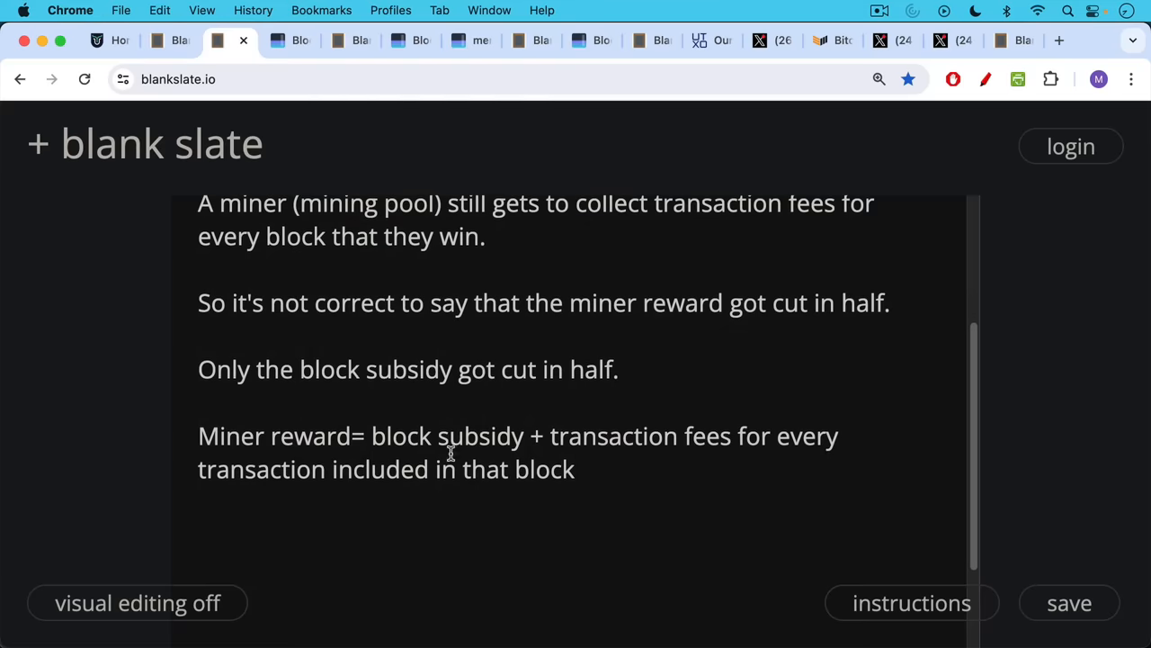
mouse_move(518, 393)
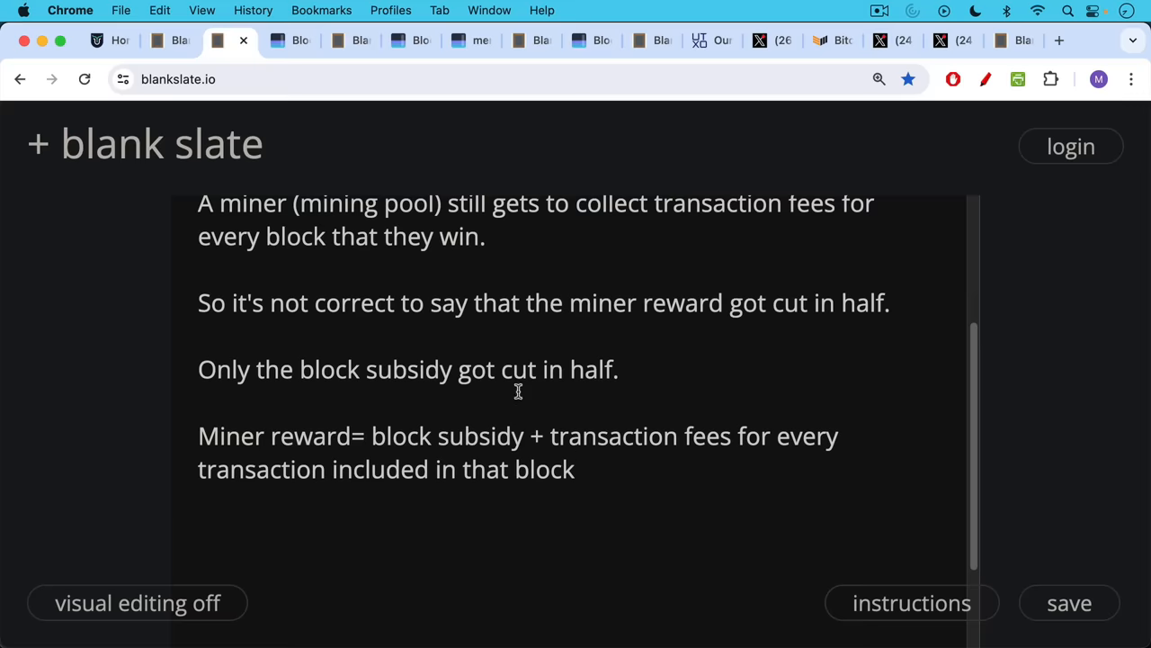
mouse_move(403, 216)
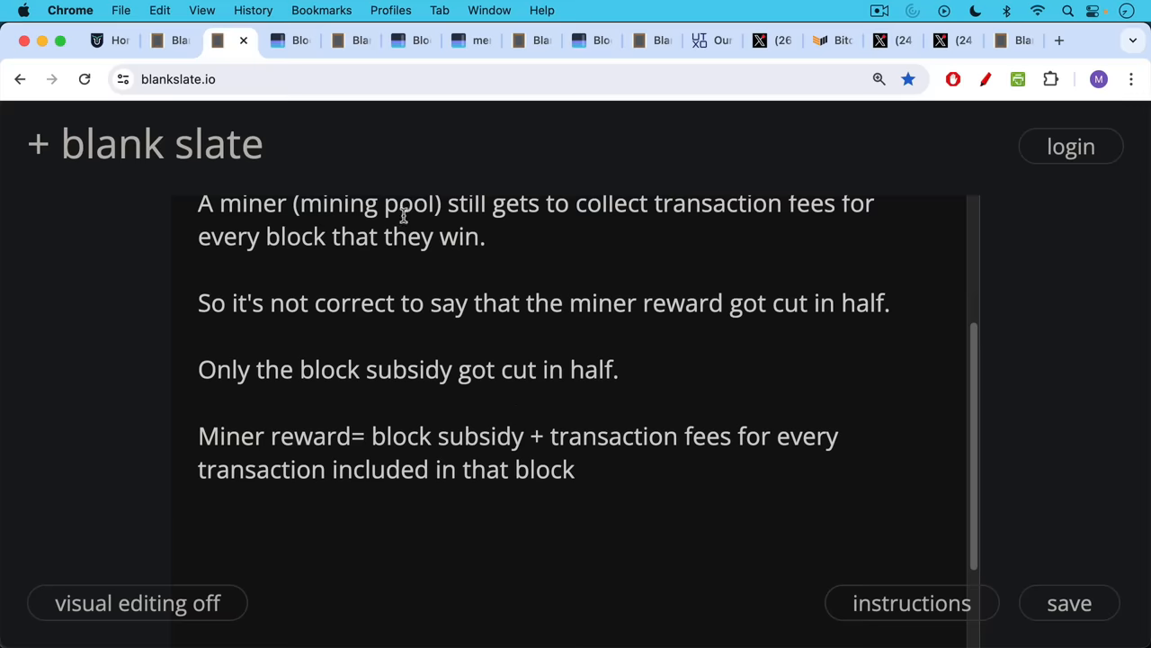
mouse_move(334, 111)
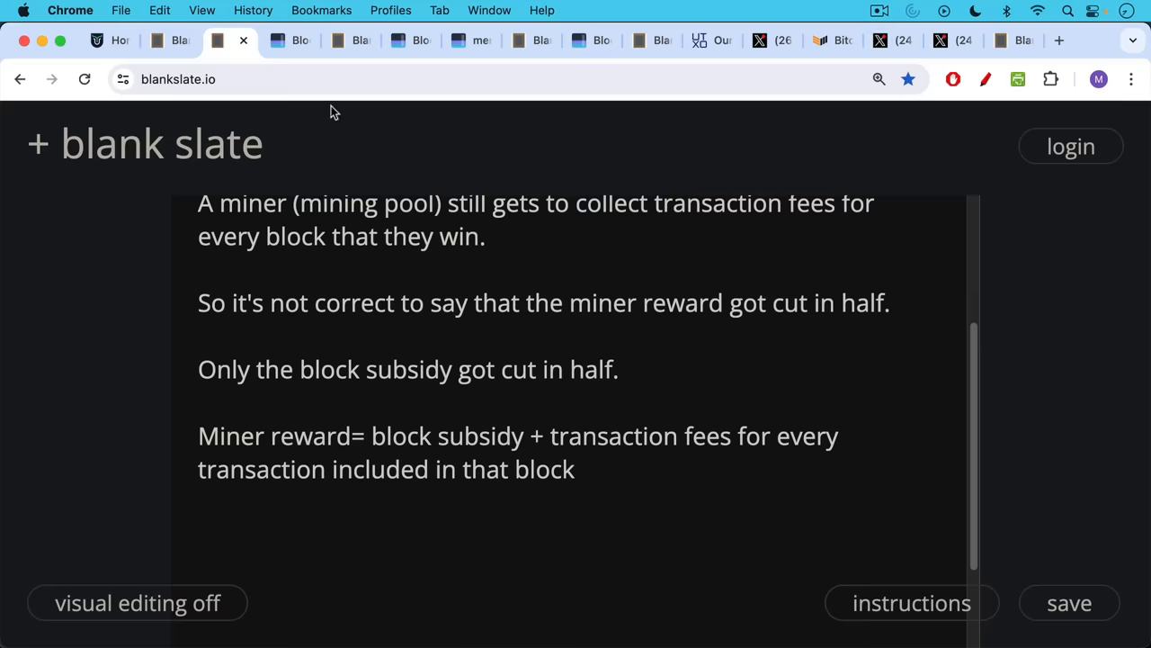
Show block 840,000 by ViaBTC with 37.626 BTC fees and 40.751 BTC subsidy plus fees
left_click(269, 40)
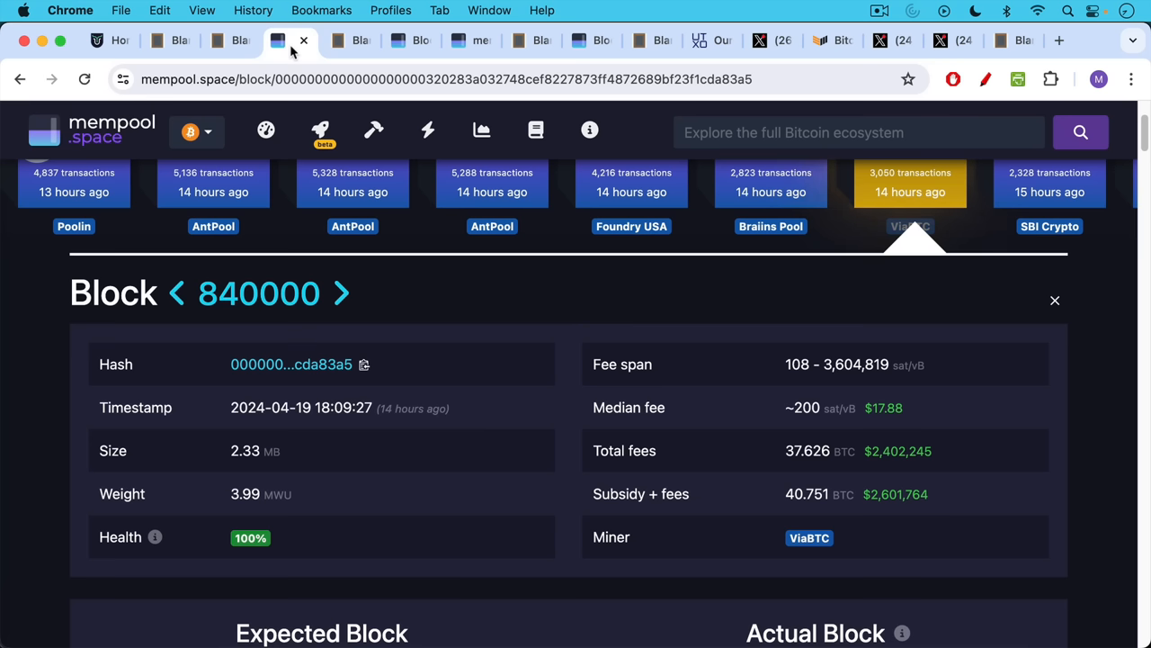
mouse_move(779, 285)
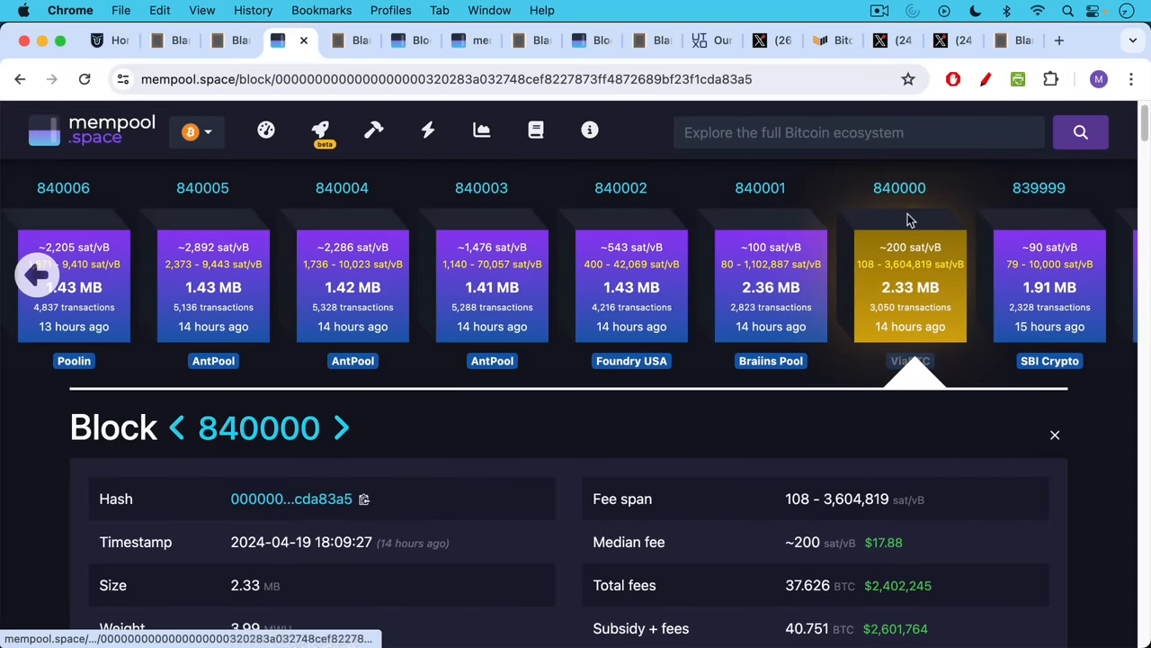
scroll("down", 3)
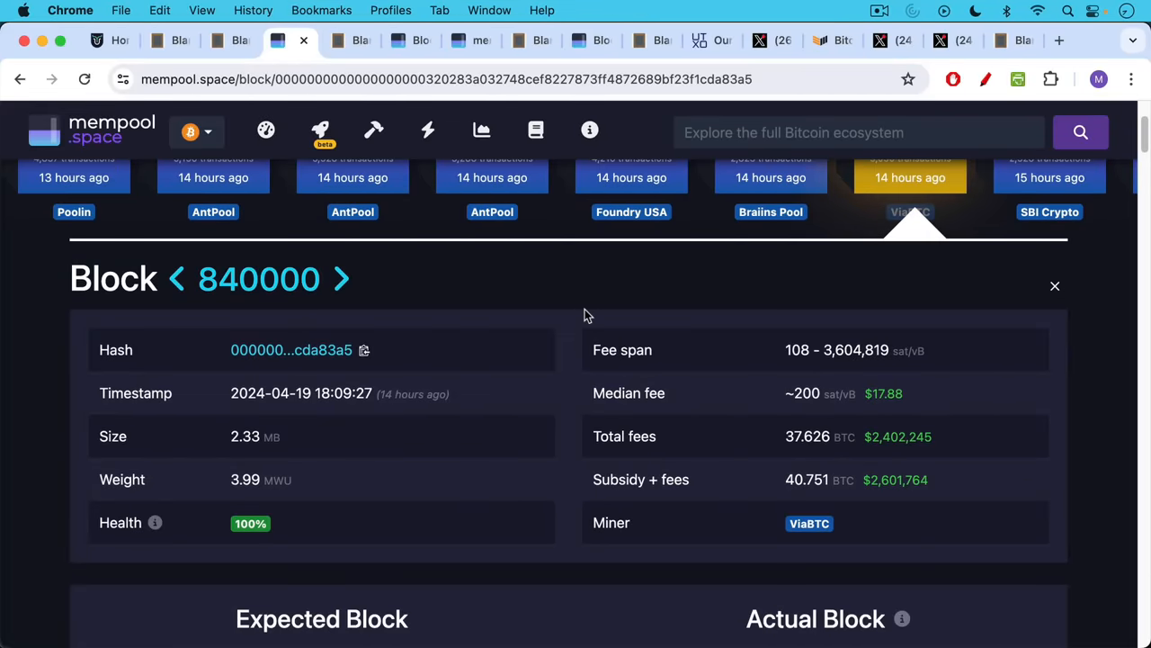
mouse_move(799, 450)
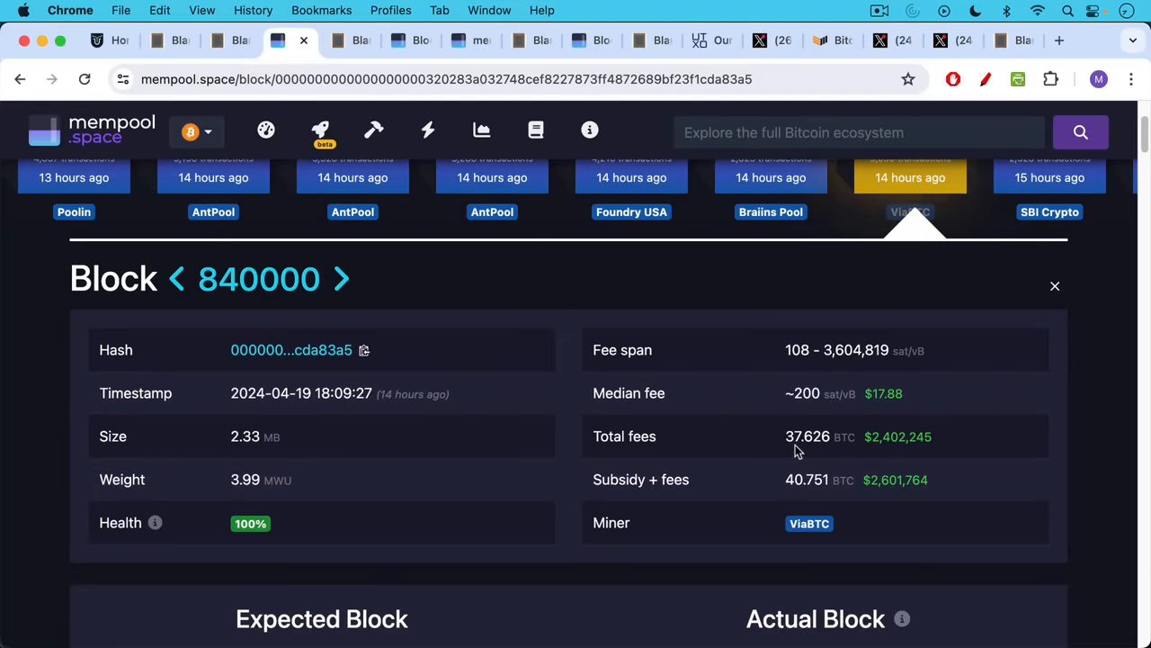
mouse_move(806, 453)
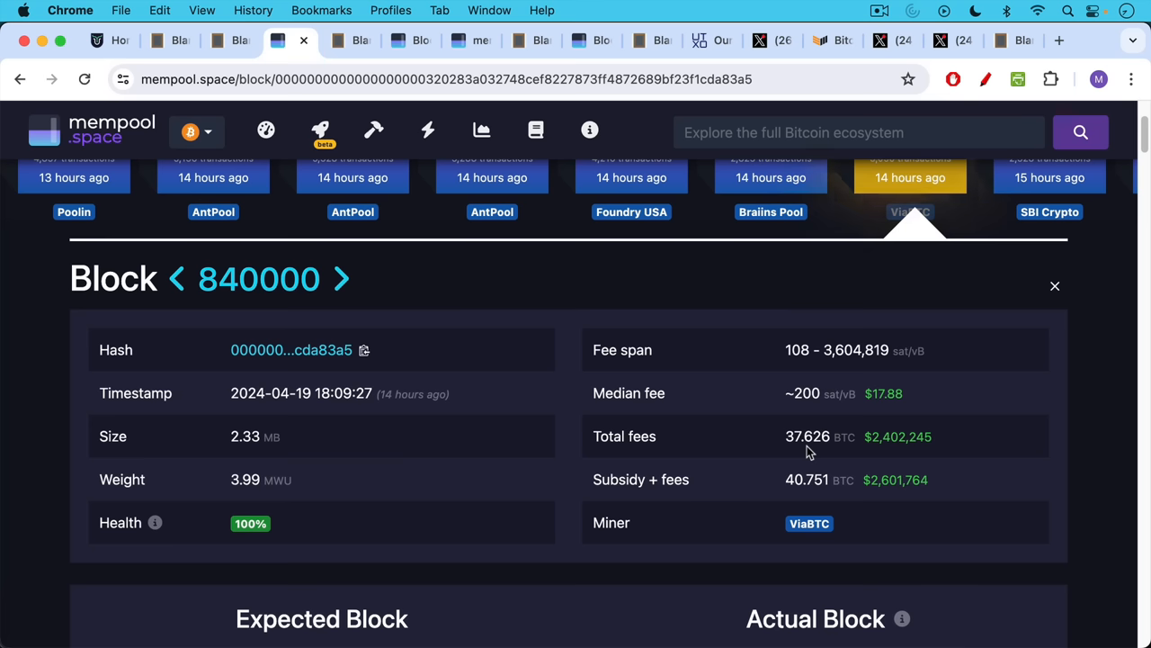
mouse_move(806, 446)
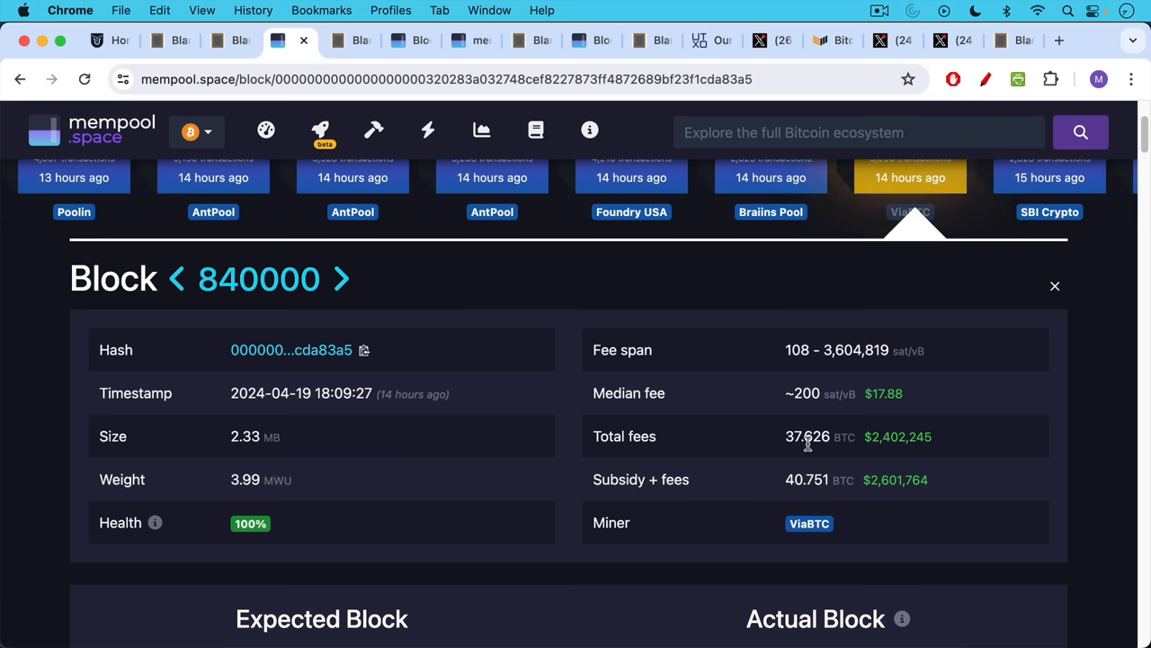
mouse_move(782, 404)
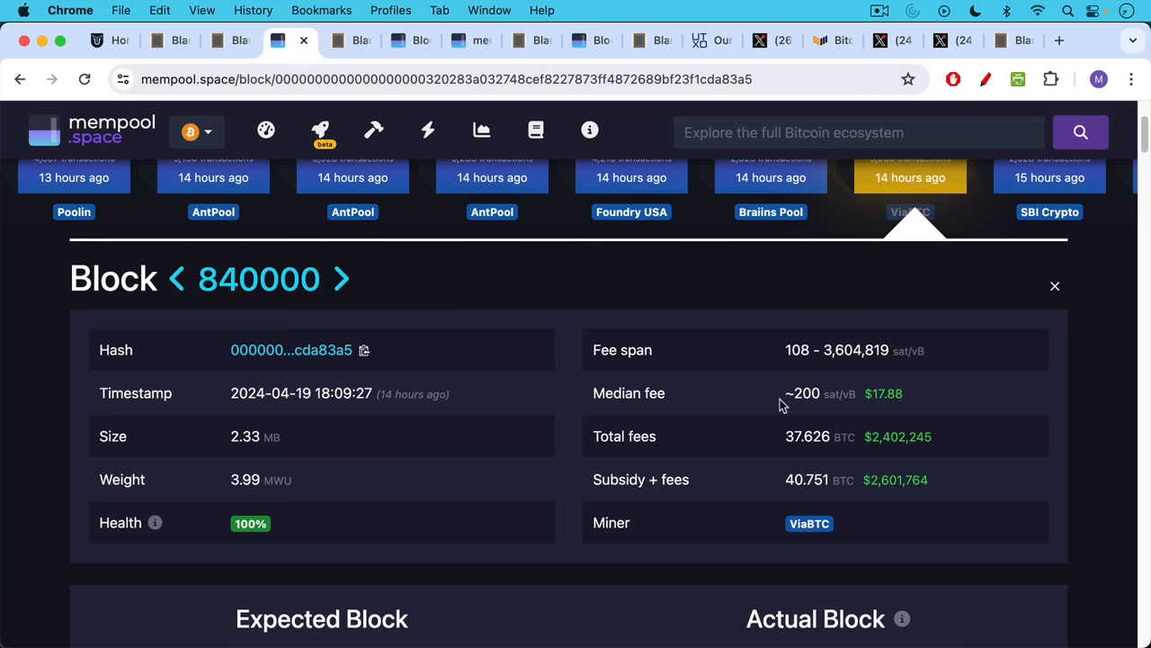
mouse_move(785, 504)
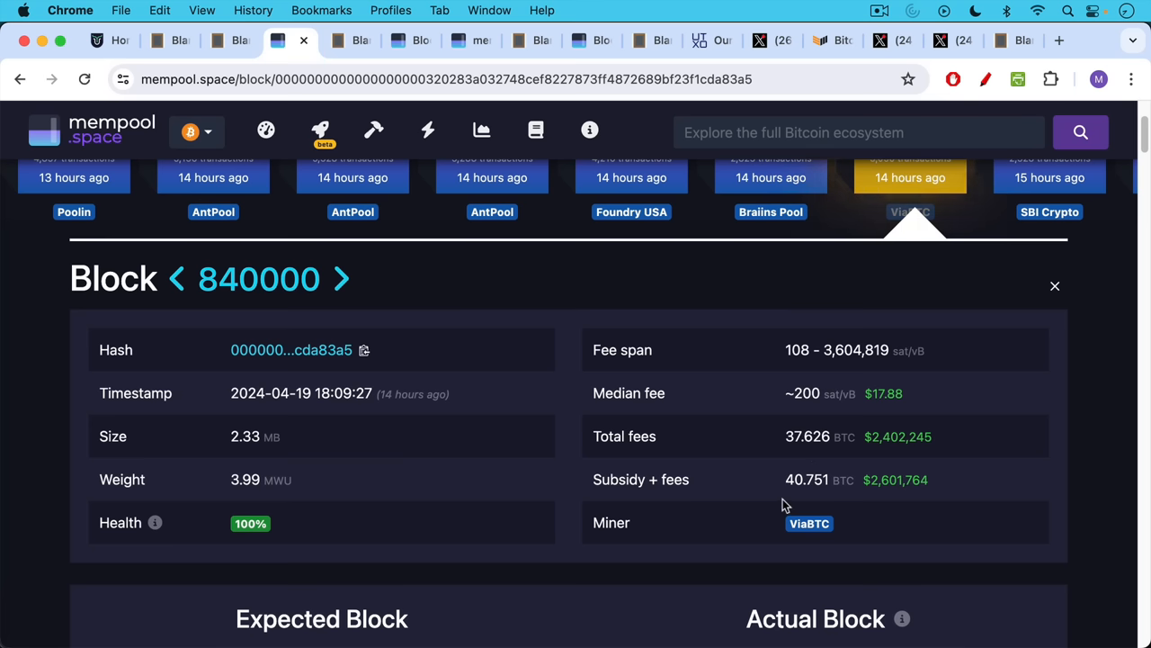
mouse_move(814, 500)
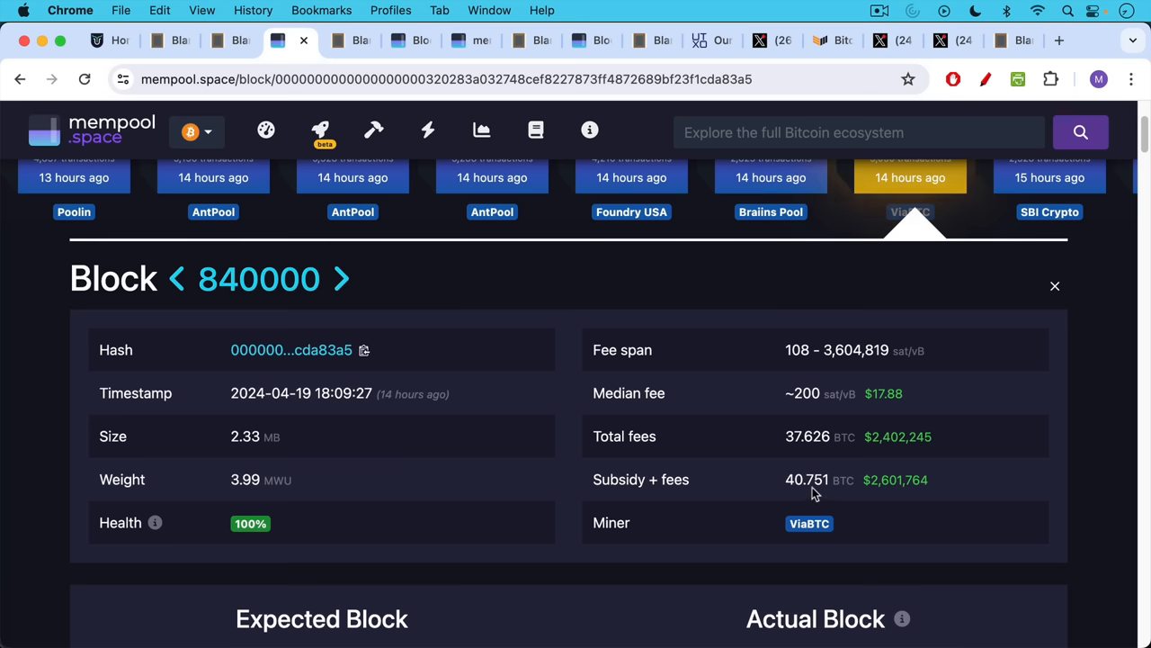
mouse_move(759, 428)
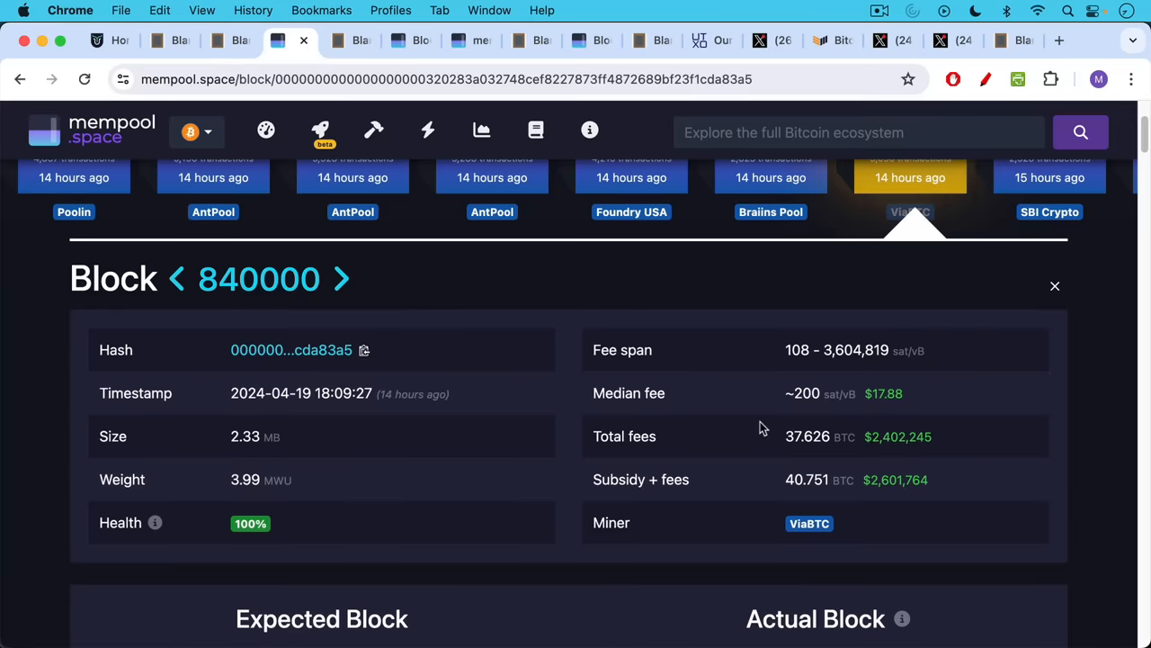
mouse_move(630, 264)
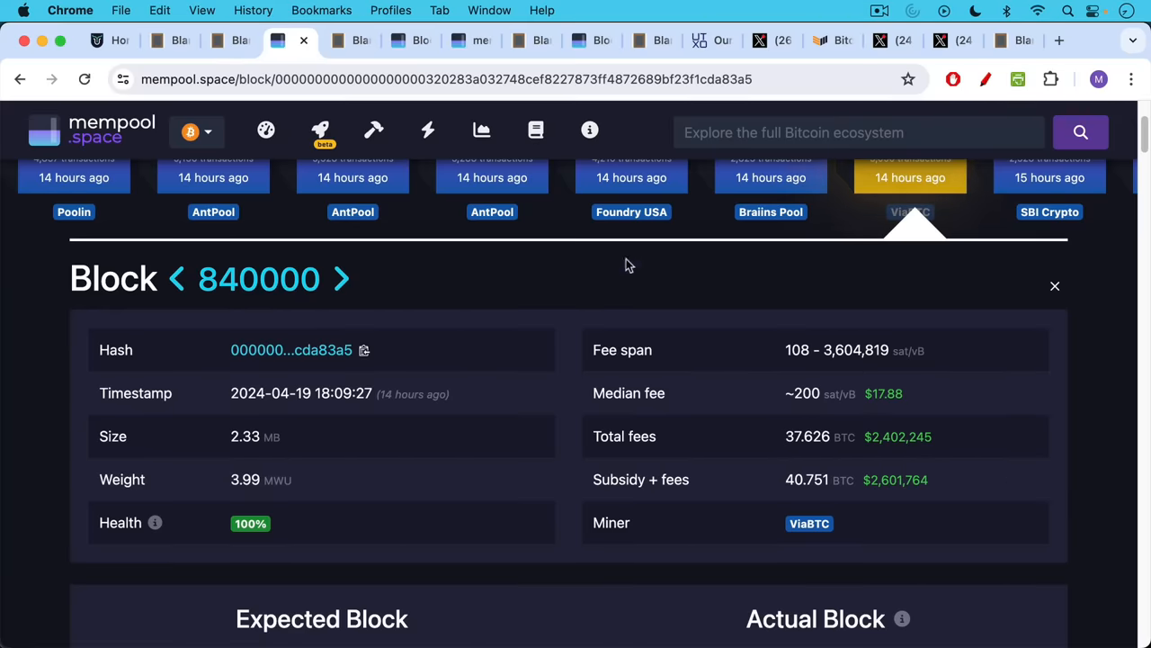
mouse_move(880, 223)
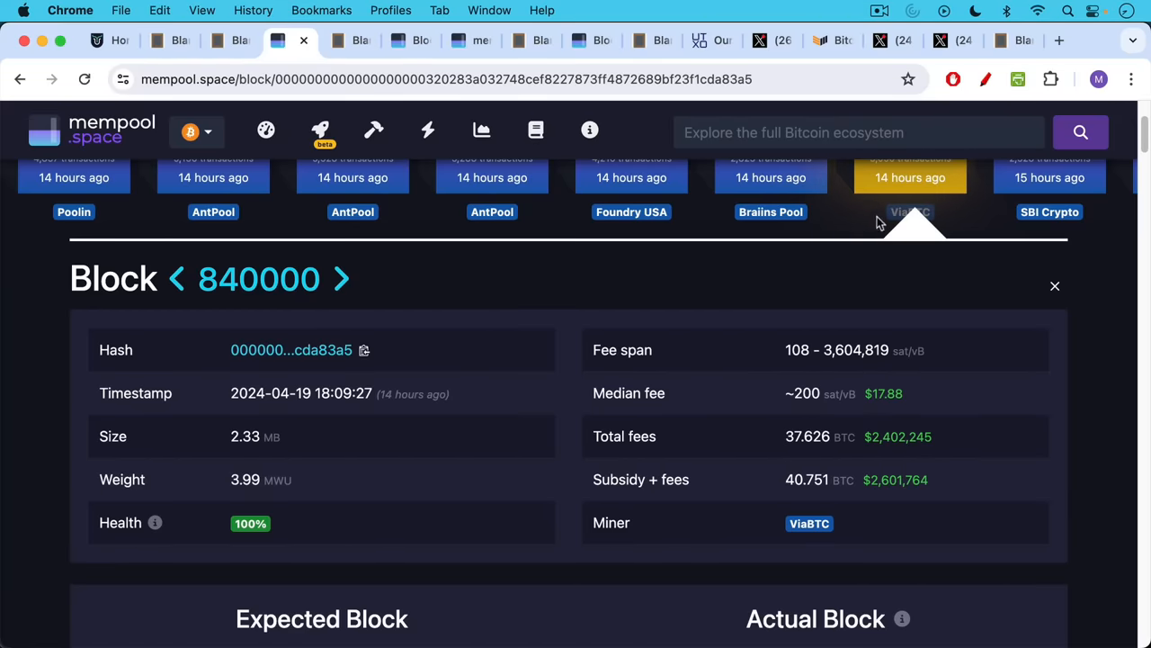
mouse_move(353, 40)
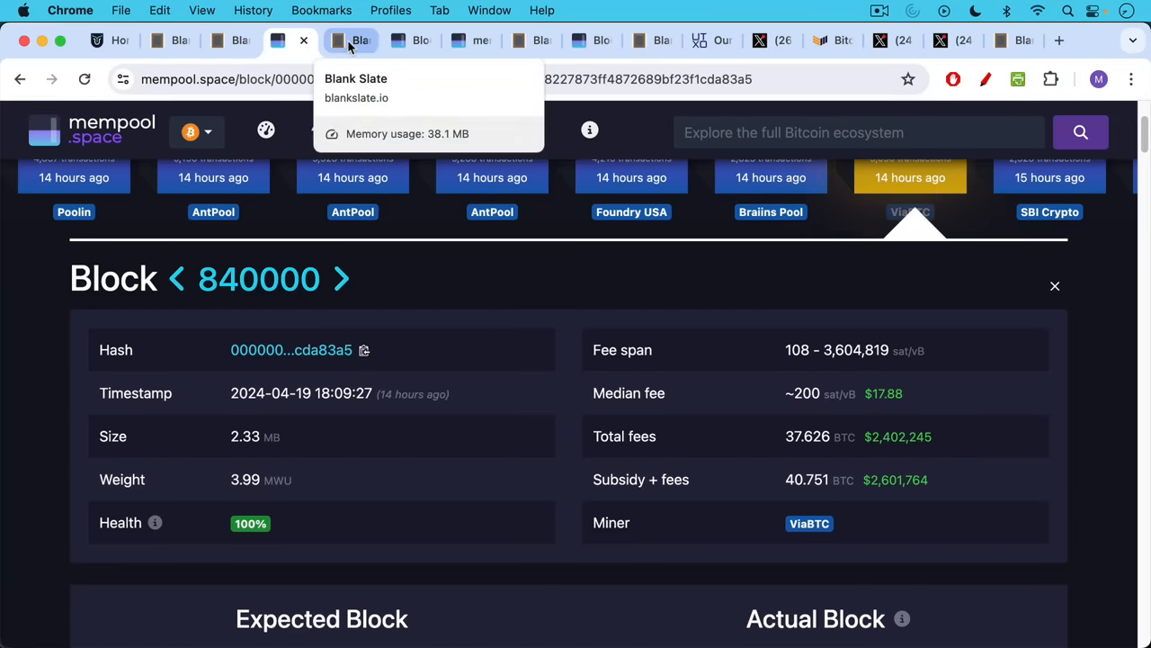
Show the notes on fees following supply and demand, ending with fees exceeding the 3.125 BTC subsidy
left_click(351, 40)
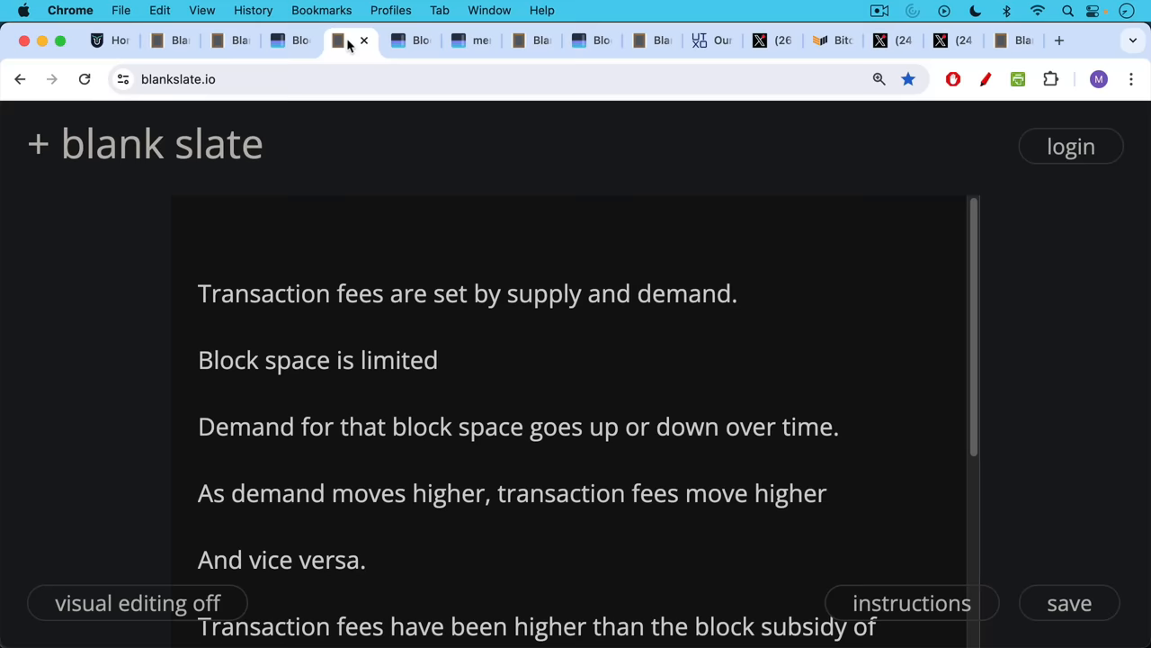
mouse_move(335, 209)
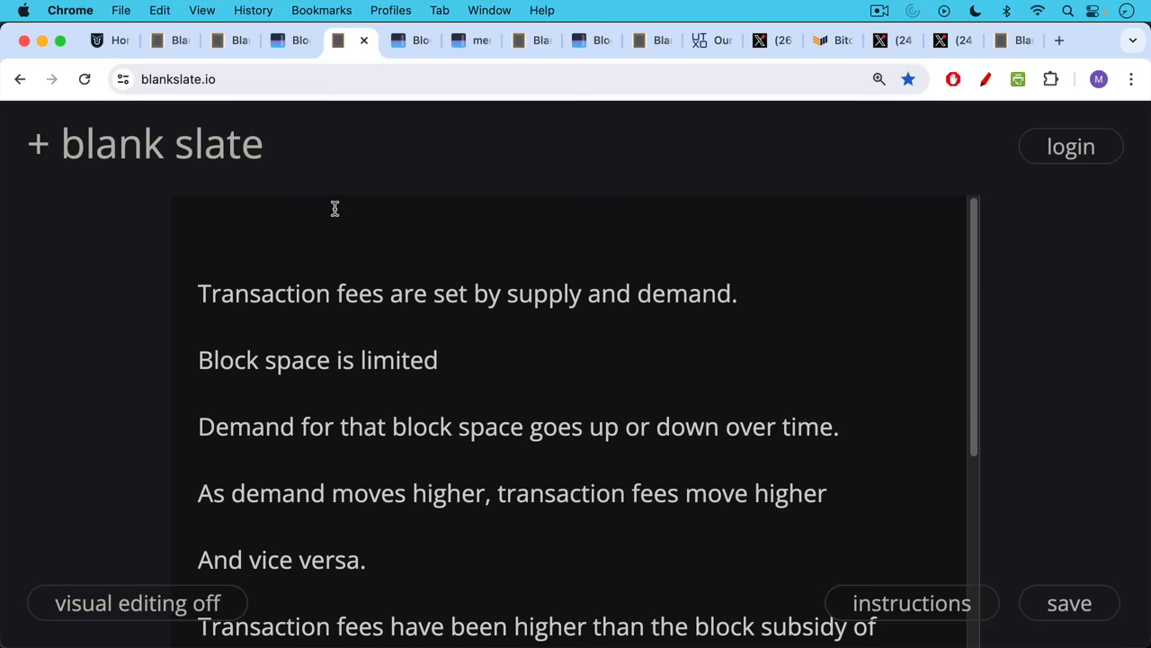
mouse_move(322, 252)
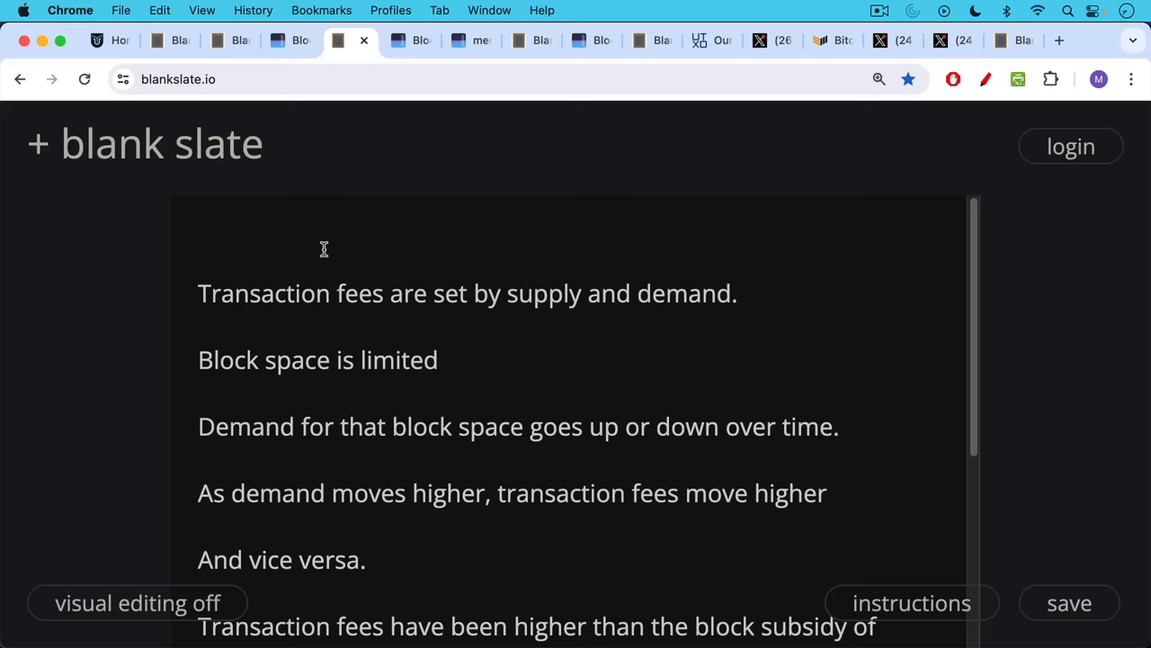
scroll("up", 3)
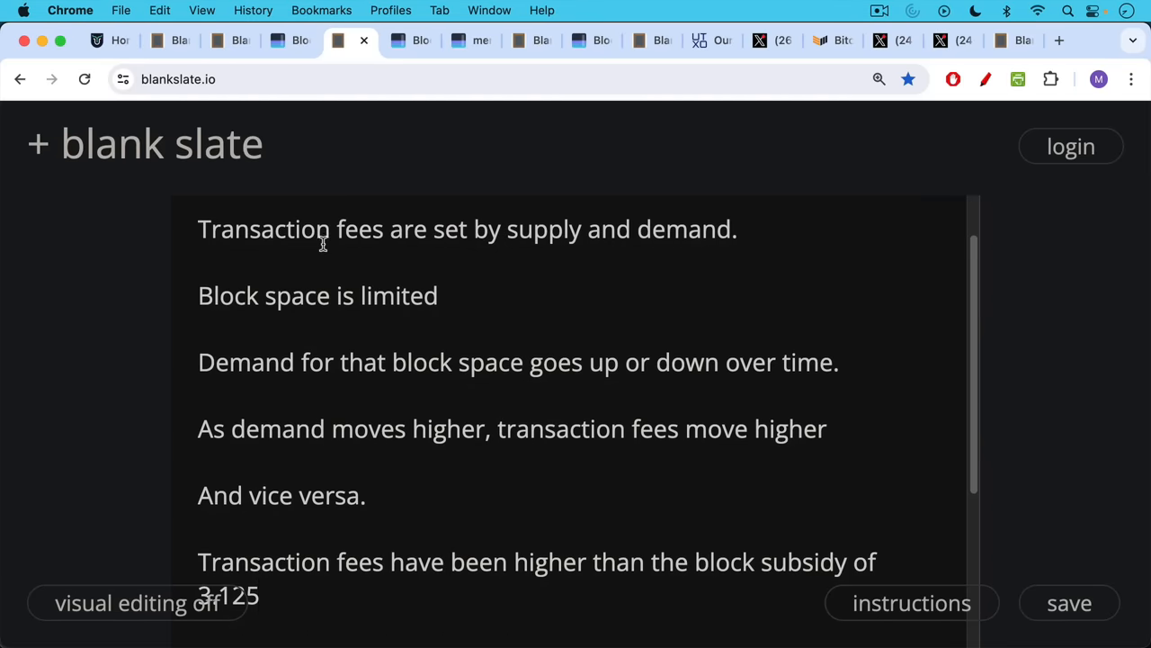
scroll("down", 3)
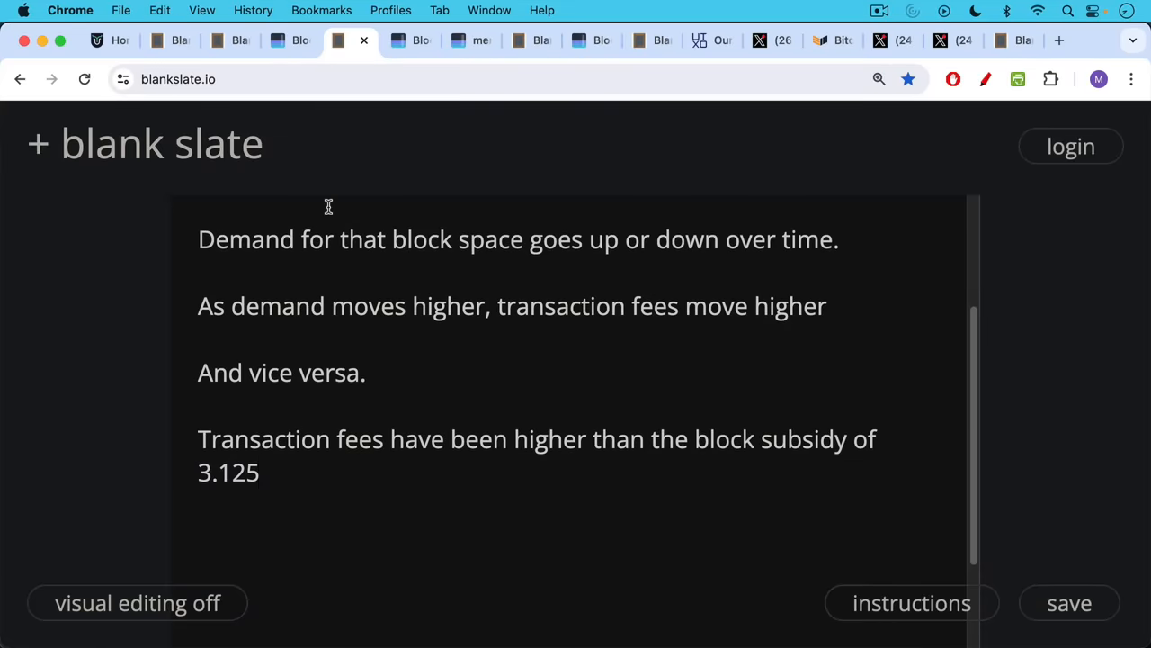
mouse_move(317, 240)
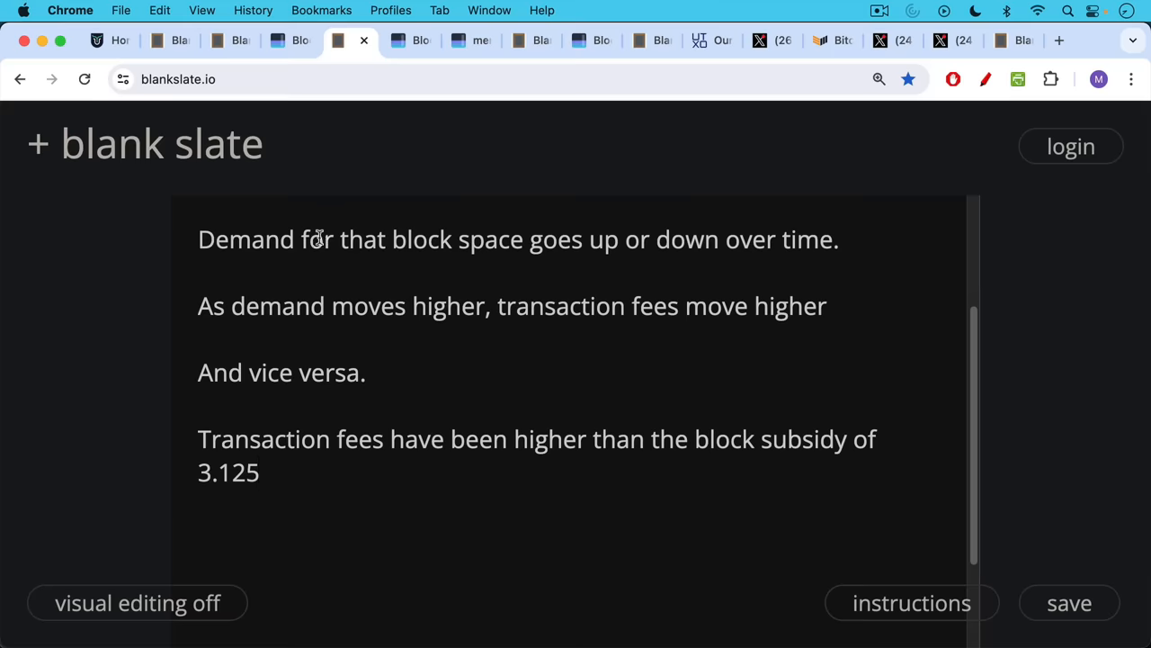
mouse_move(351, 144)
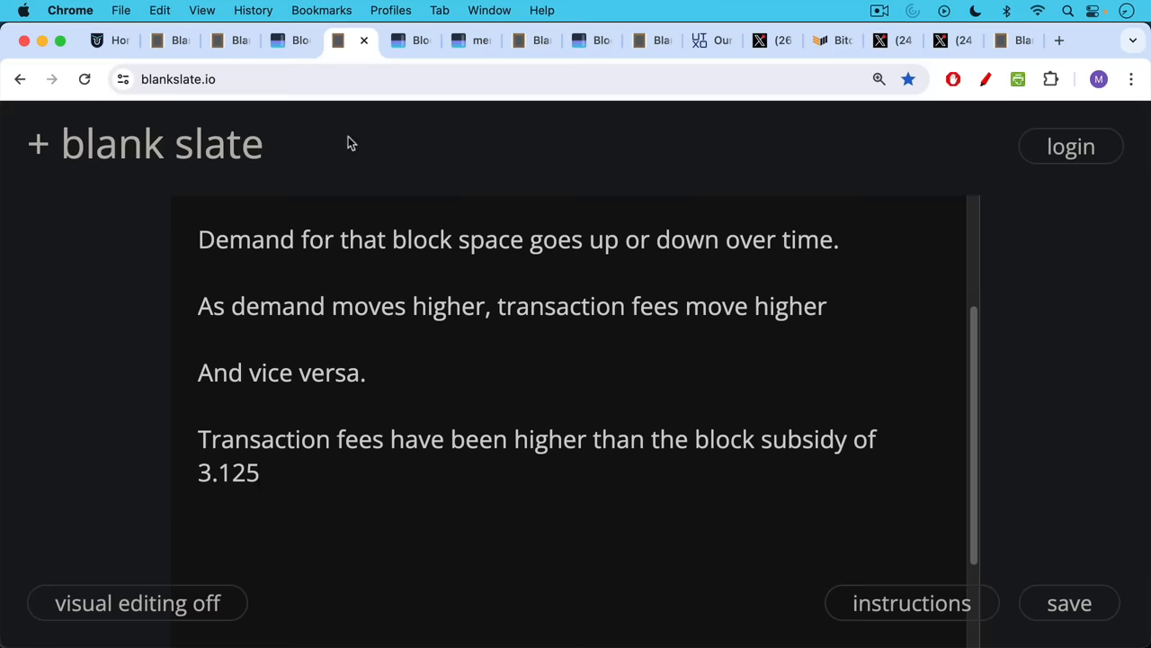
mouse_move(410, 40)
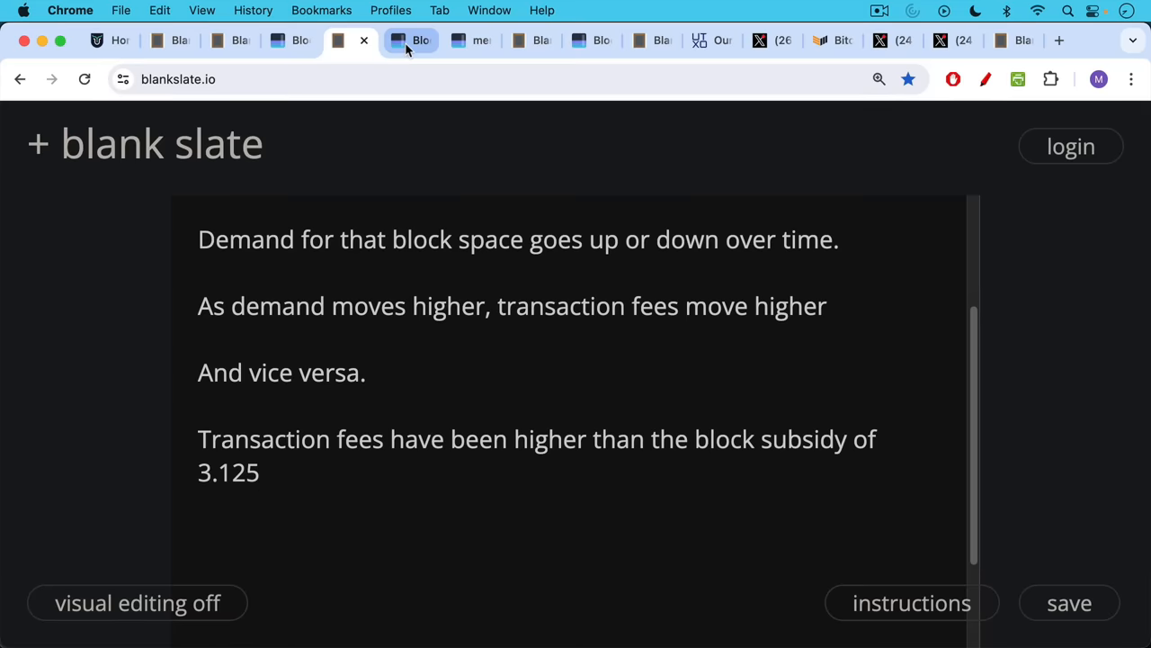
Show block 840,076 by Foundry USA with 4.802 BTC fees and 7.927 BTC subsidy plus fees
left_click(410, 39)
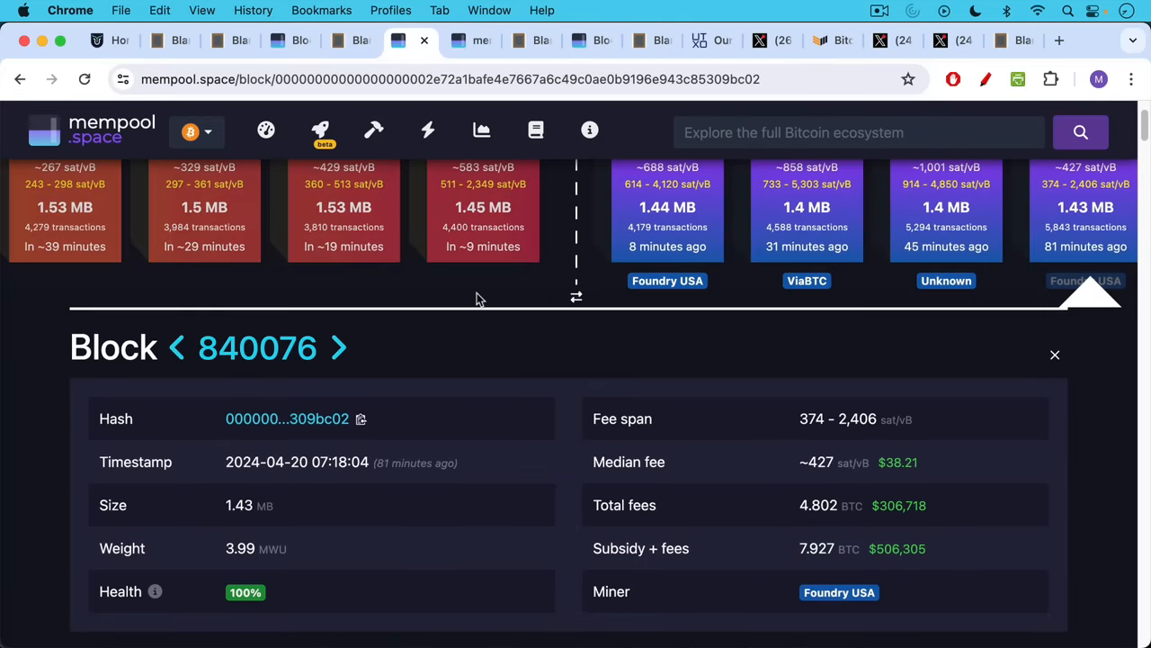
scroll("down", 3)
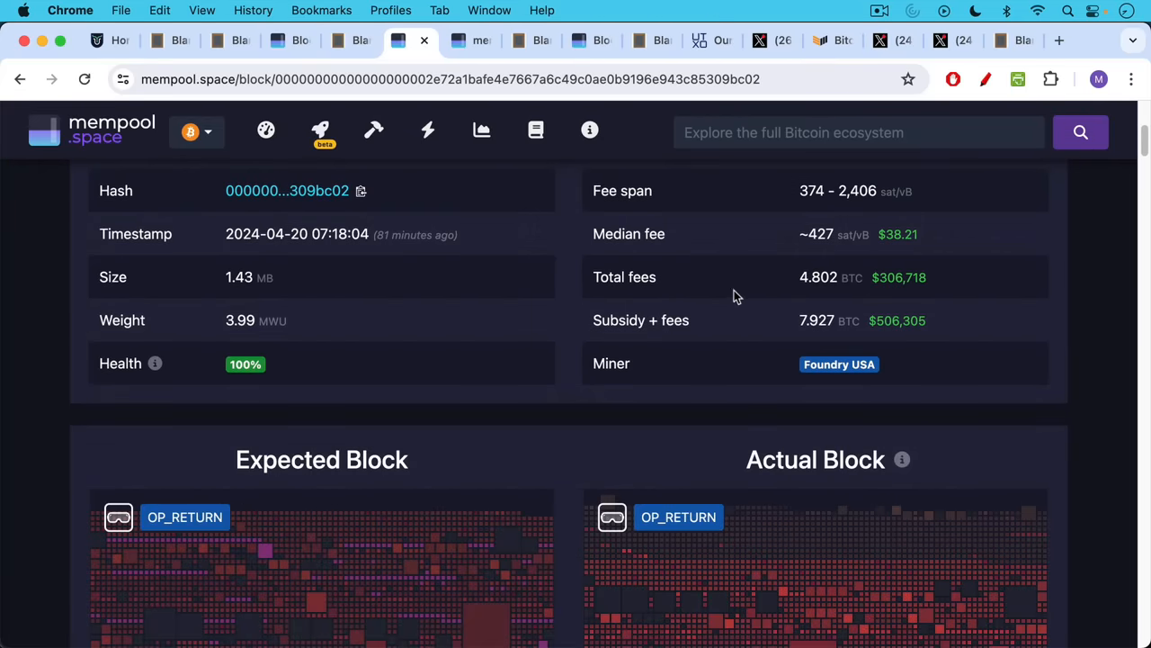
mouse_move(844, 297)
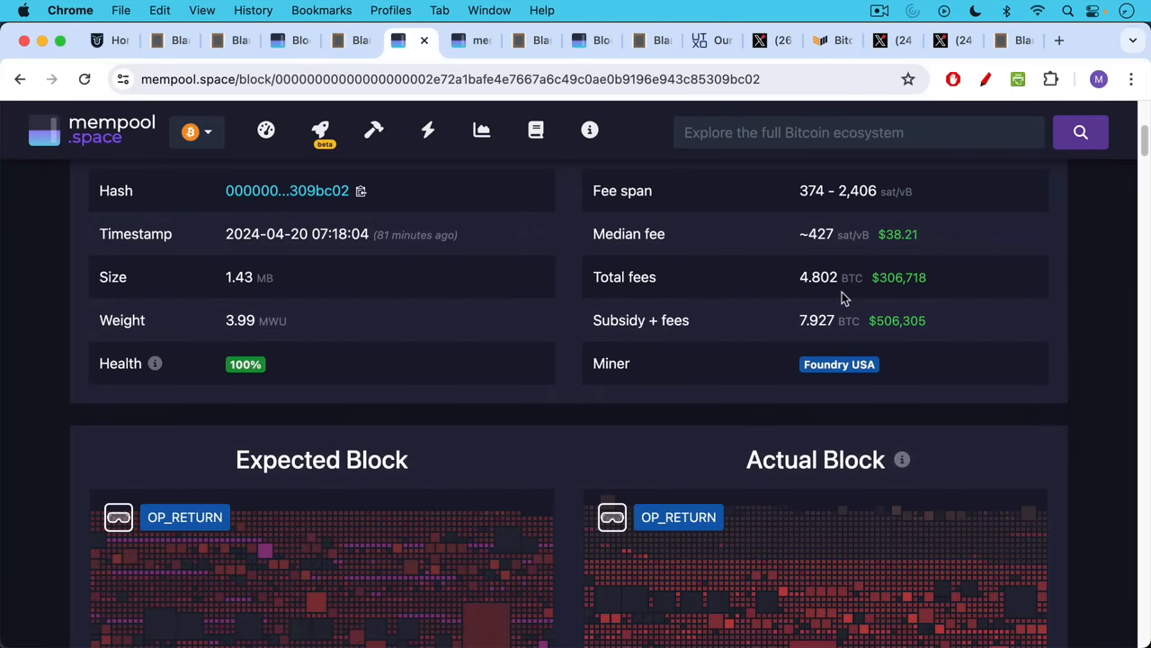
mouse_move(806, 345)
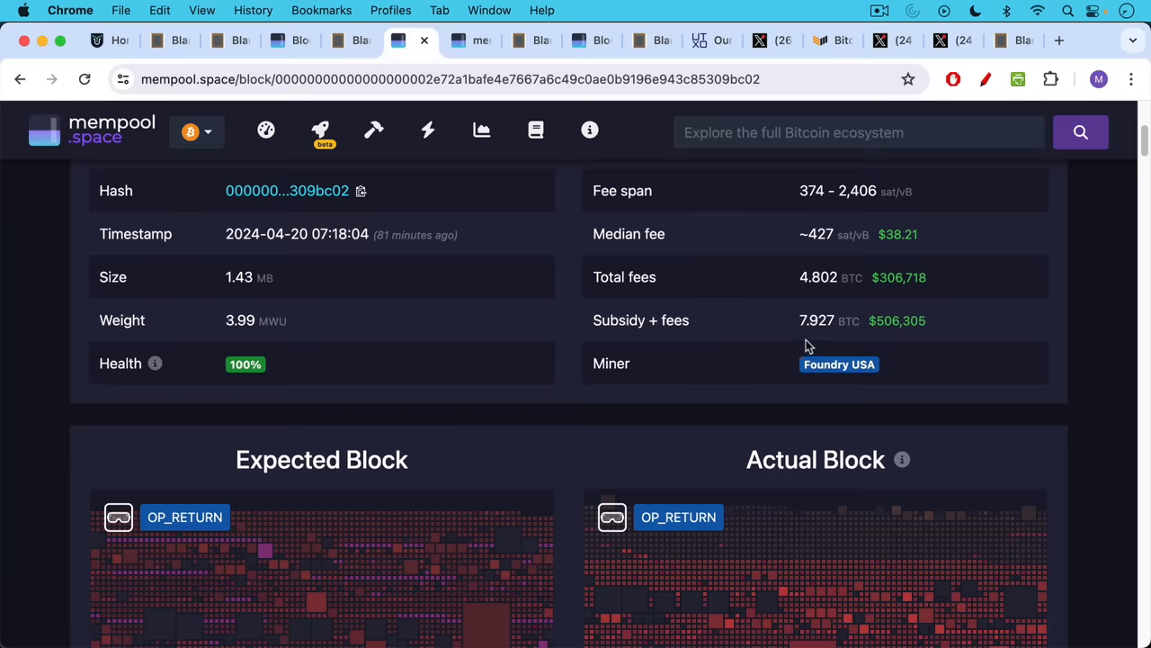
mouse_move(770, 369)
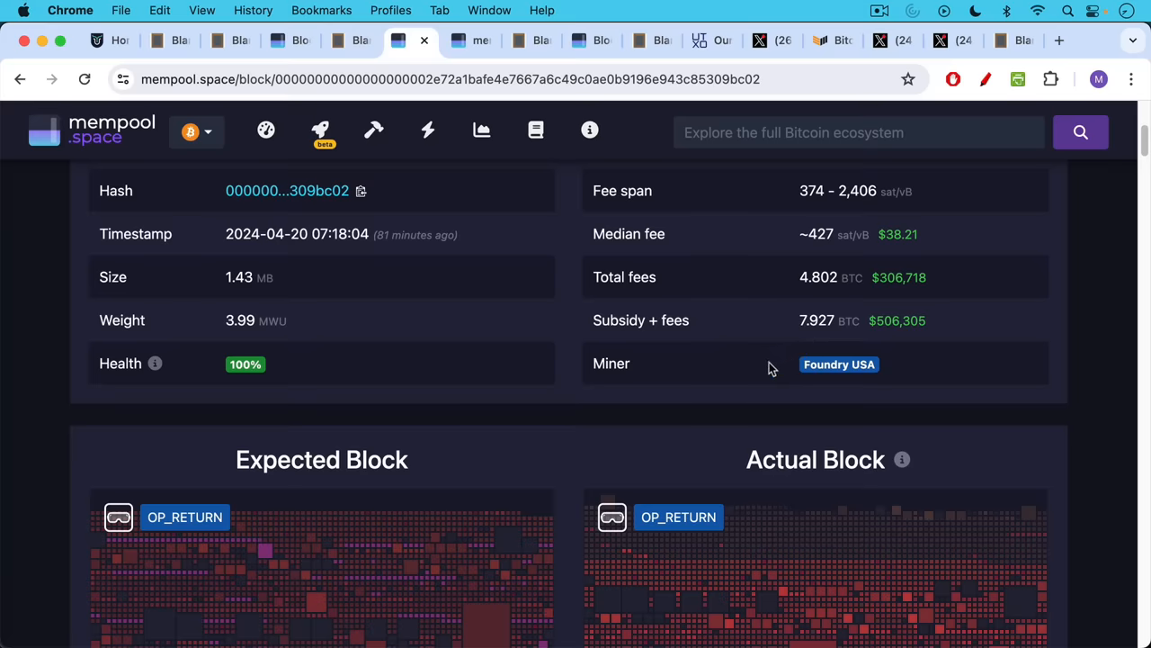
mouse_move(522, 103)
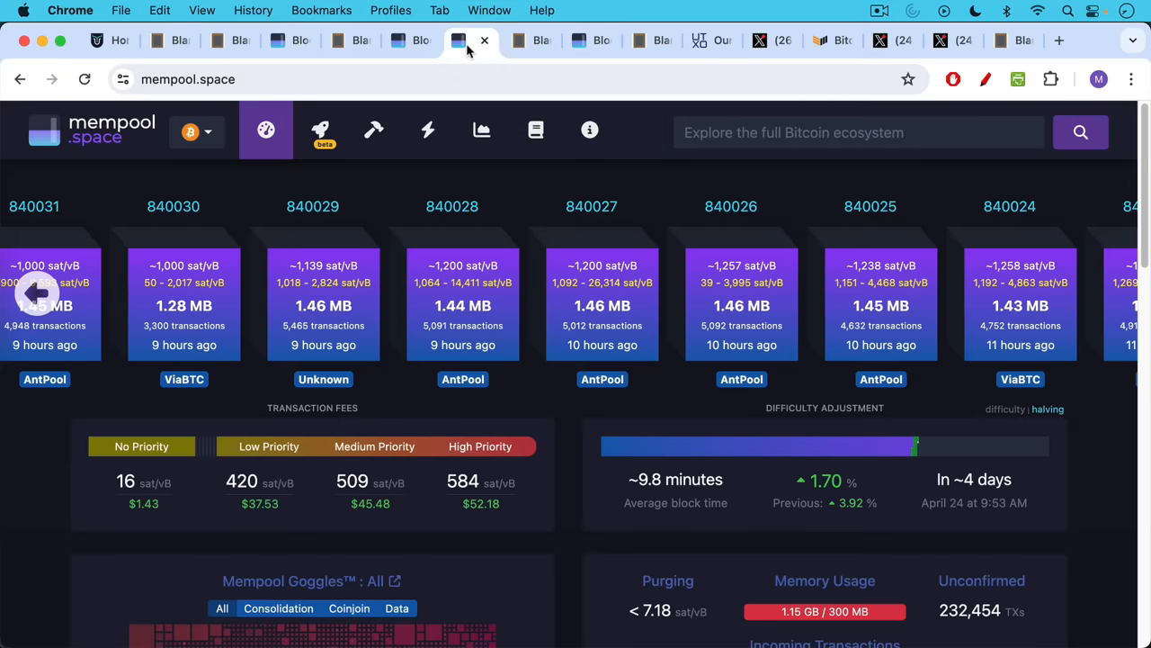
mouse_move(495, 108)
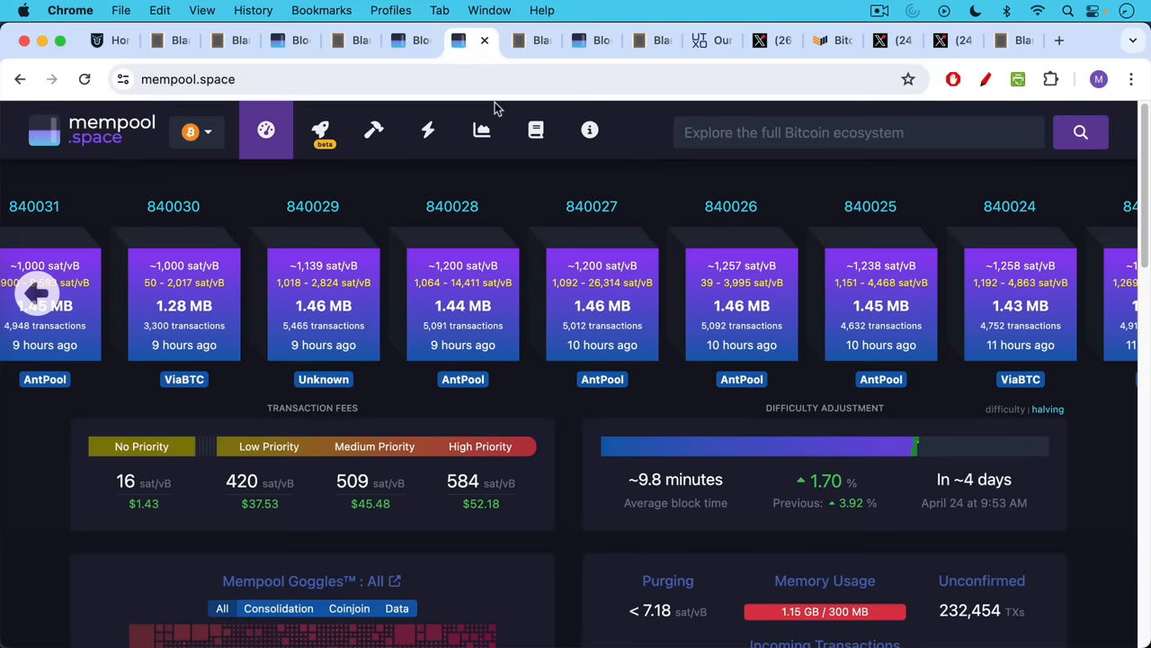
mouse_move(622, 289)
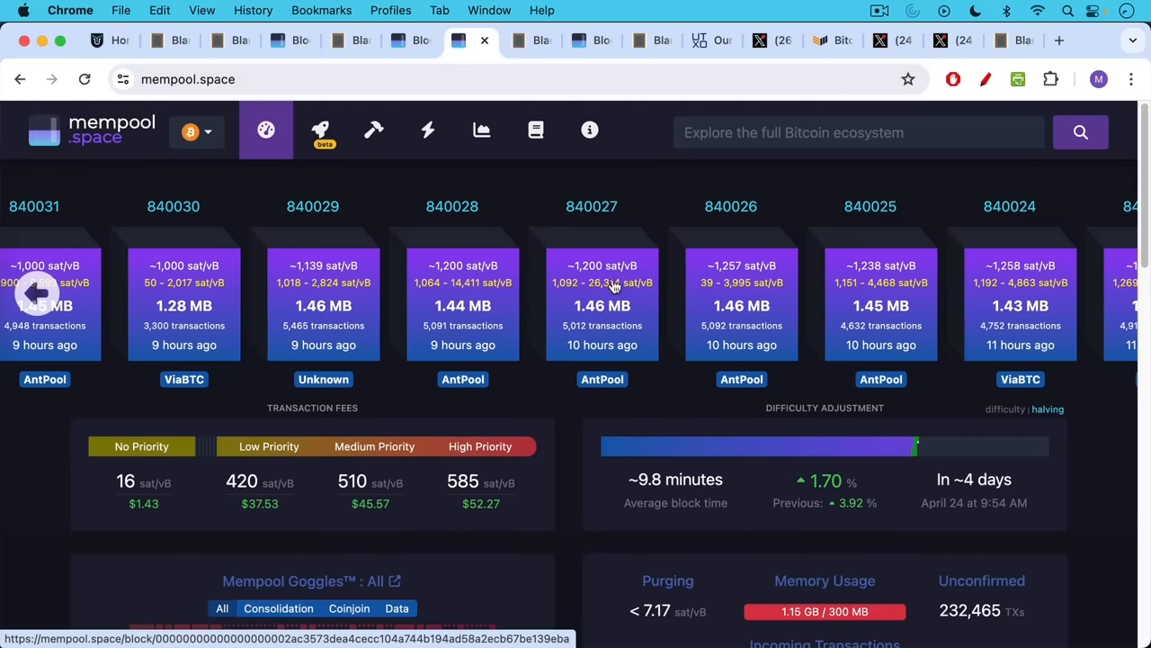
mouse_move(616, 291)
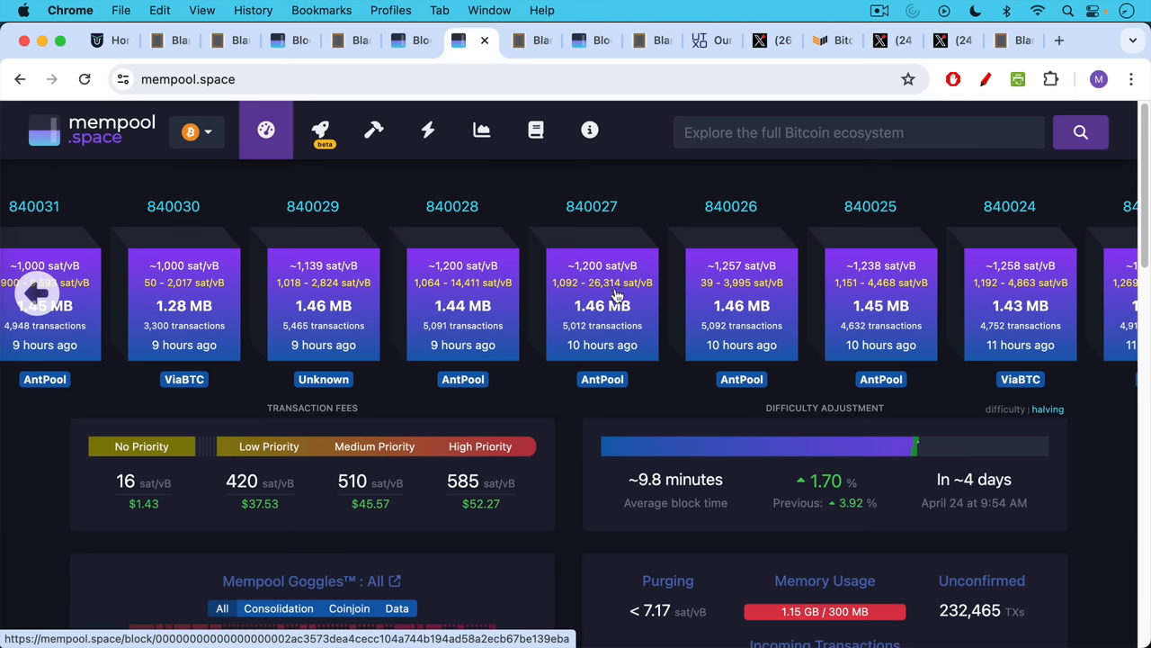
mouse_move(621, 299)
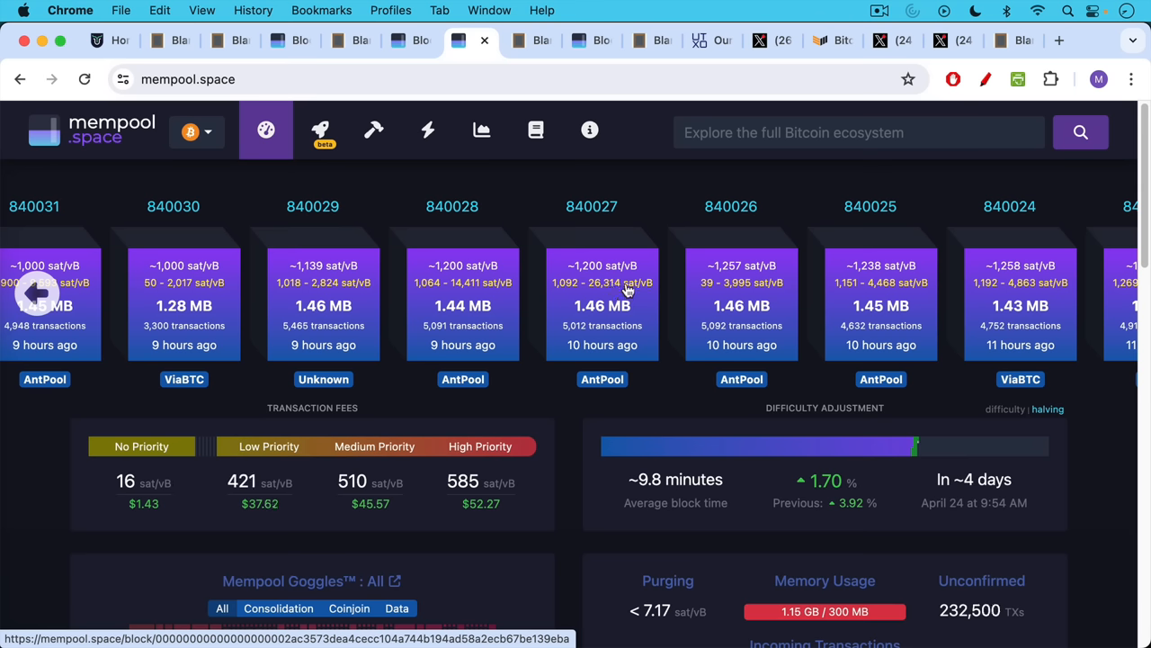
mouse_move(590, 205)
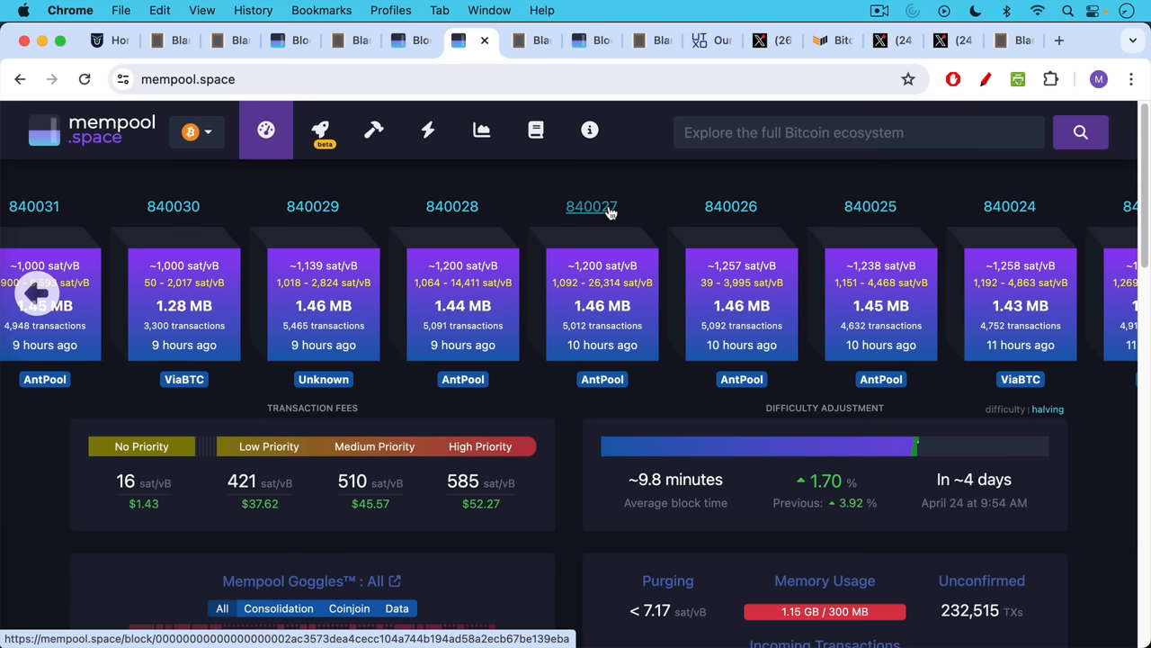
mouse_move(468, 513)
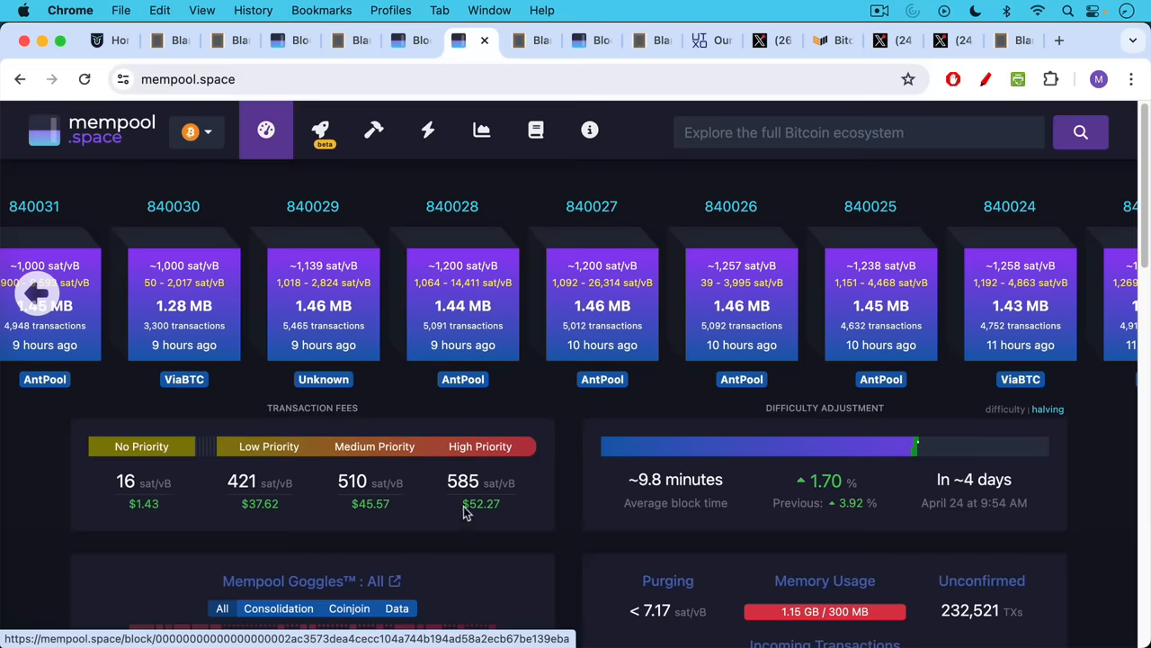
mouse_move(468, 526)
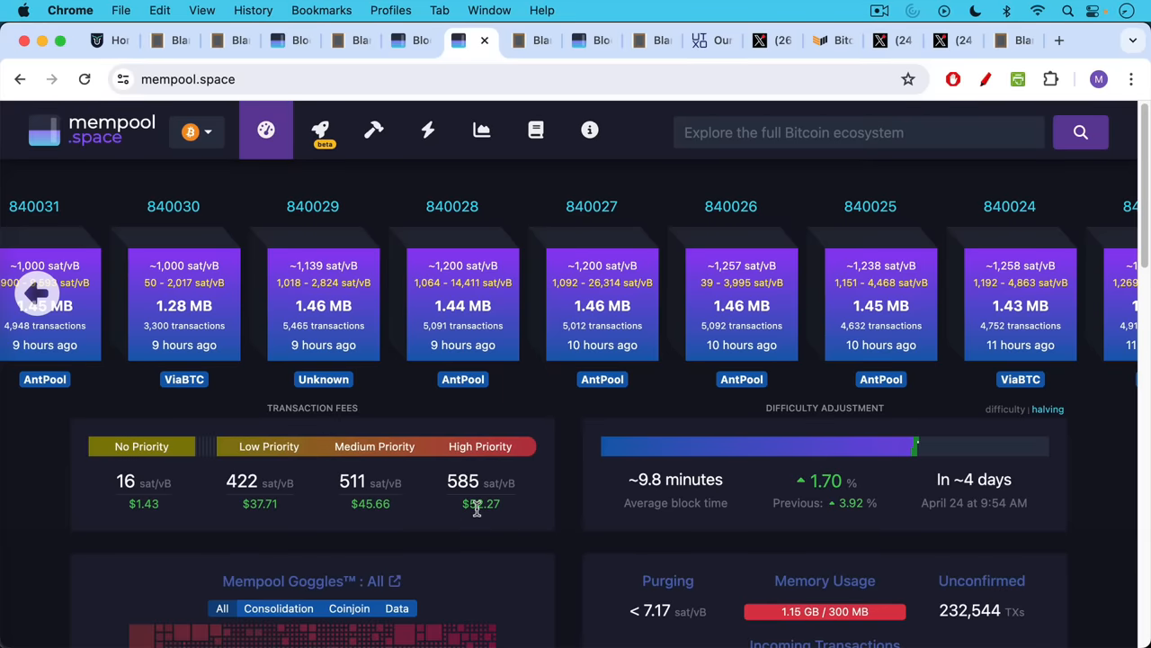
mouse_move(479, 512)
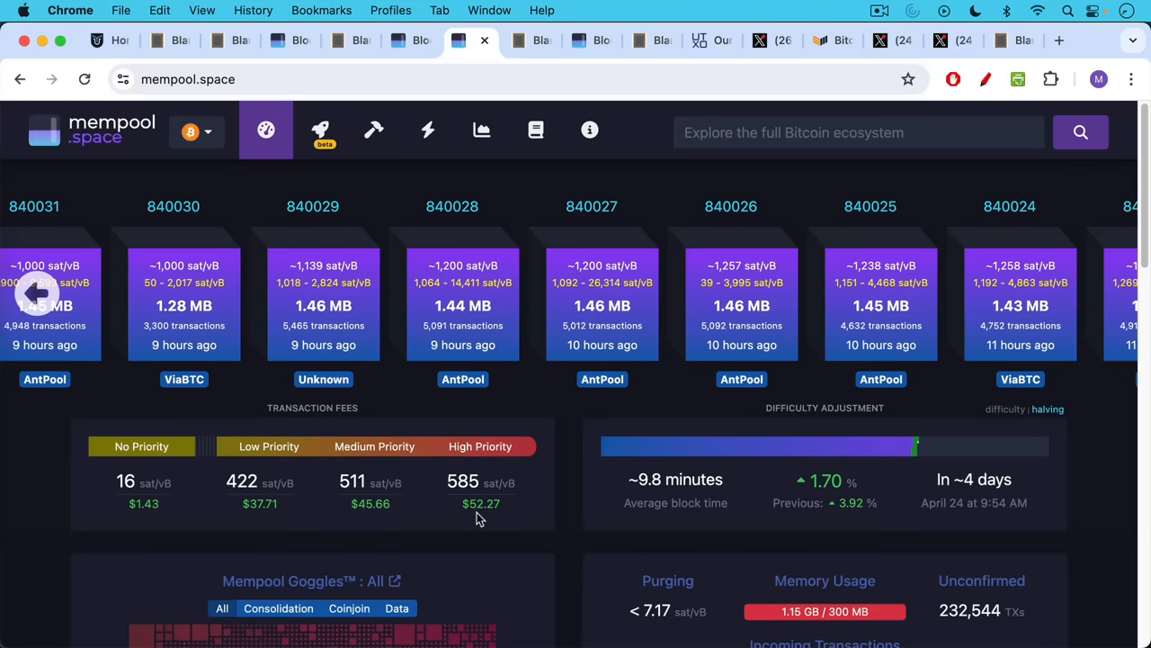
mouse_move(493, 412)
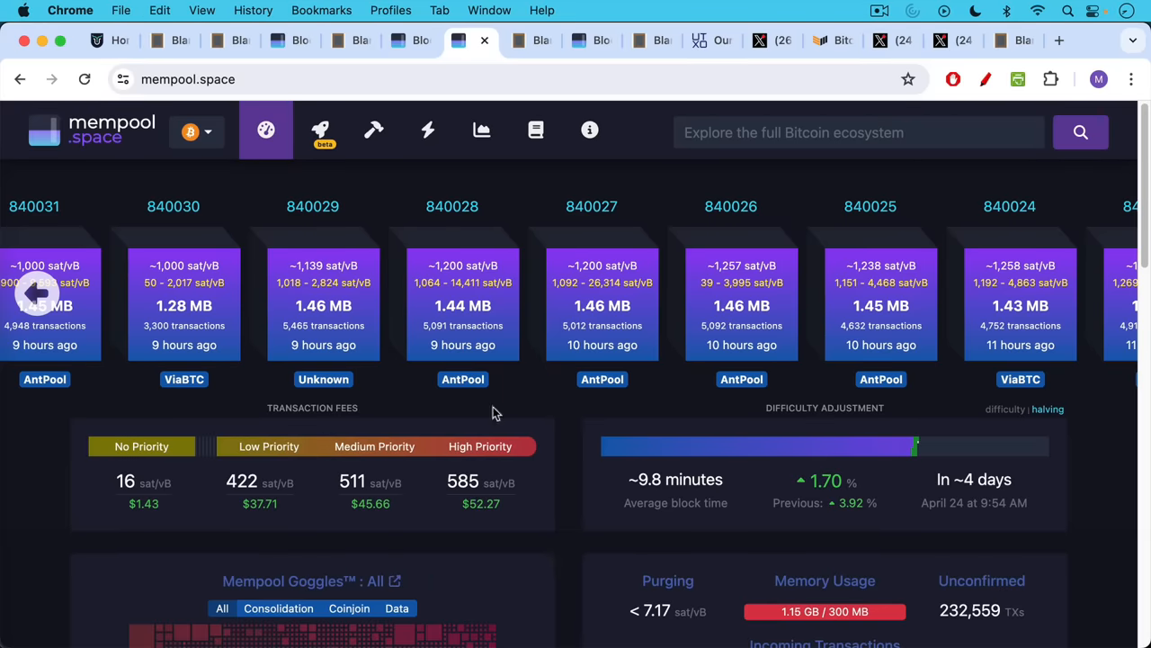
mouse_move(536, 40)
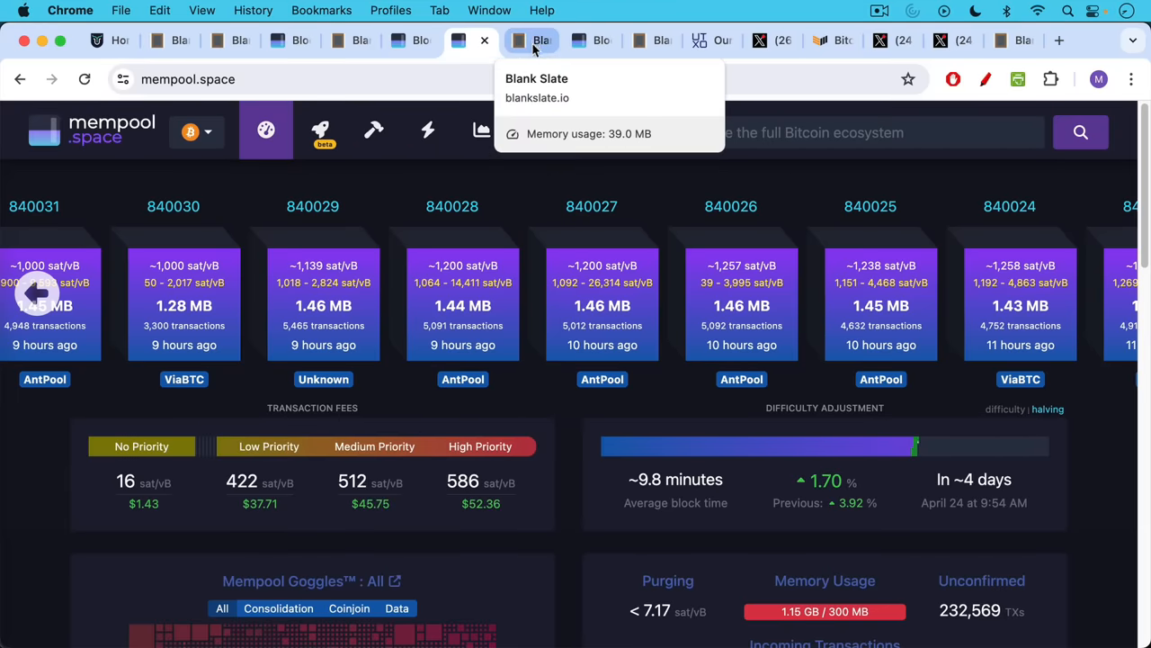
Show the notes blaming full blocks and high fees on Runes spam by crypto VCs
left_click(533, 39)
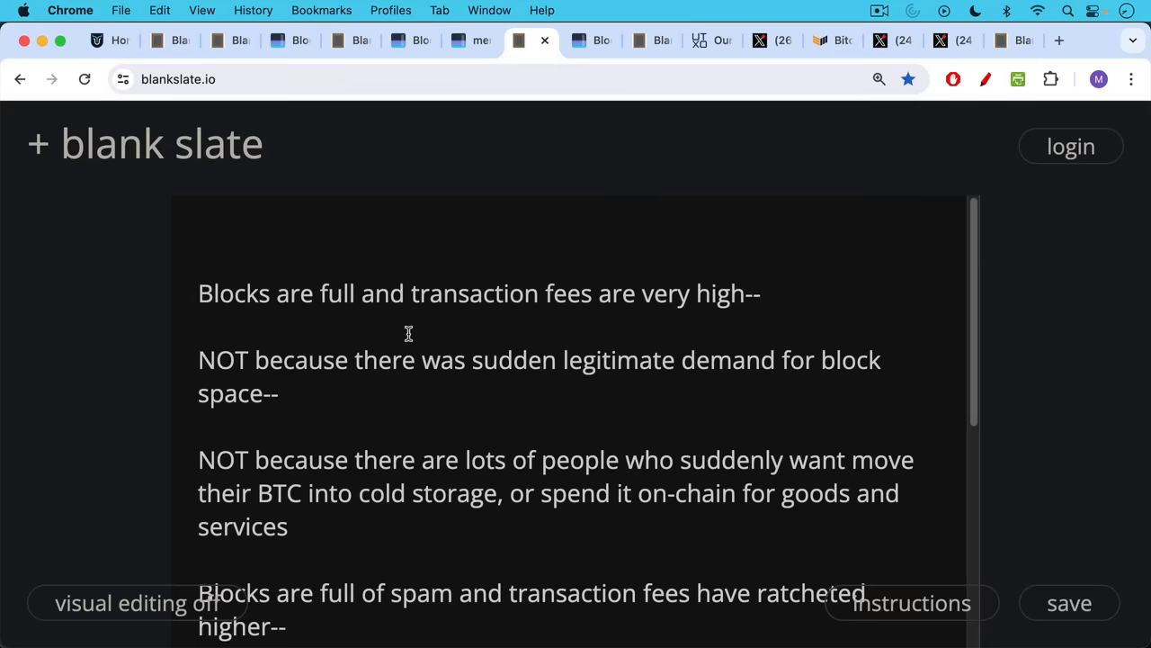
mouse_move(413, 309)
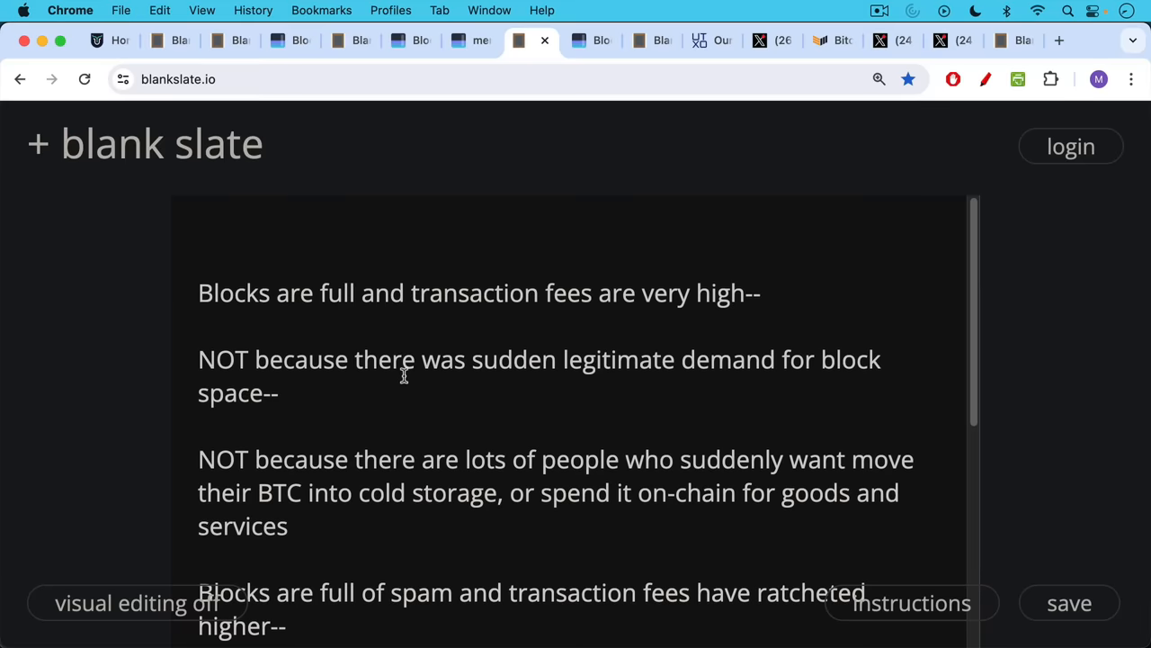
scroll("down", 3)
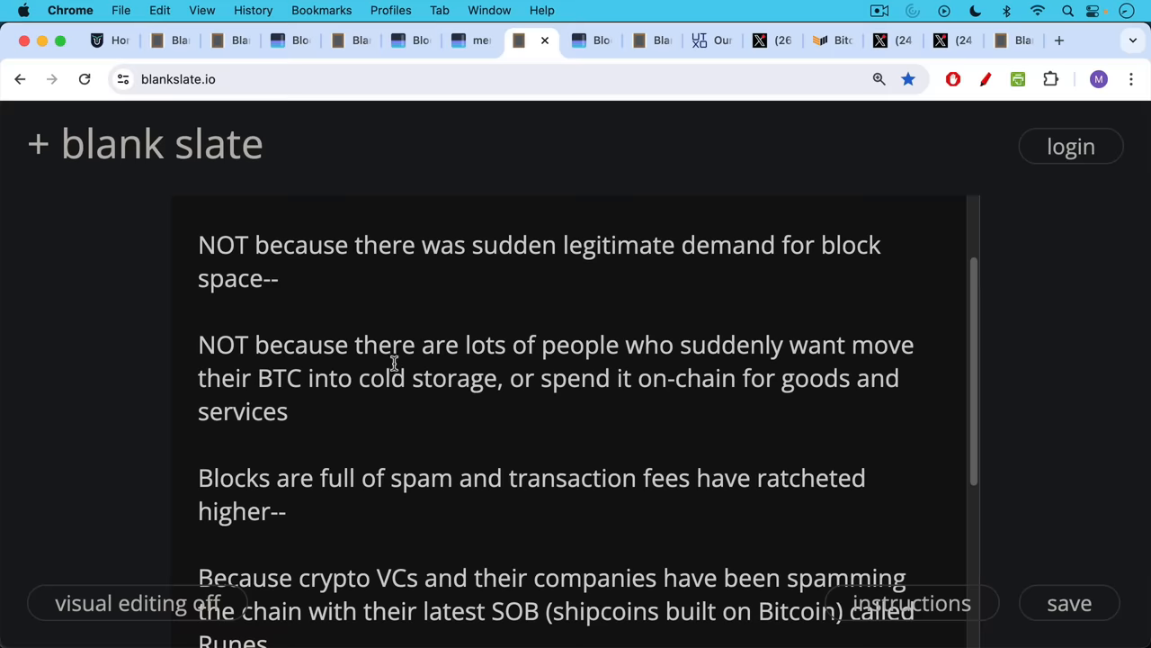
scroll("up", 3)
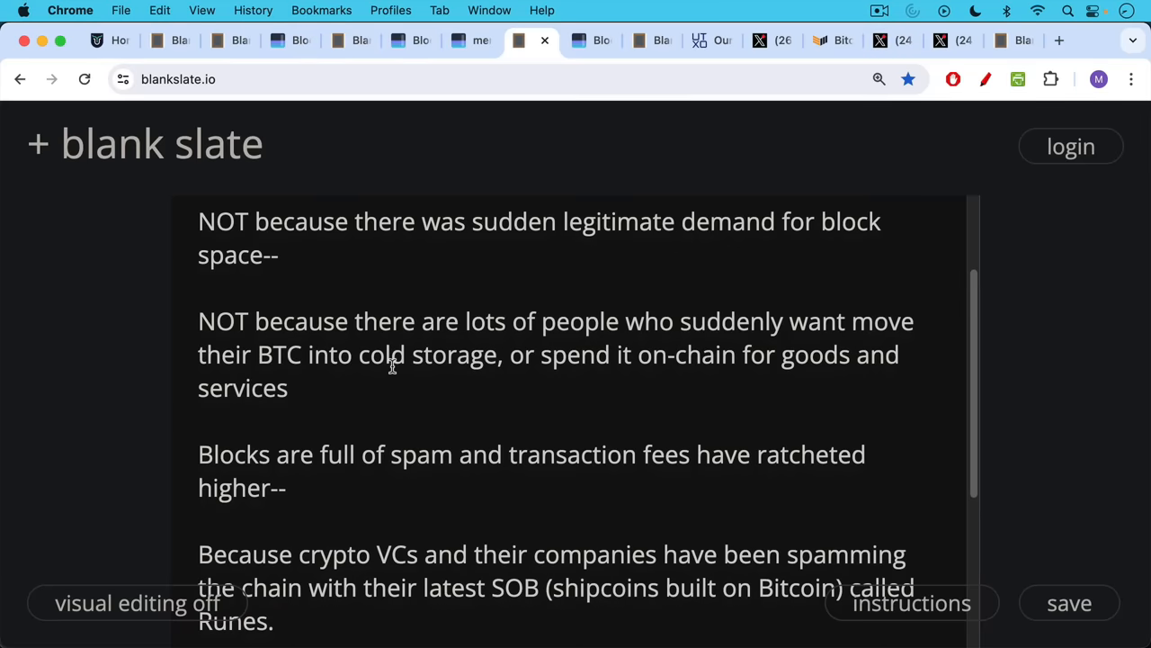
scroll("down", 3)
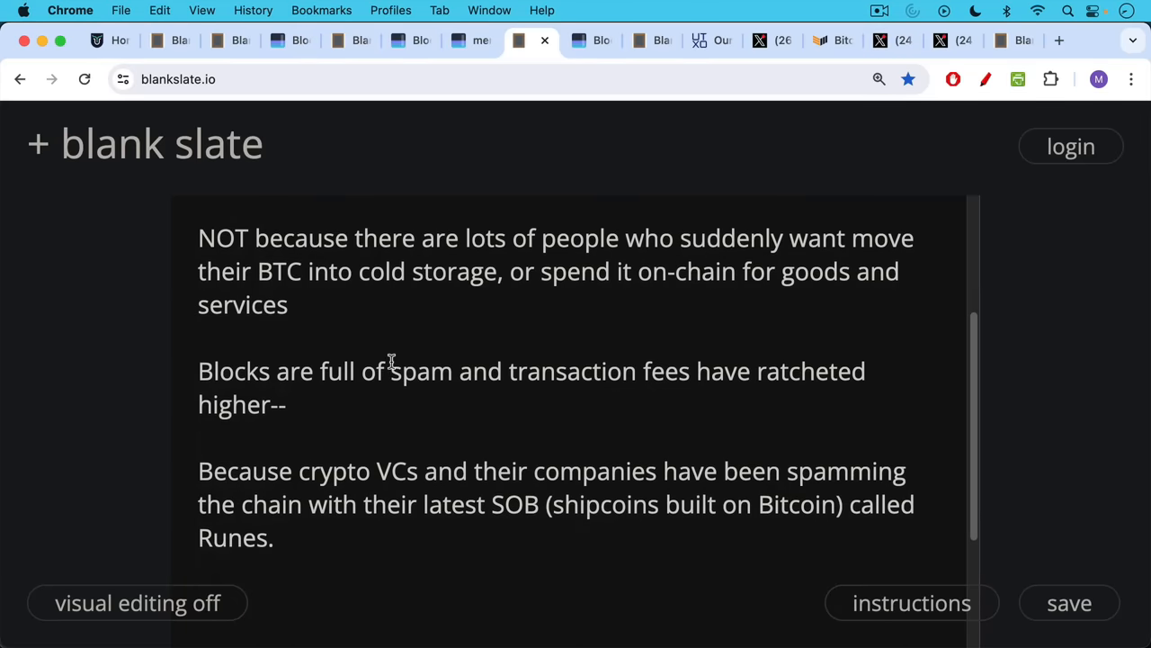
mouse_move(393, 346)
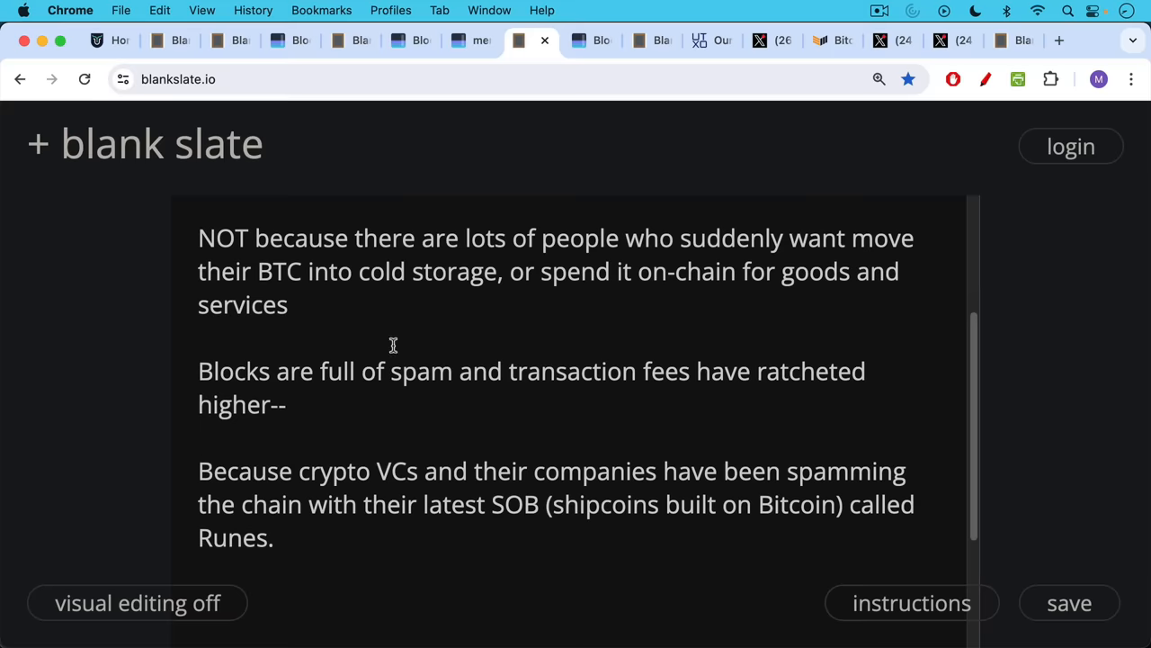
mouse_move(594, 40)
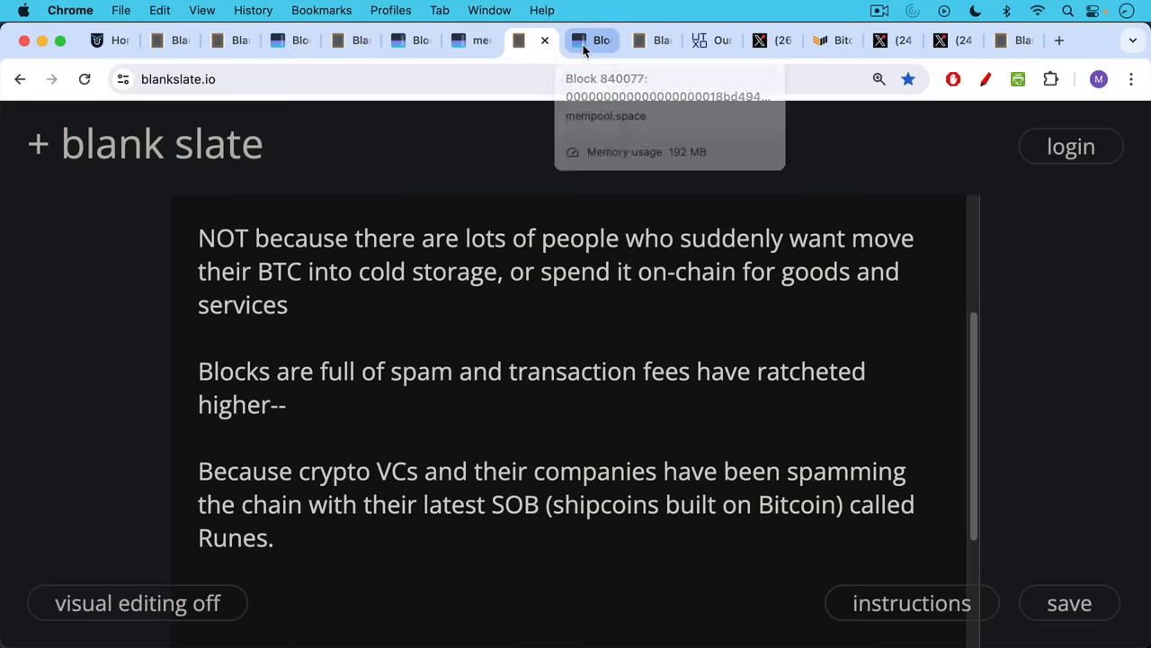
left_click(590, 39)
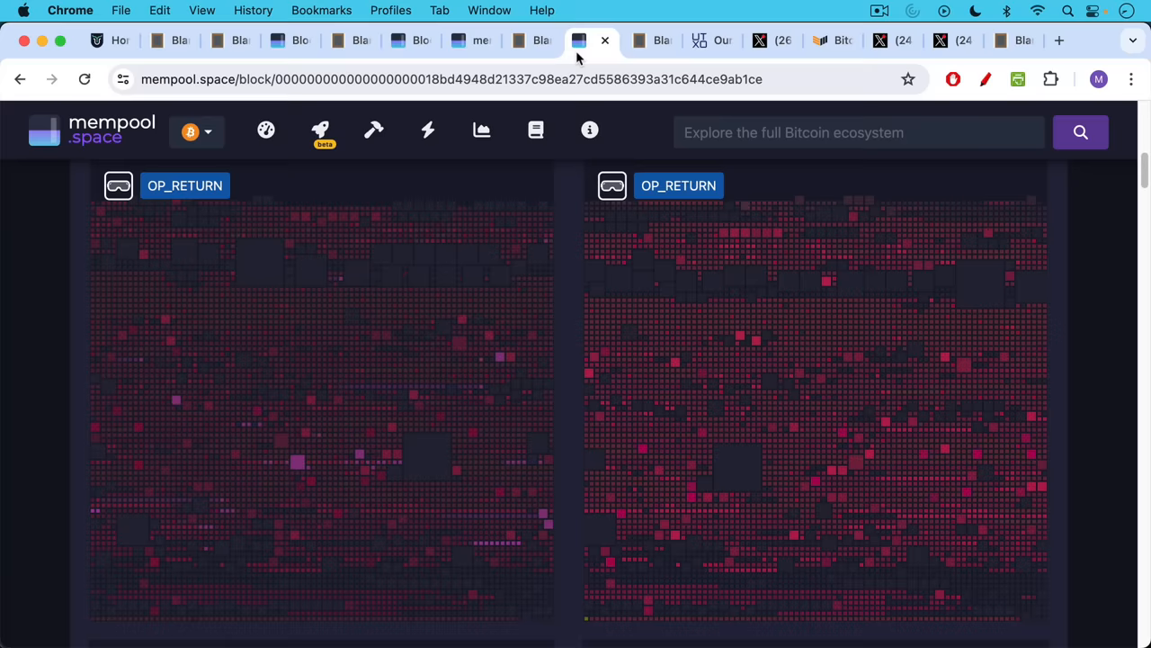
mouse_move(375, 207)
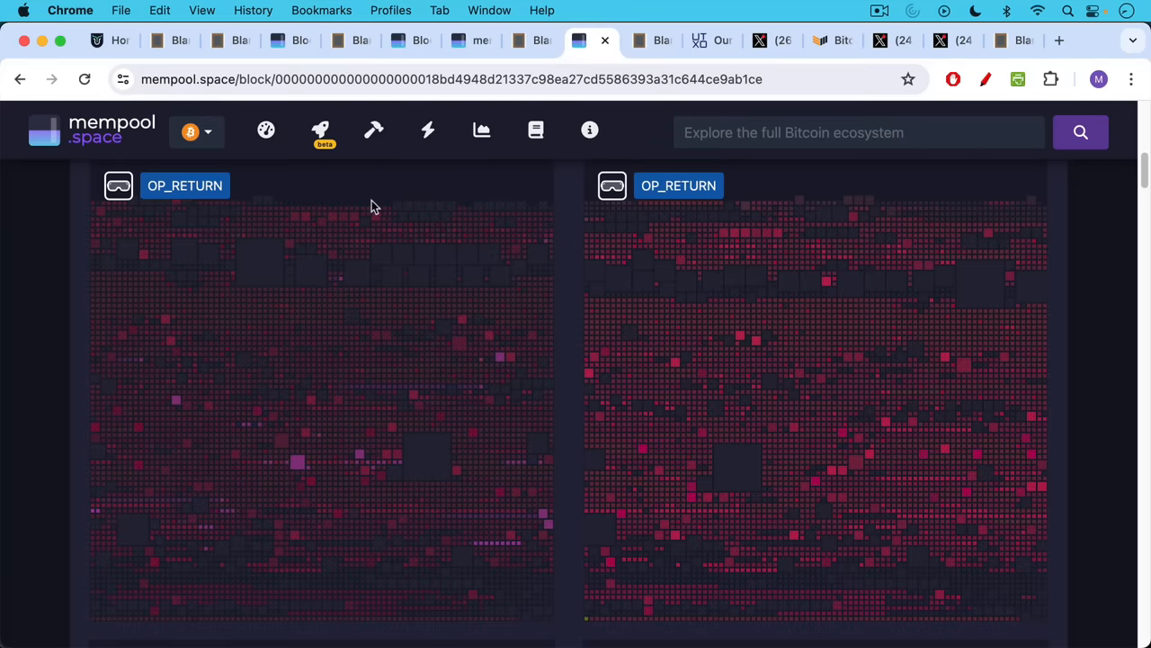
mouse_move(615, 191)
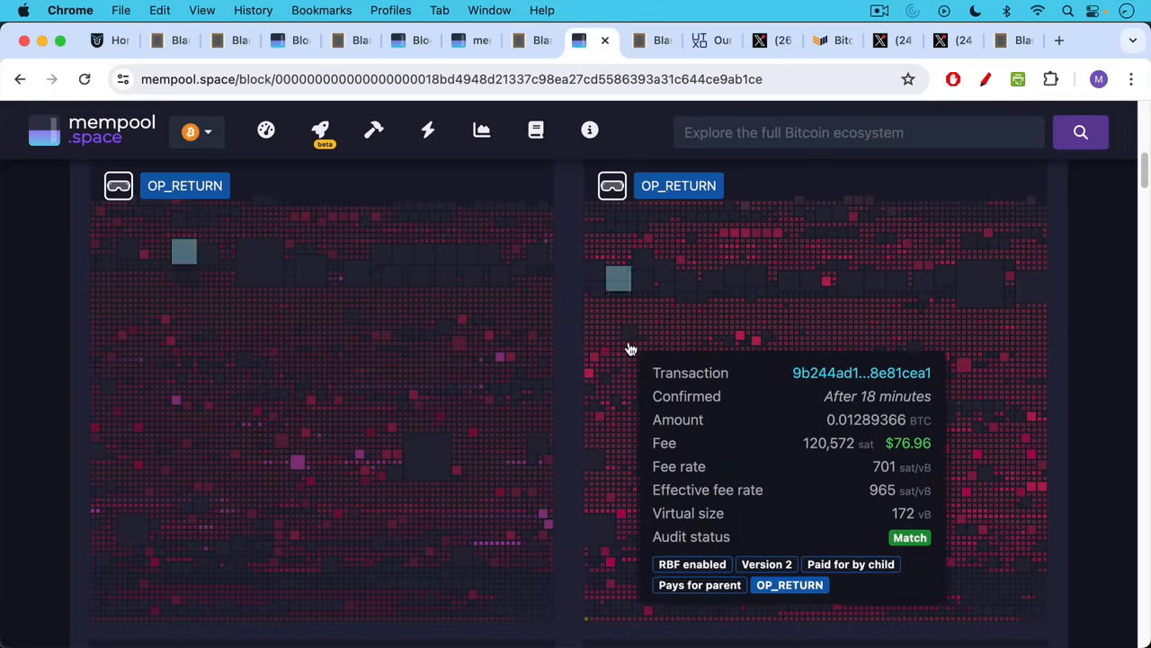
scroll("up", 3)
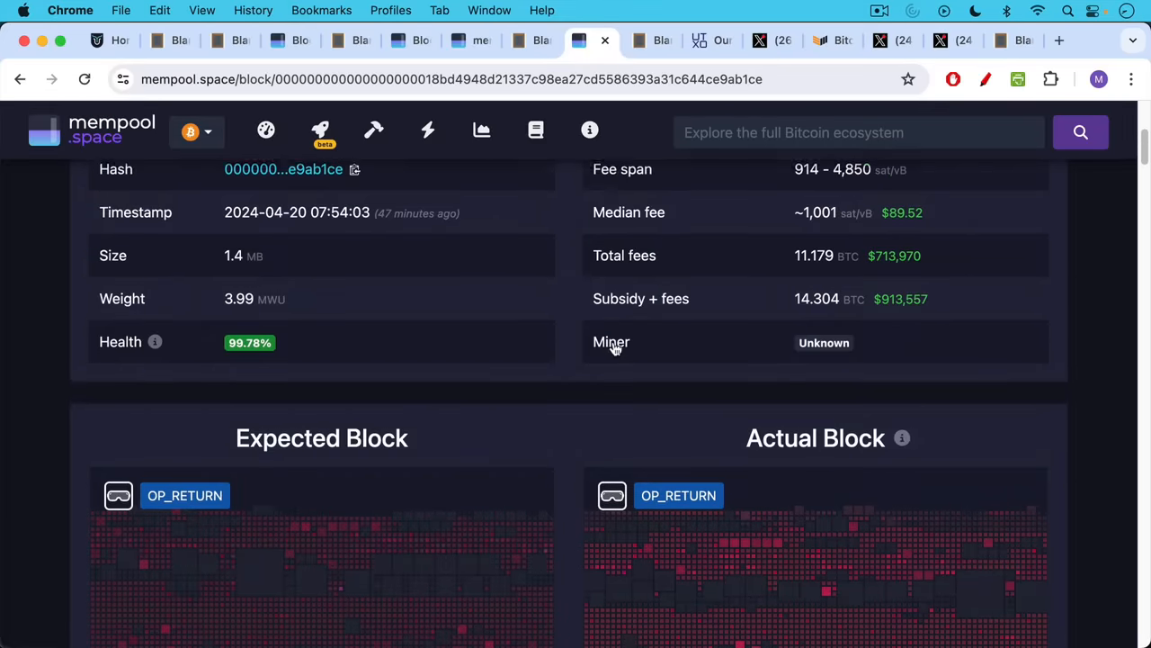
scroll("up", 3)
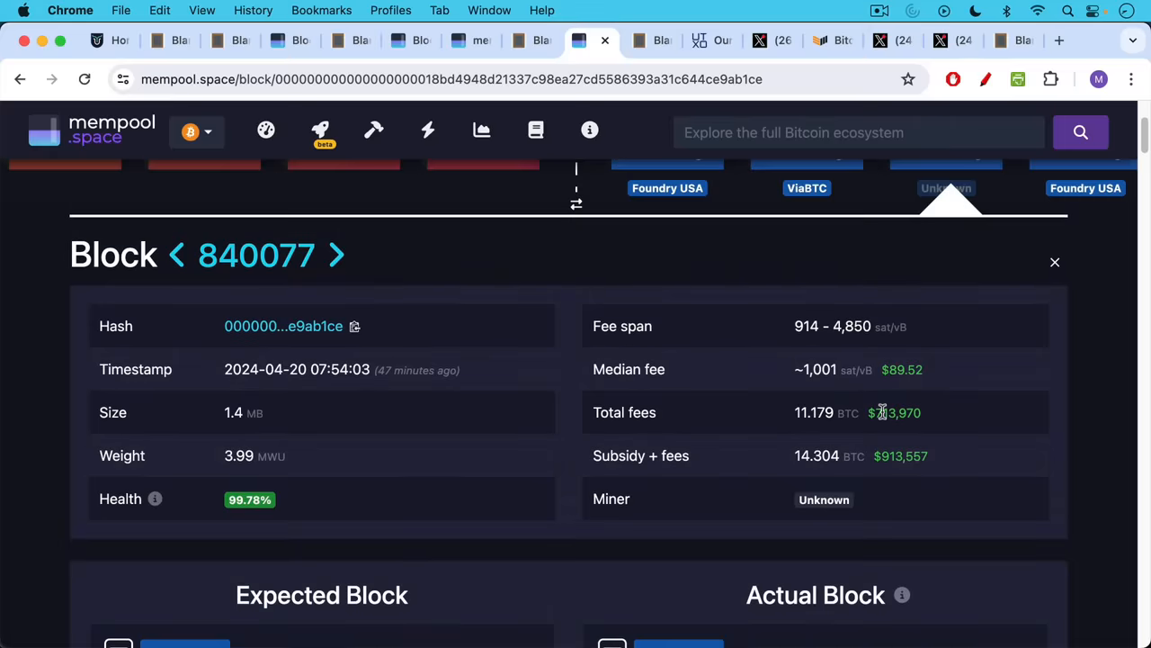
mouse_move(819, 389)
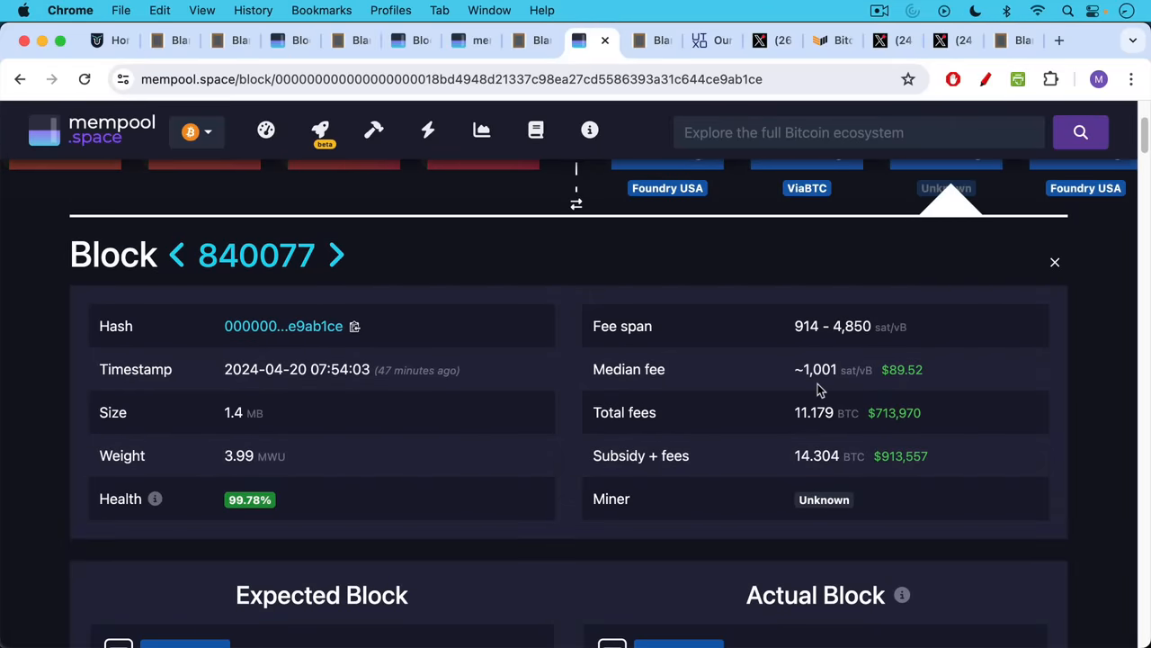
mouse_move(917, 386)
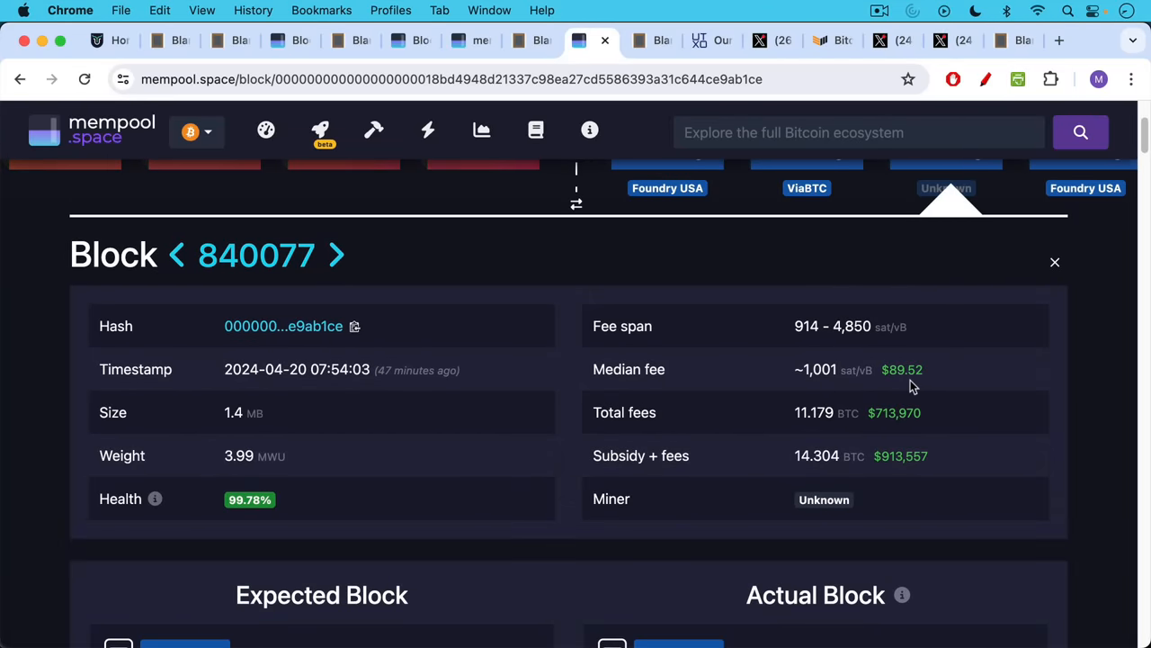
mouse_move(863, 292)
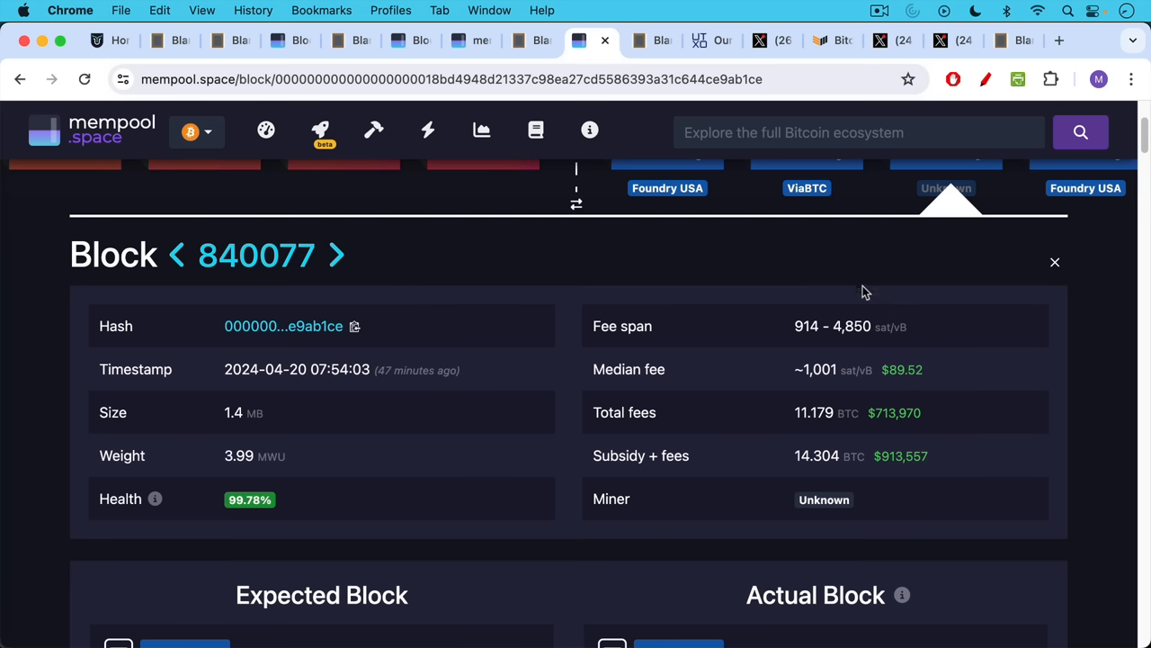
mouse_move(827, 279)
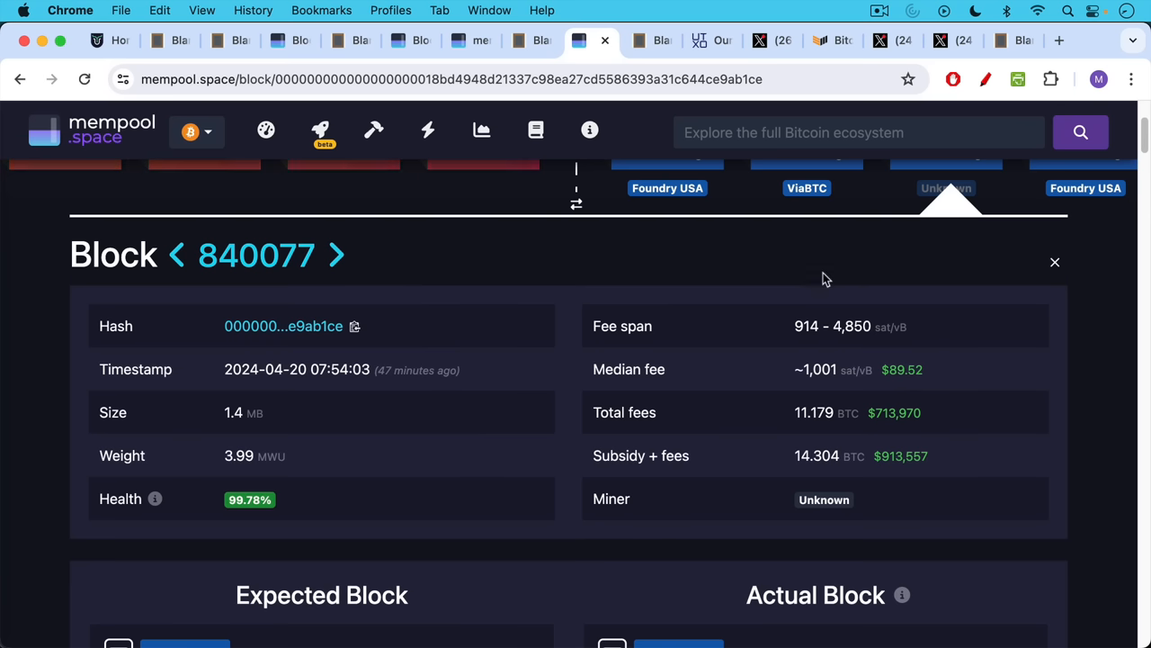
mouse_move(838, 433)
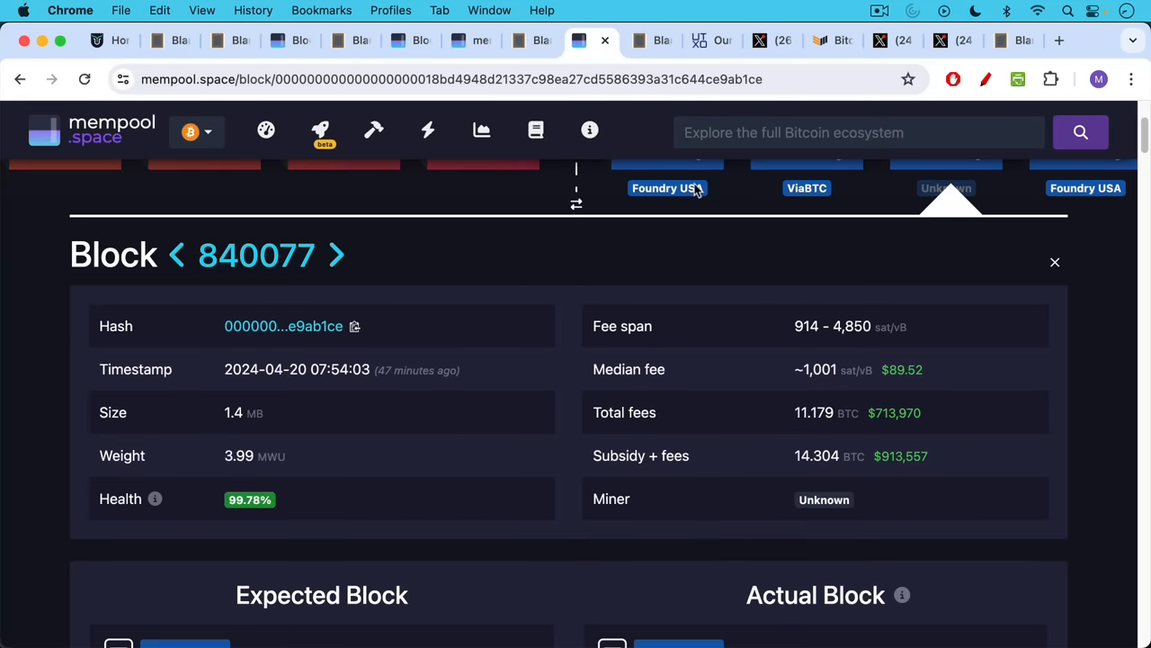
scroll("down", 3)
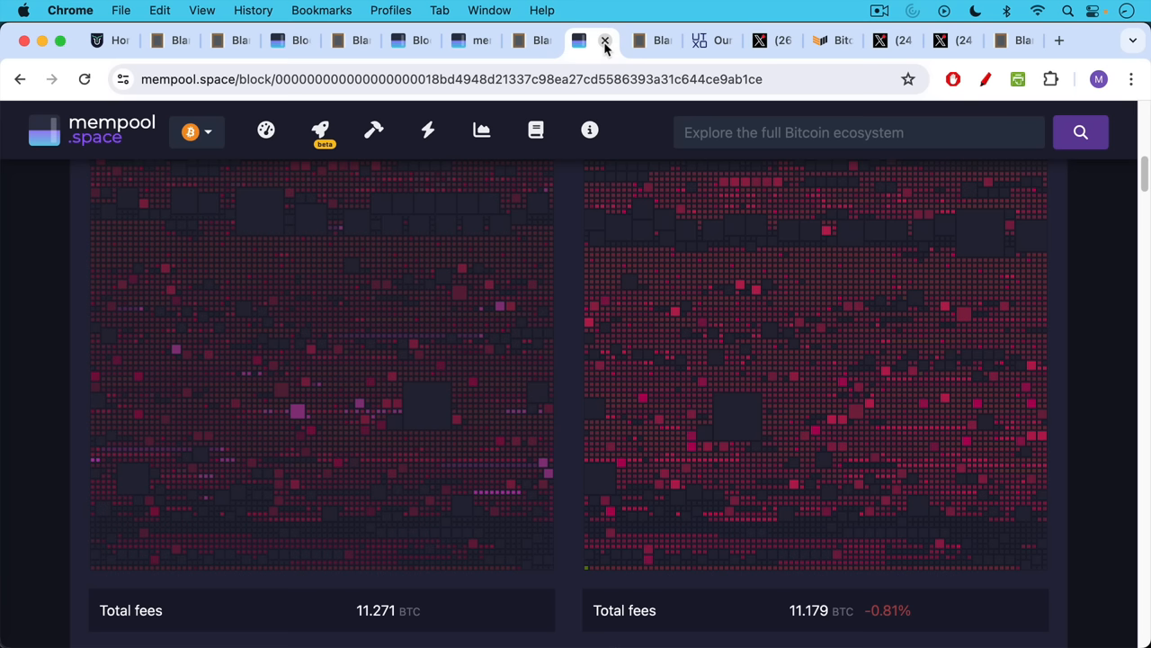
Go through the spam notes naming David Bailey, then land on the UTXO Management team page
left_click(604, 39)
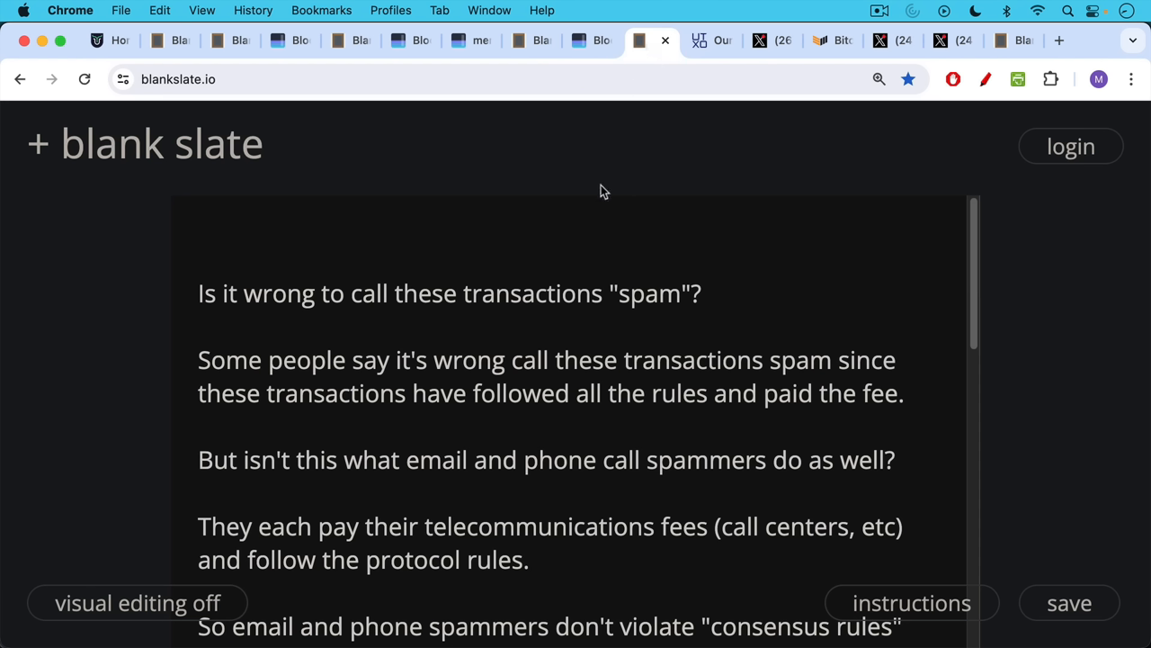
mouse_move(526, 194)
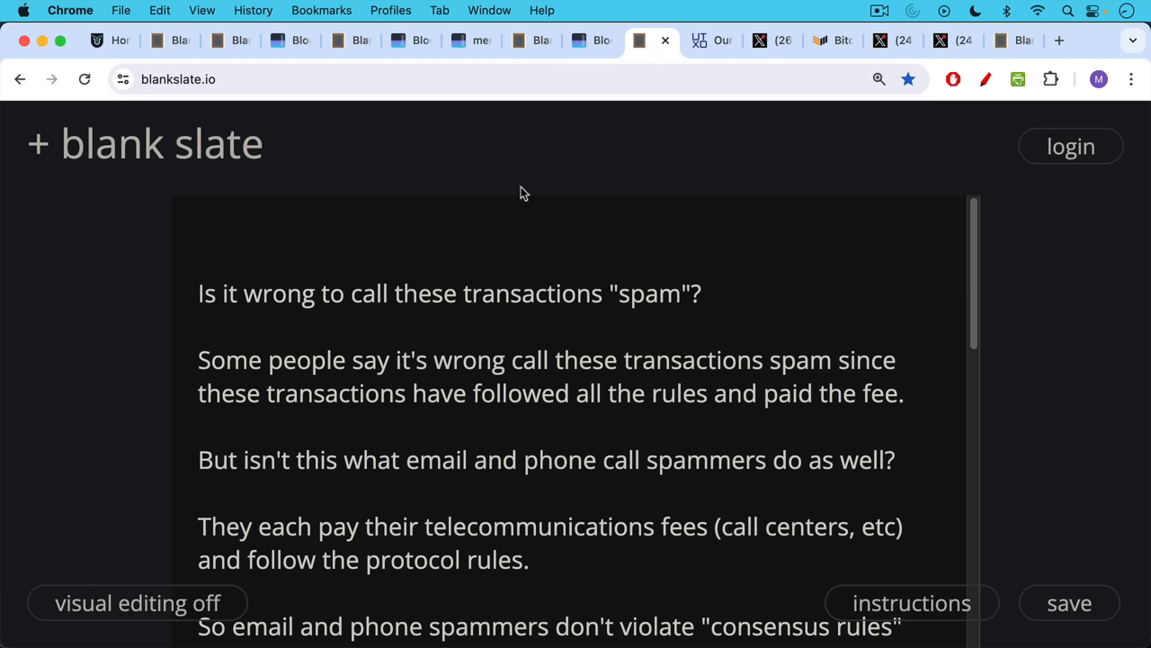
mouse_move(529, 162)
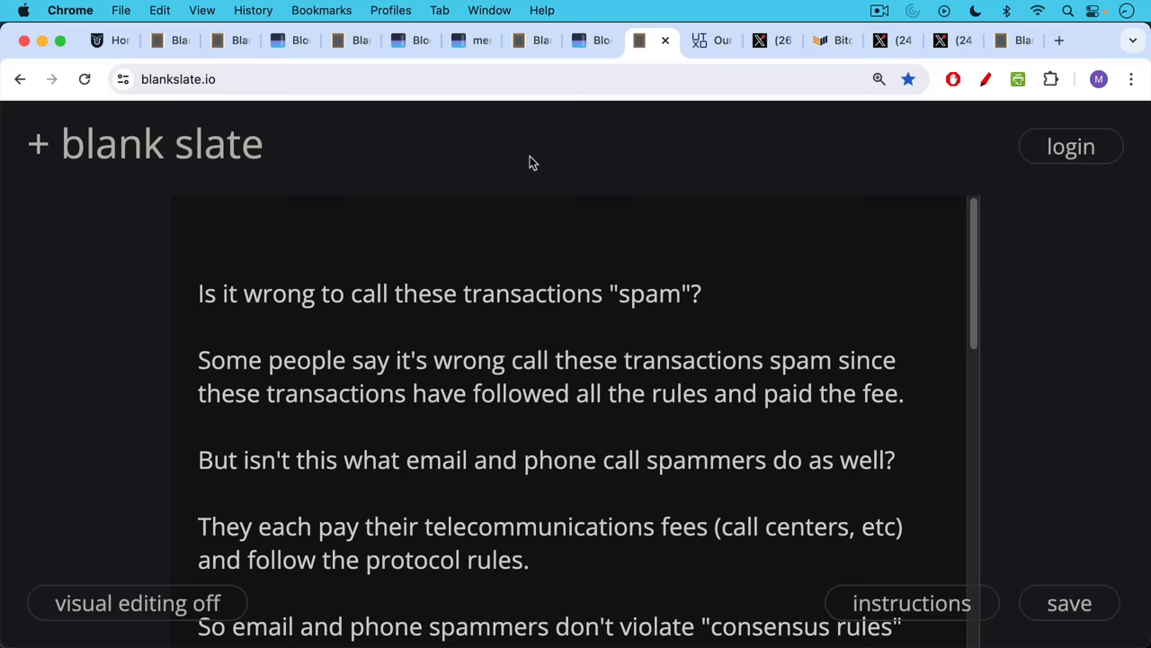
mouse_move(515, 202)
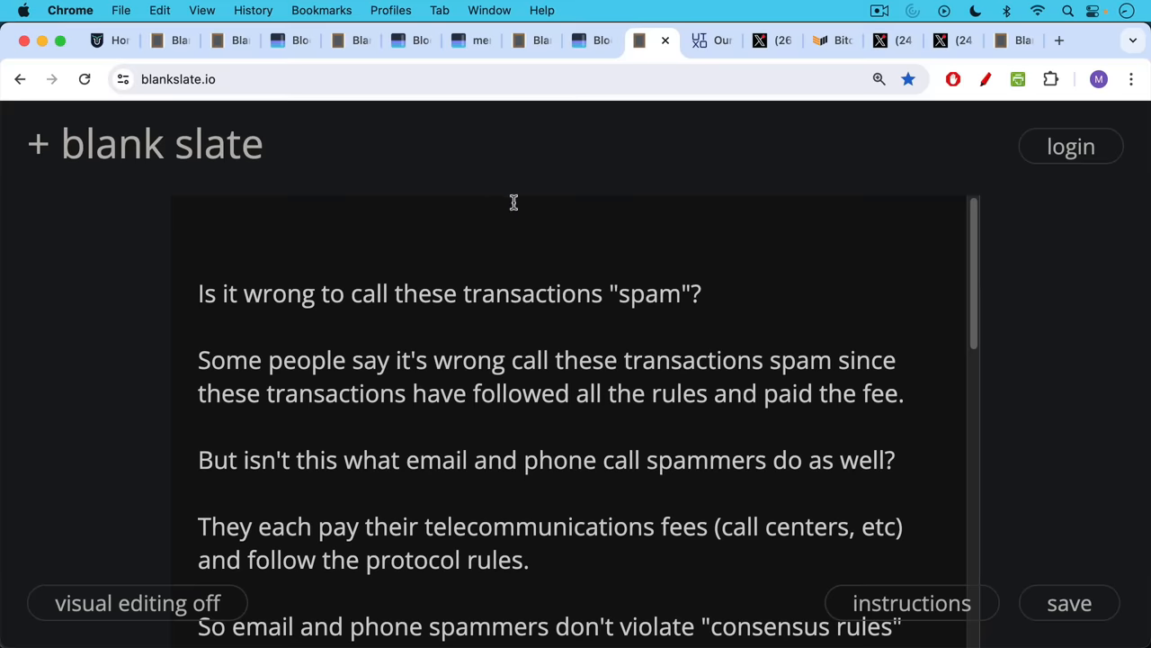
scroll("down", 3)
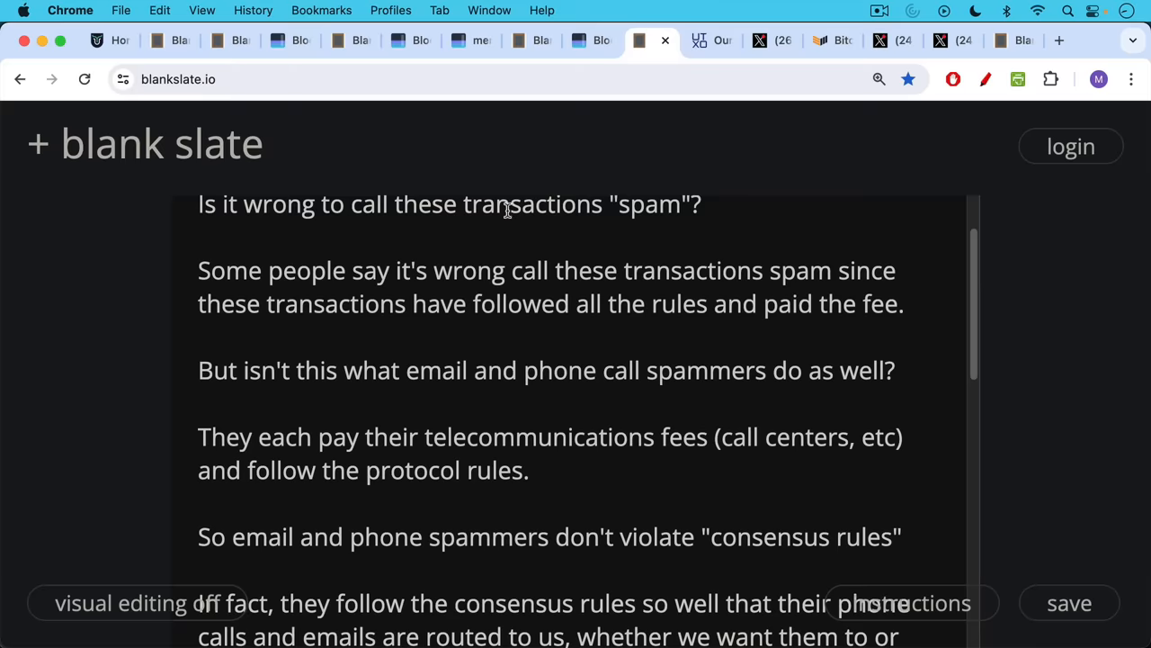
scroll("down", 3)
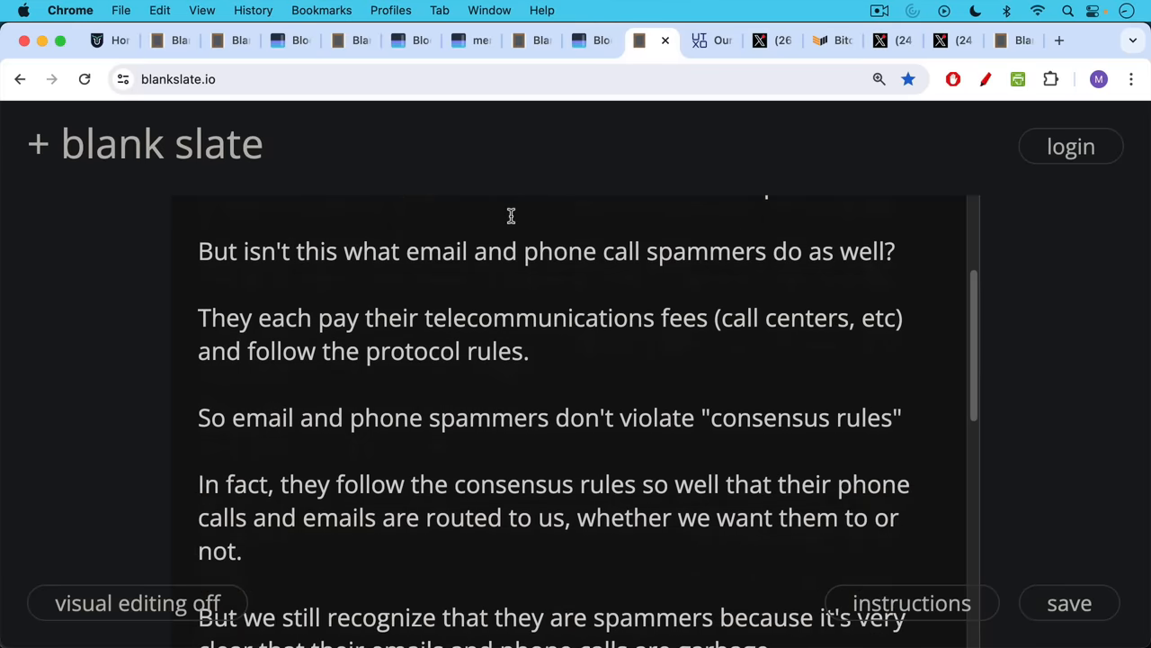
scroll("down", 3)
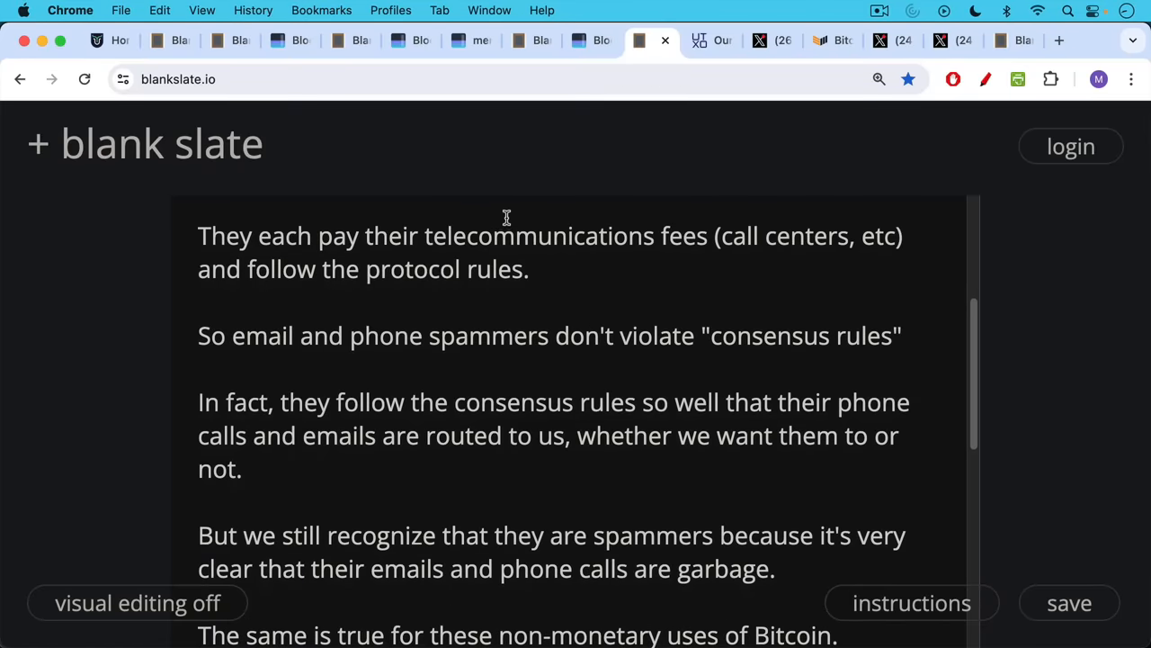
scroll("down", 3)
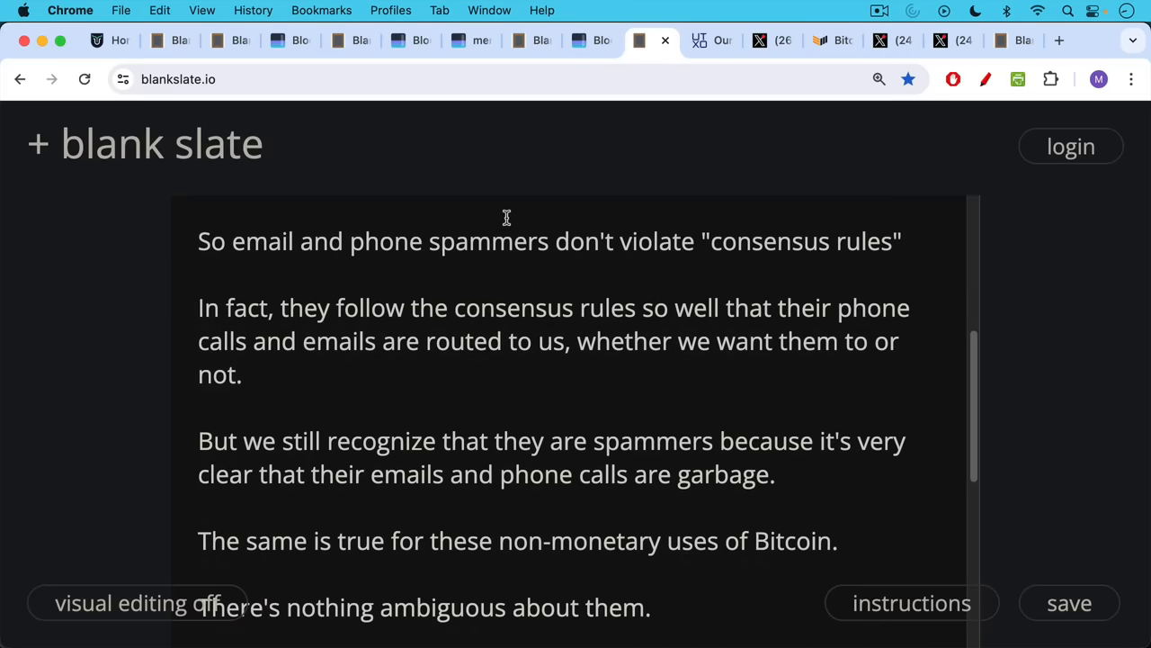
mouse_move(498, 197)
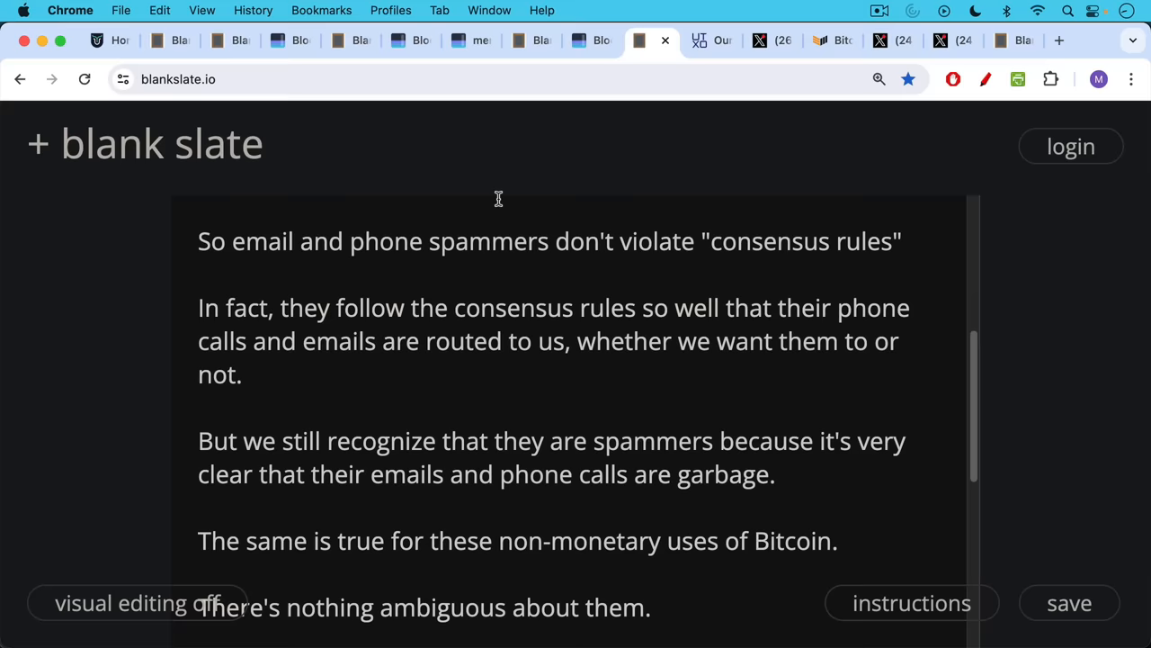
mouse_move(500, 216)
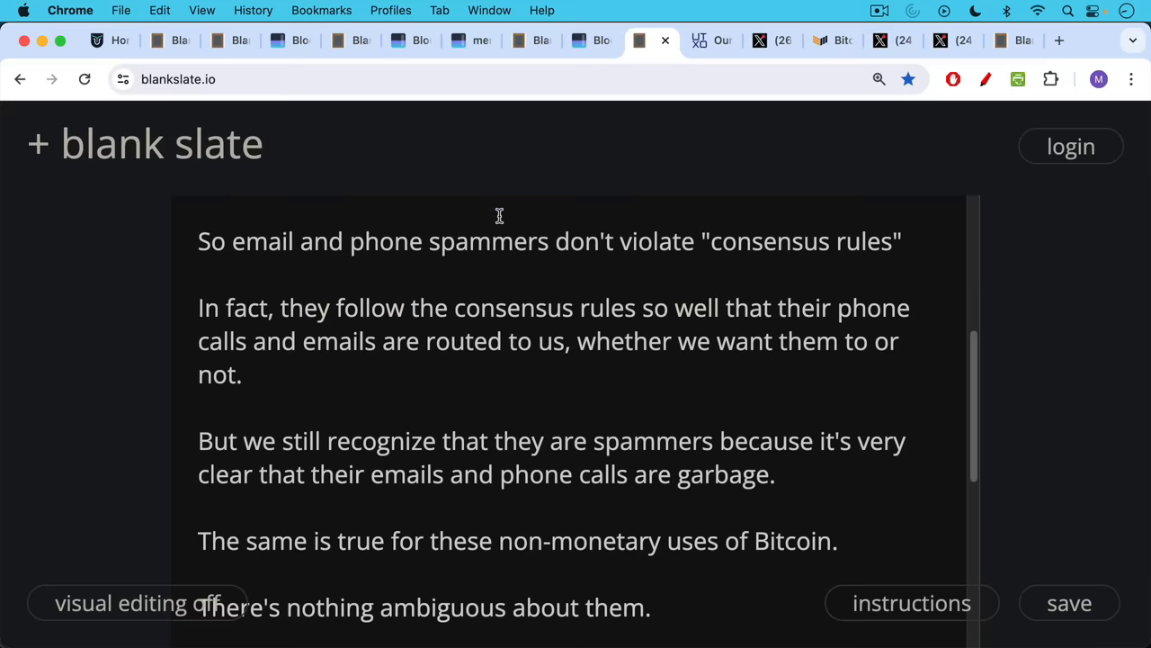
scroll("down", 3)
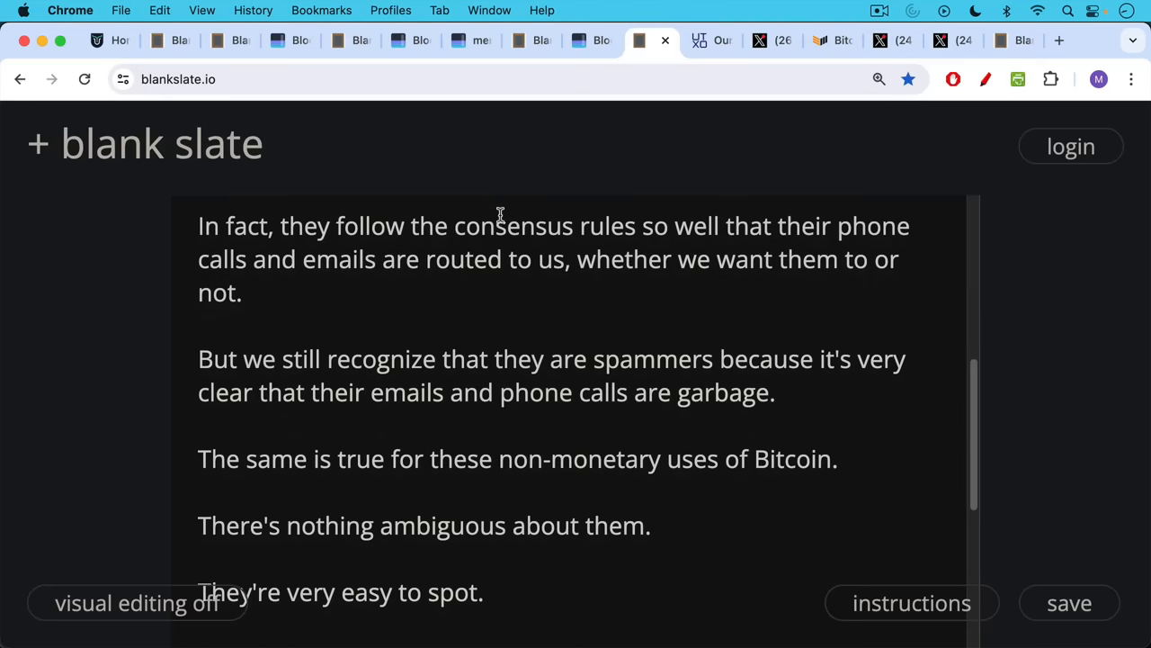
mouse_move(518, 244)
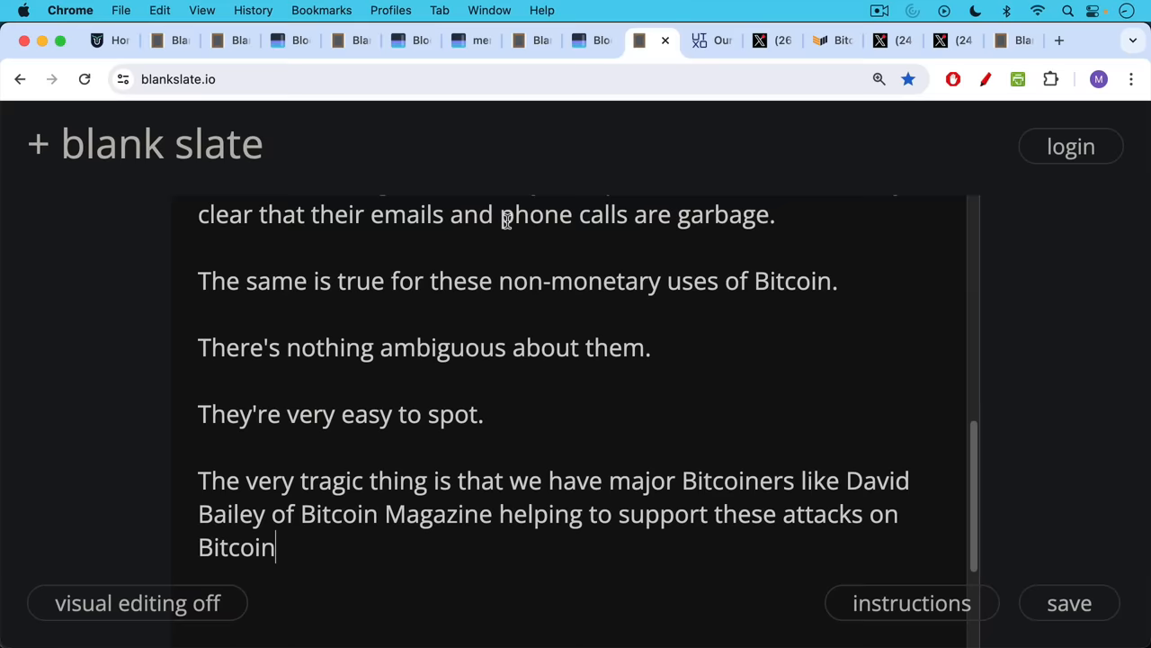
mouse_move(713, 40)
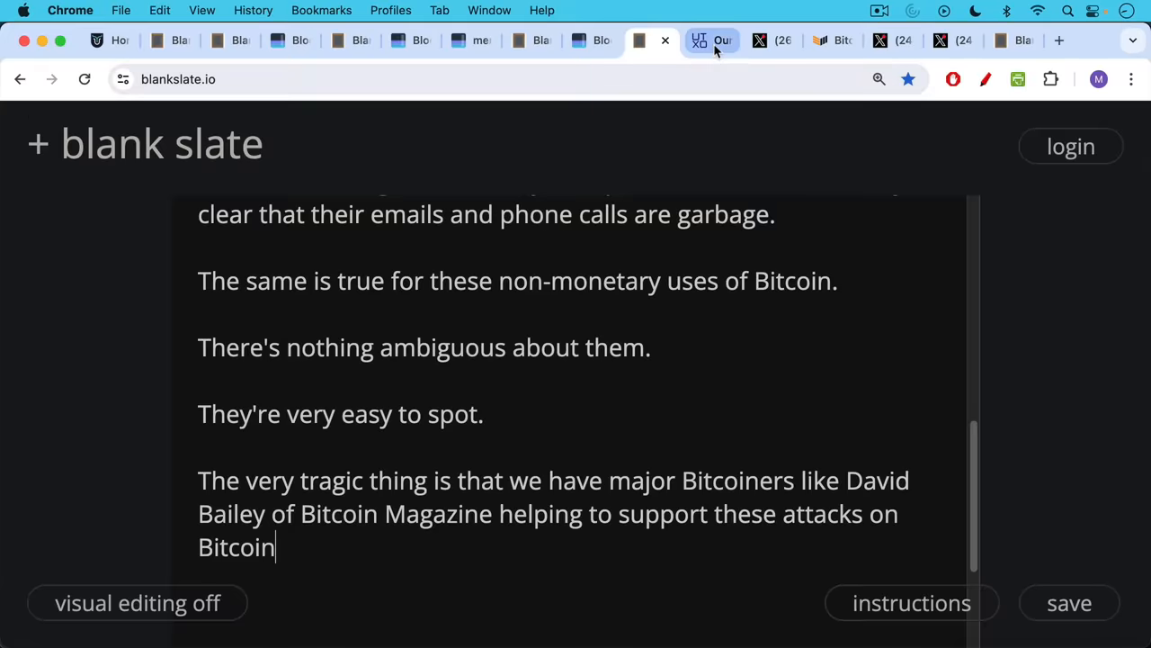
left_click(711, 40)
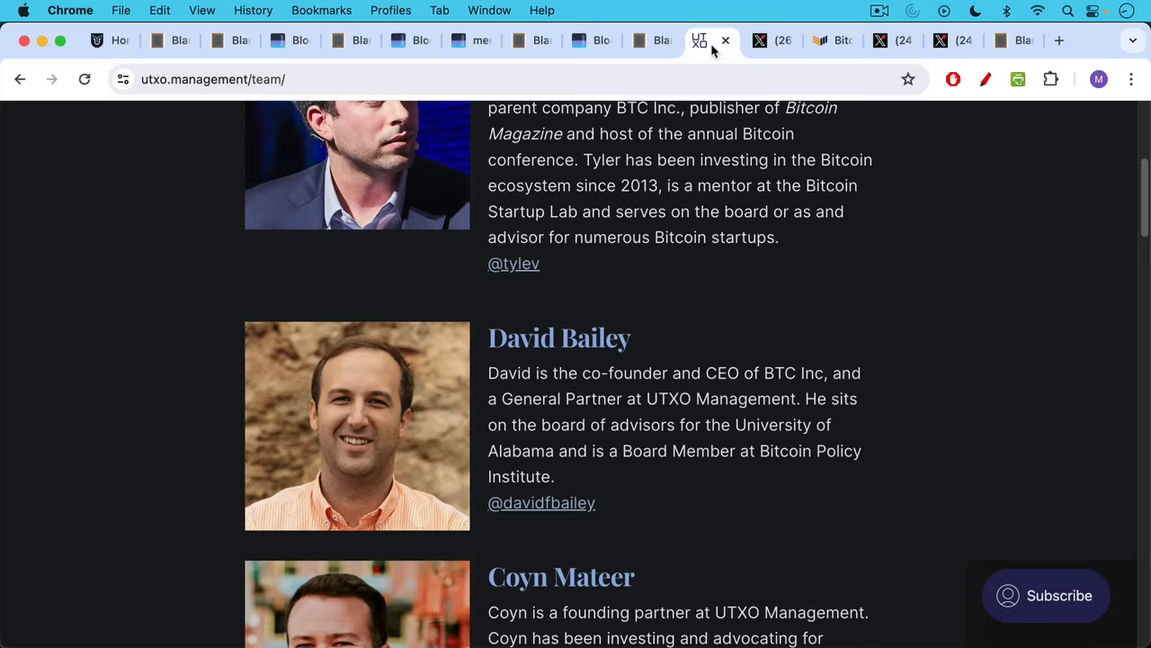
mouse_move(741, 112)
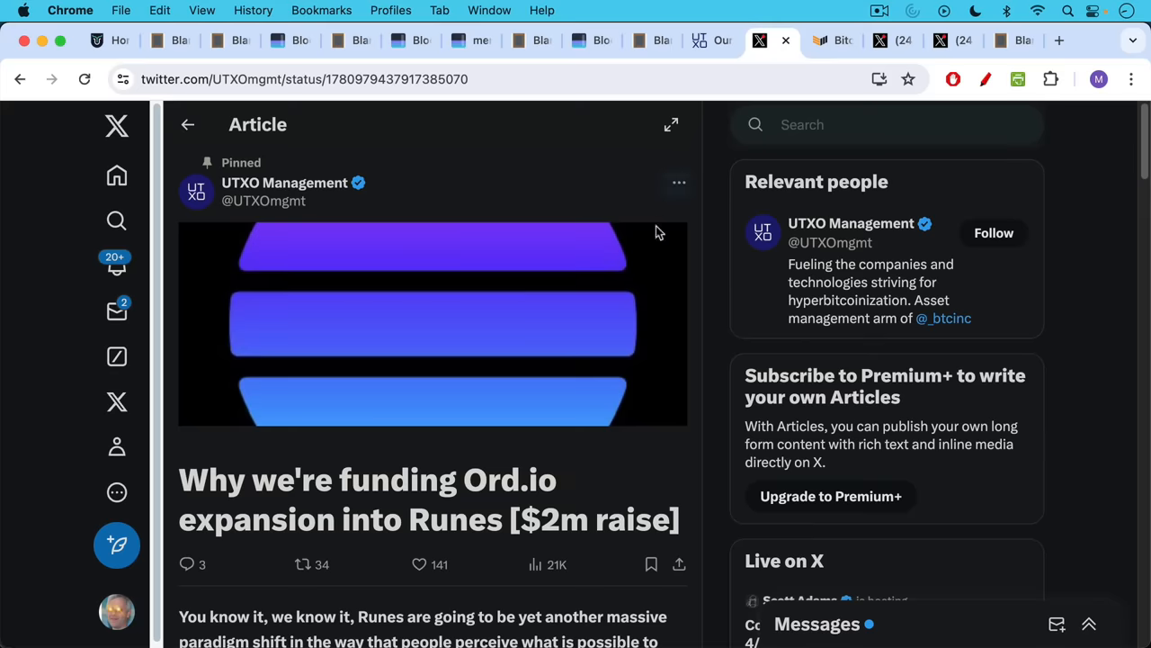
mouse_move(460, 489)
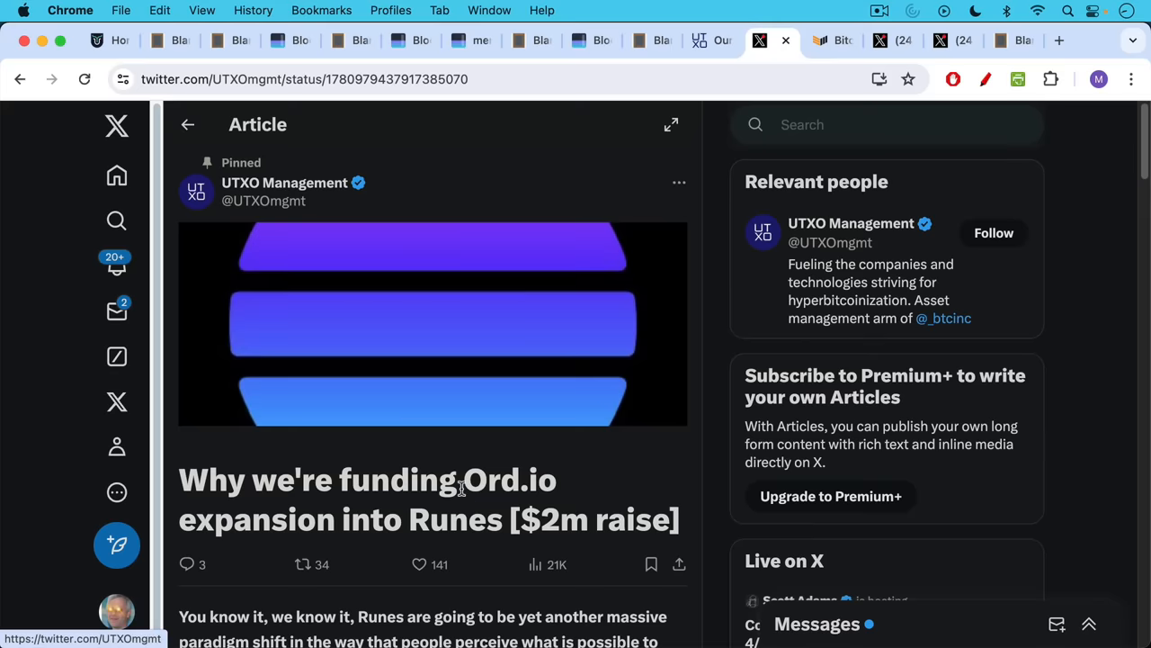
Show UTXO Management's pinned $2m Ord.io Runes raise, then move to the Bitcoin Magazine halving page
scroll("down", 3)
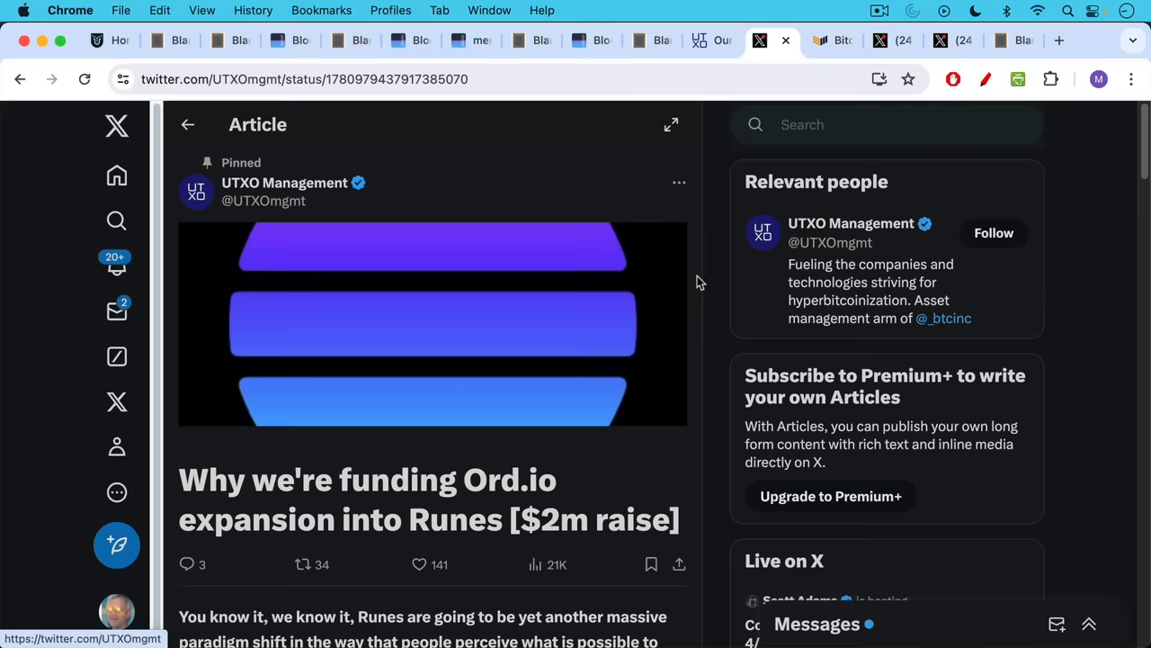
mouse_move(819, 68)
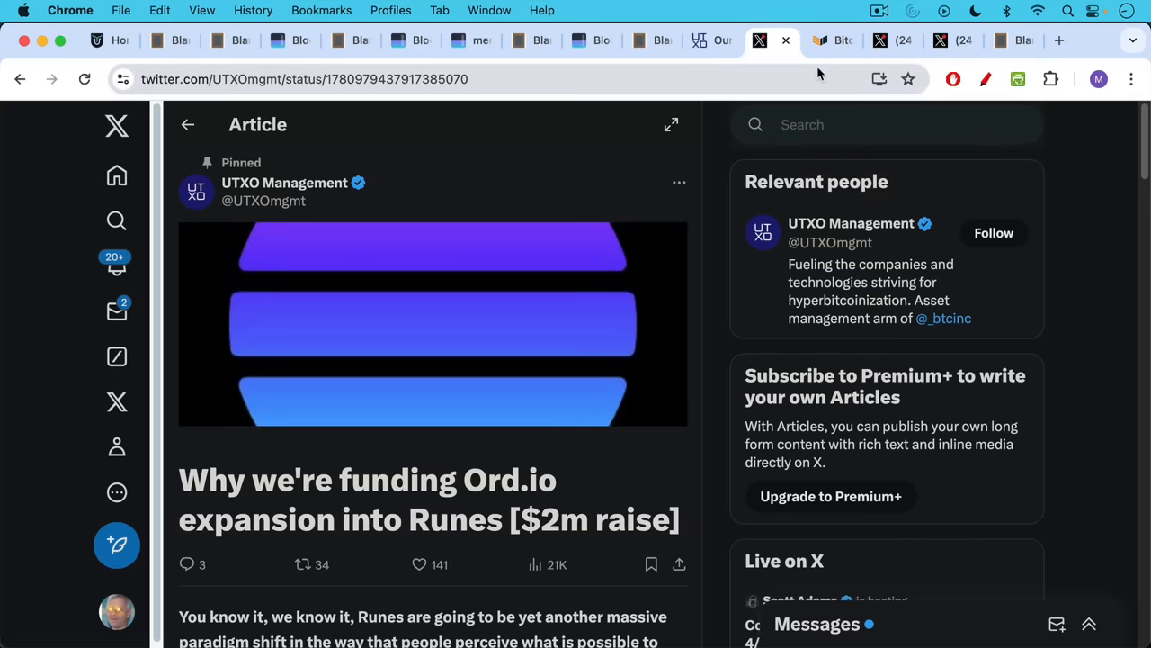
mouse_move(831, 39)
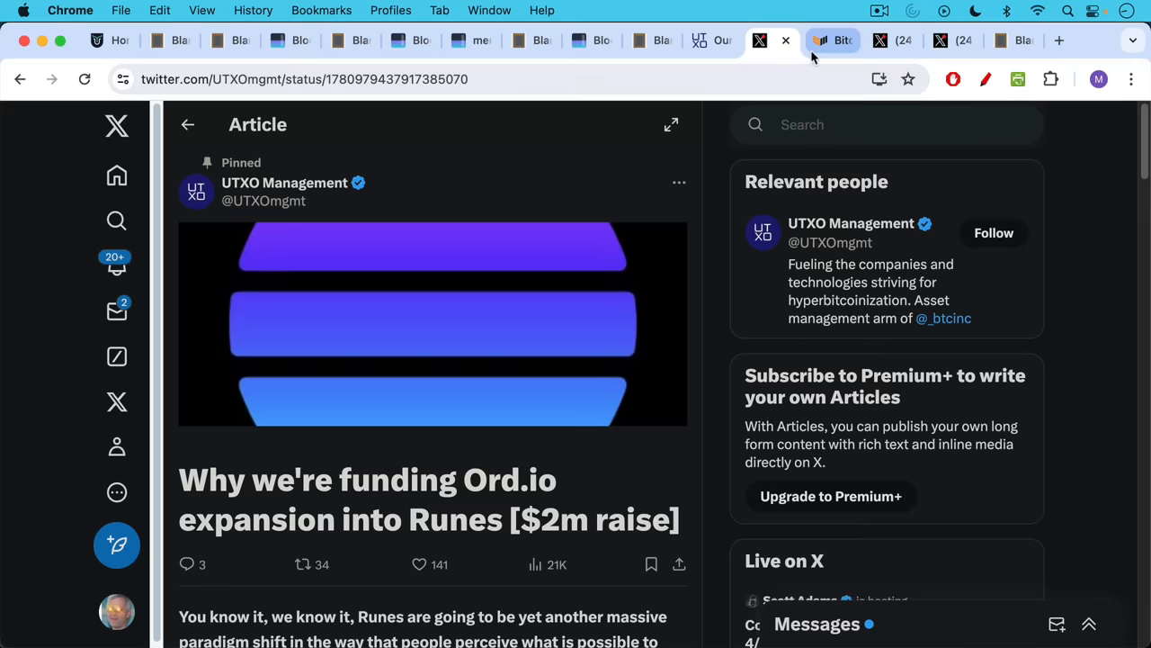
left_click(831, 40)
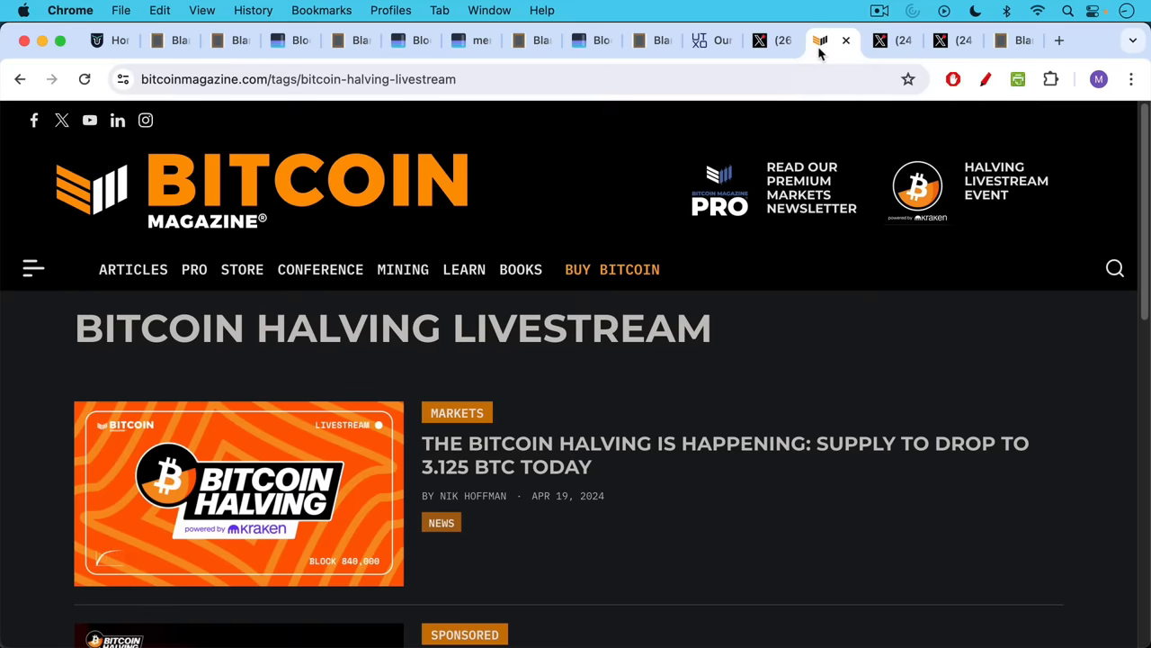
mouse_move(802, 104)
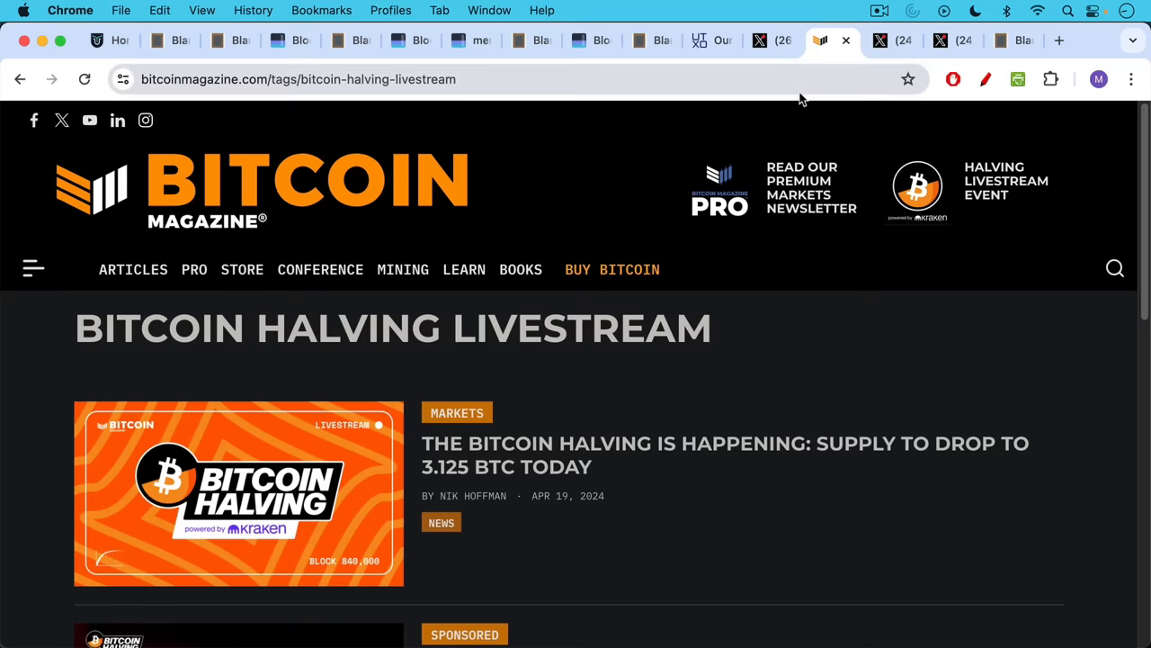
left_click(880, 40)
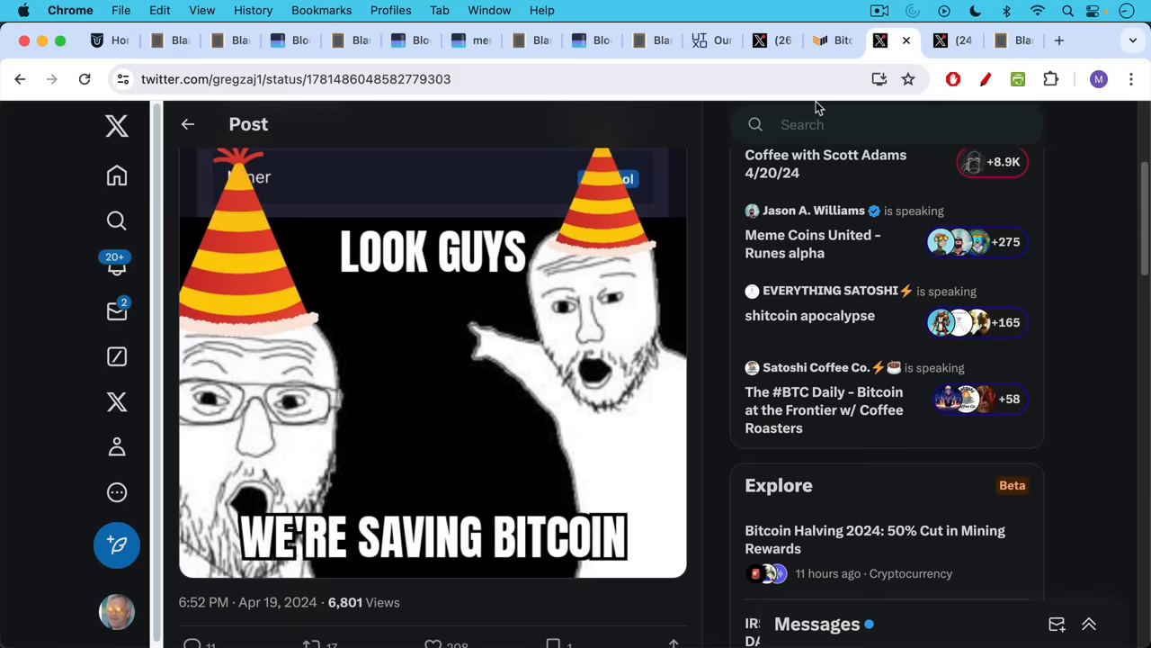
mouse_move(891, 39)
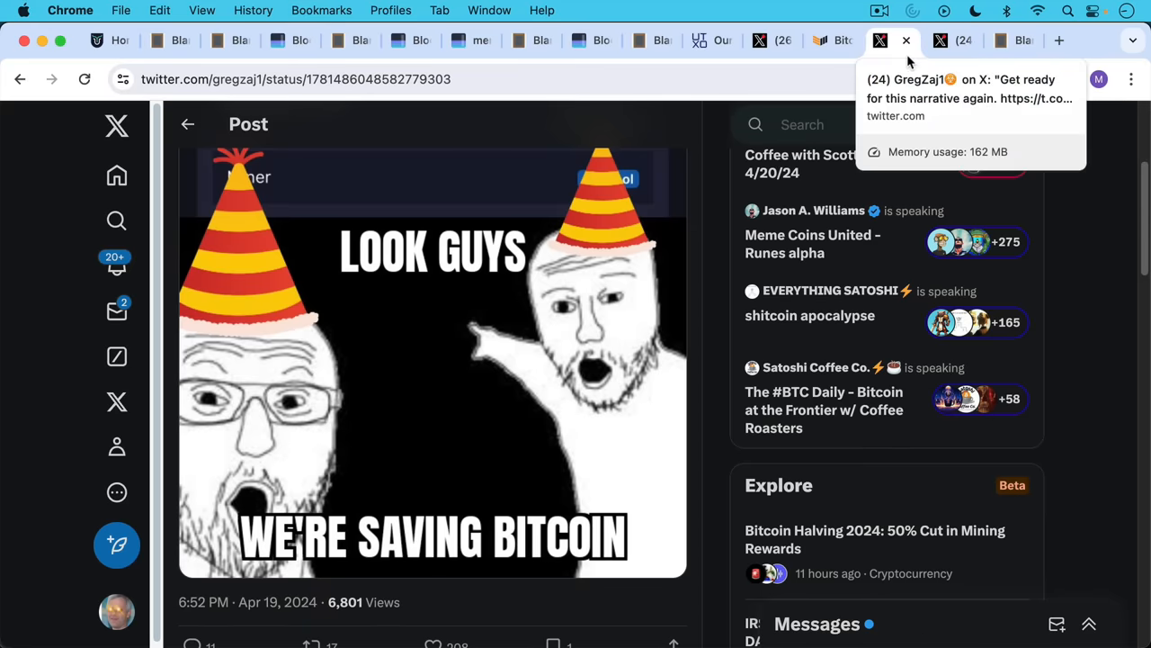
mouse_move(954, 40)
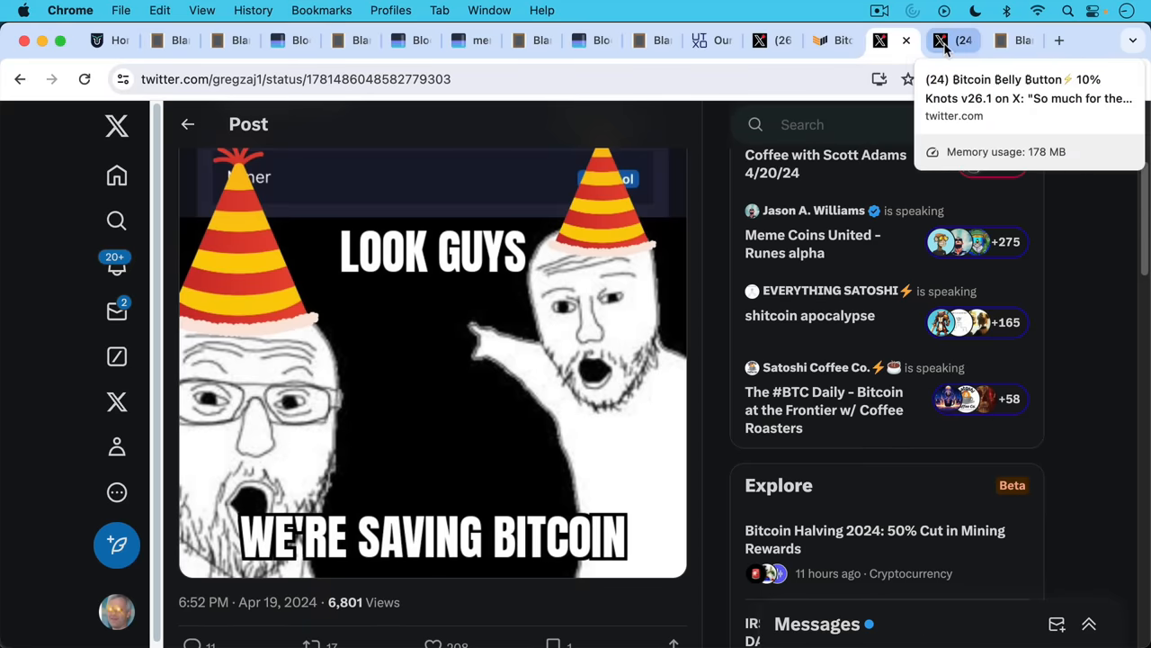
Bring up Bitcoin Belly Button's post quoting natealex's 'i hate btc now'
left_click(953, 40)
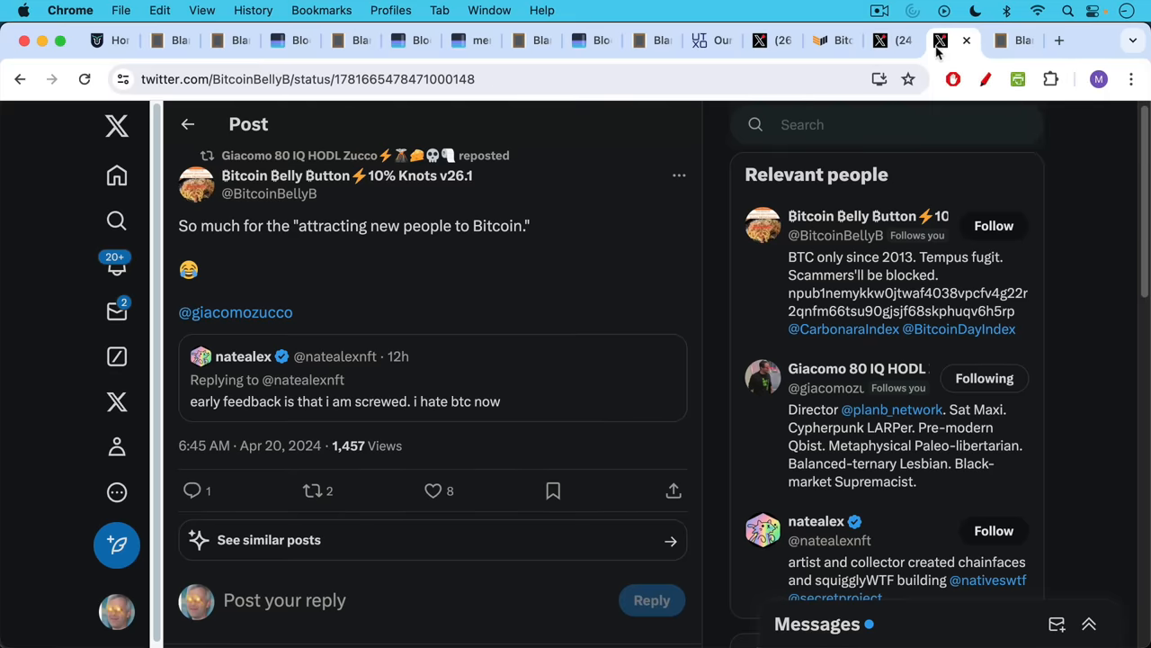
mouse_move(525, 261)
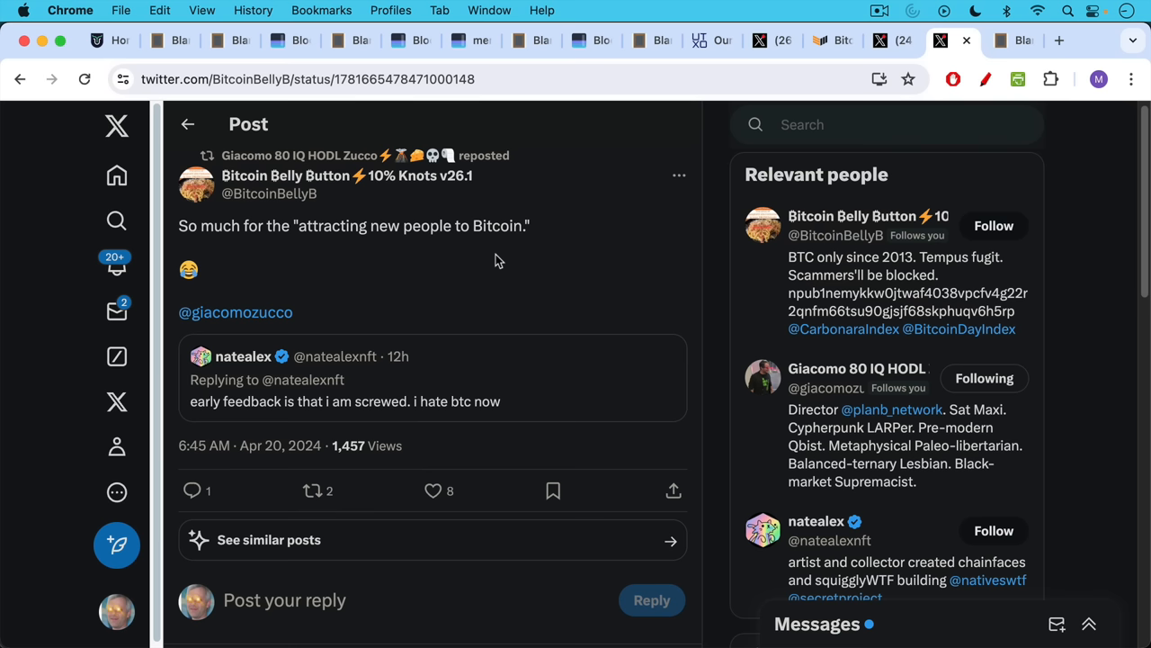
mouse_move(485, 334)
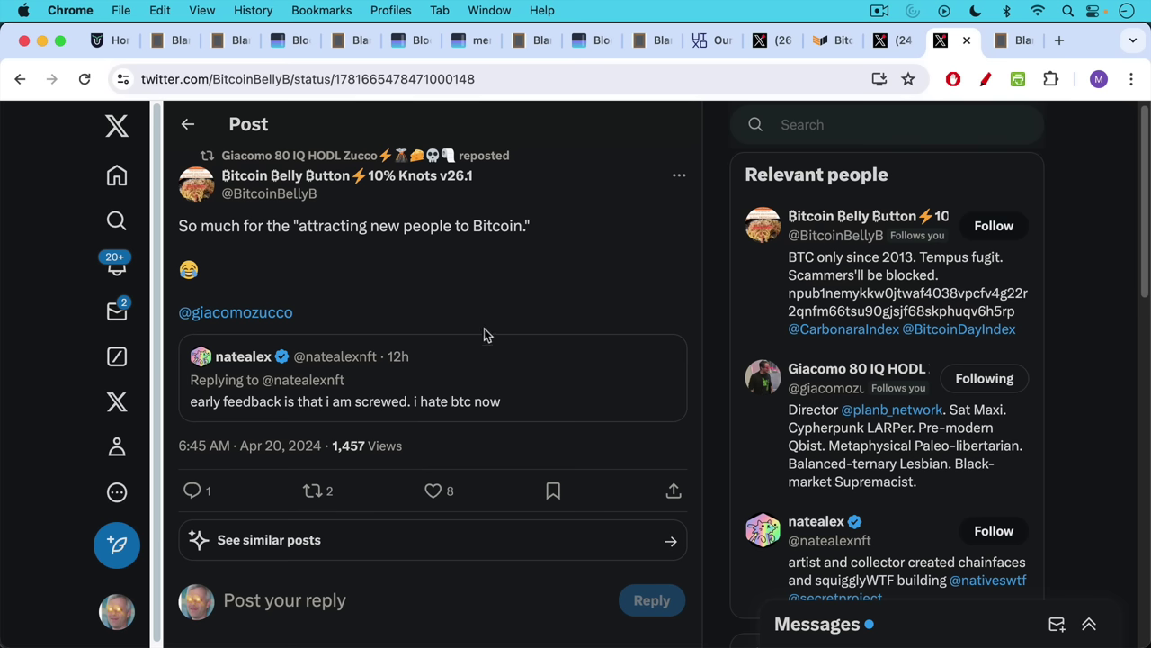
mouse_move(482, 378)
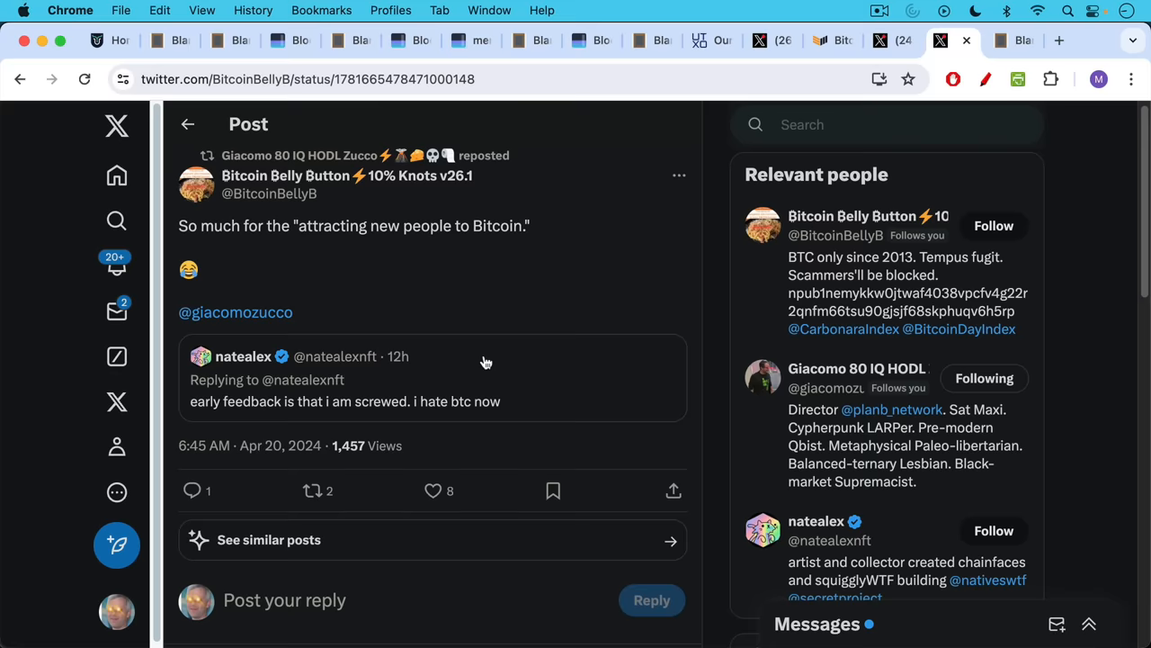
mouse_move(579, 317)
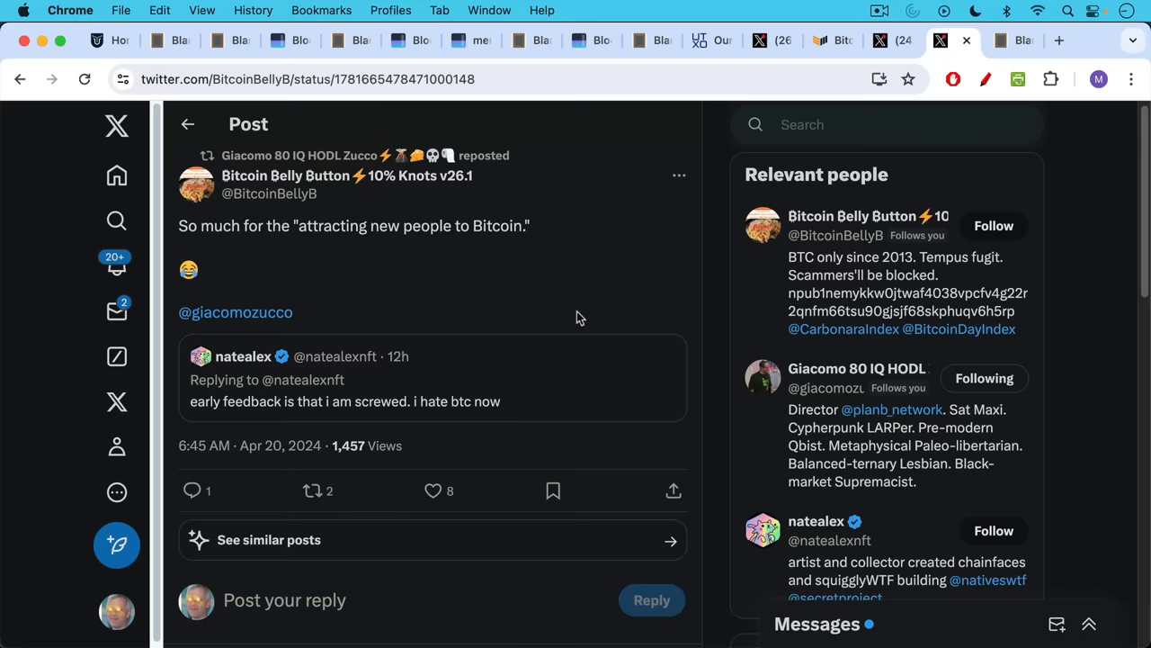
Return to the notes asking whether VC crypto spammers will run out of money
left_click(1000, 40)
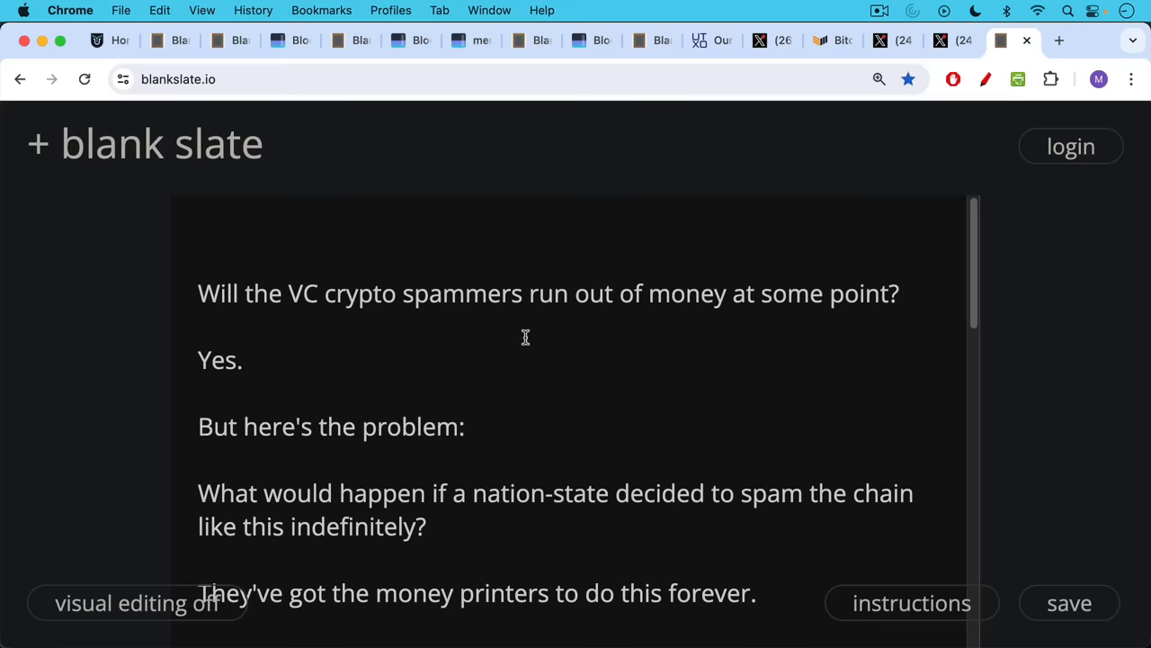
mouse_move(493, 343)
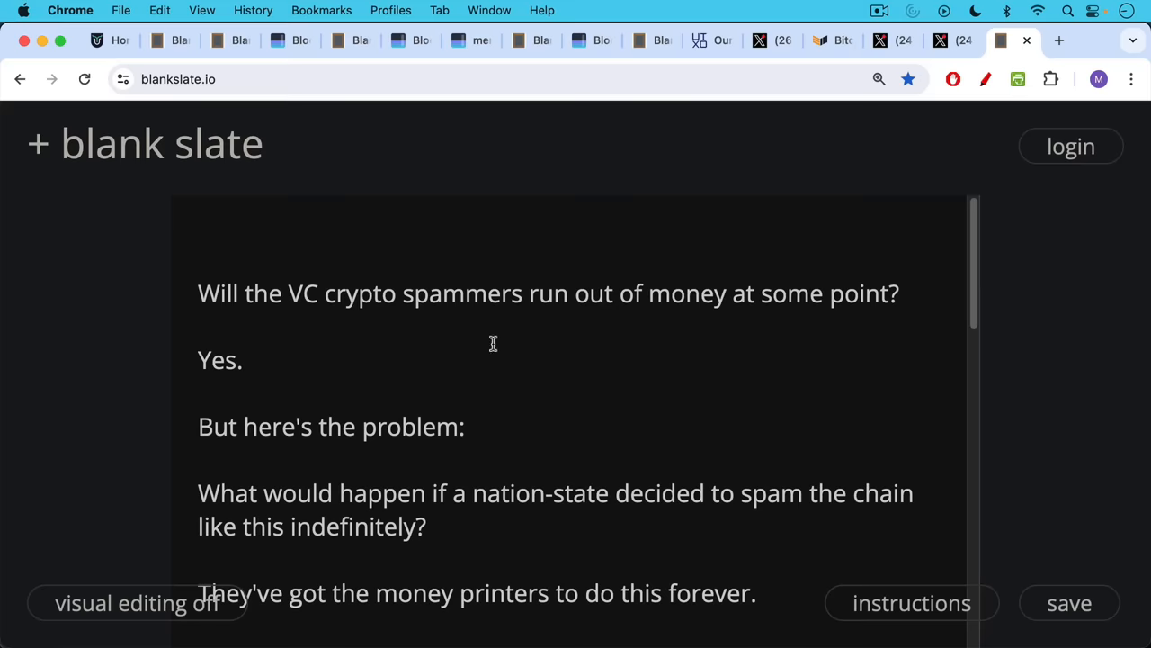
scroll("down", 3)
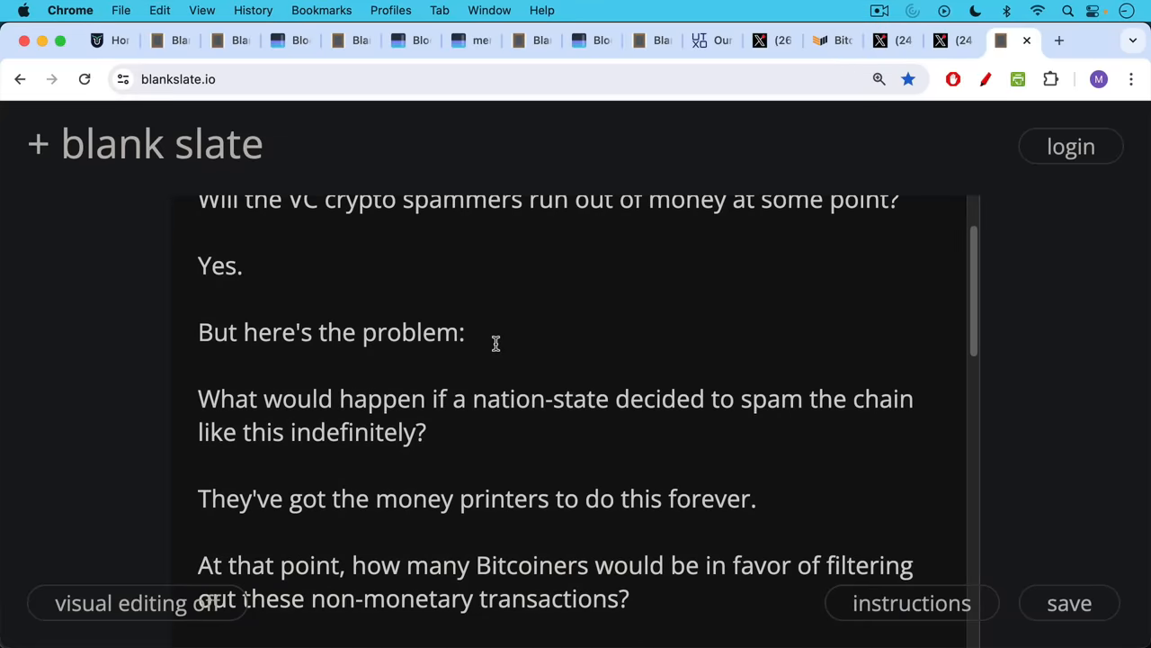
mouse_move(504, 322)
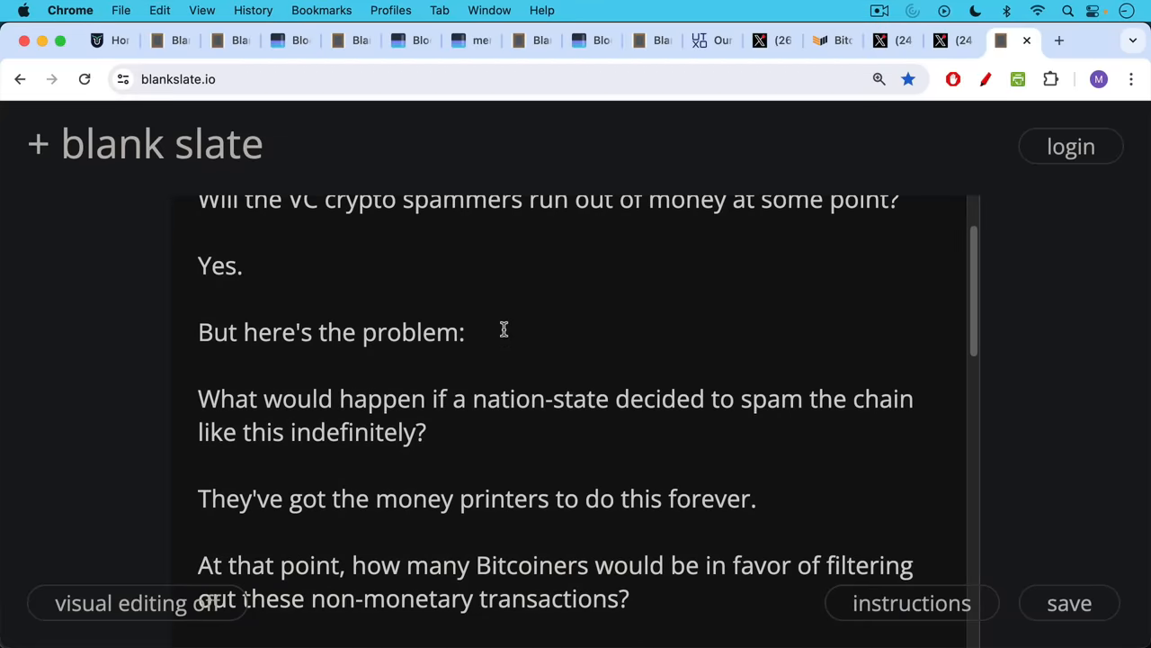
mouse_move(519, 310)
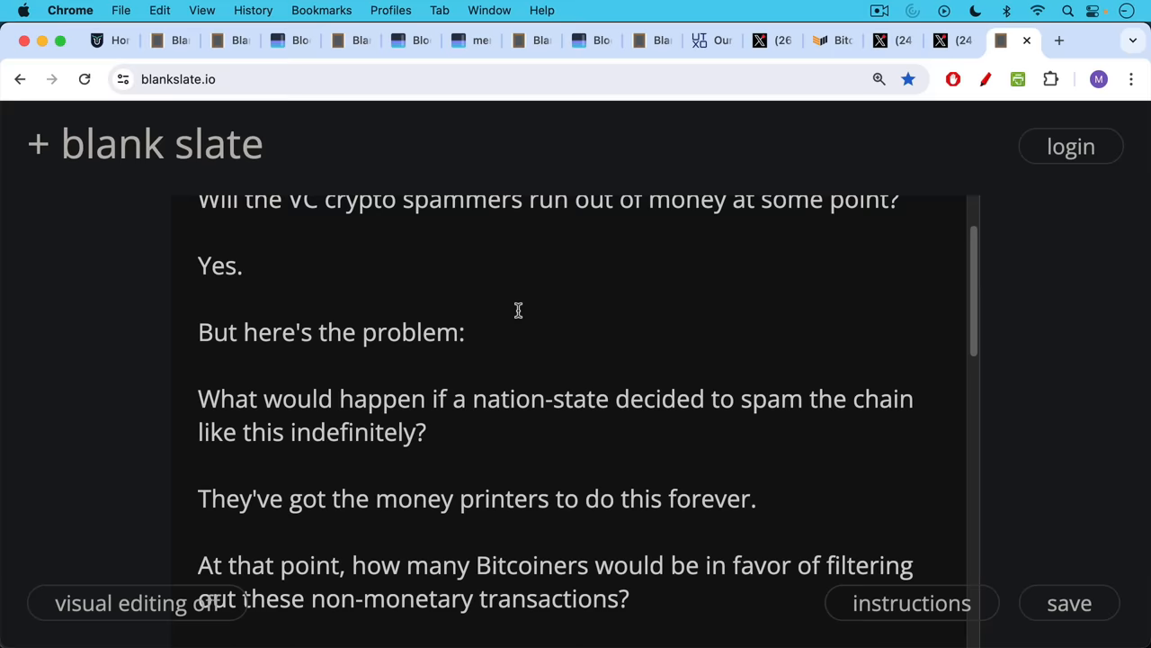
scroll("down", 3)
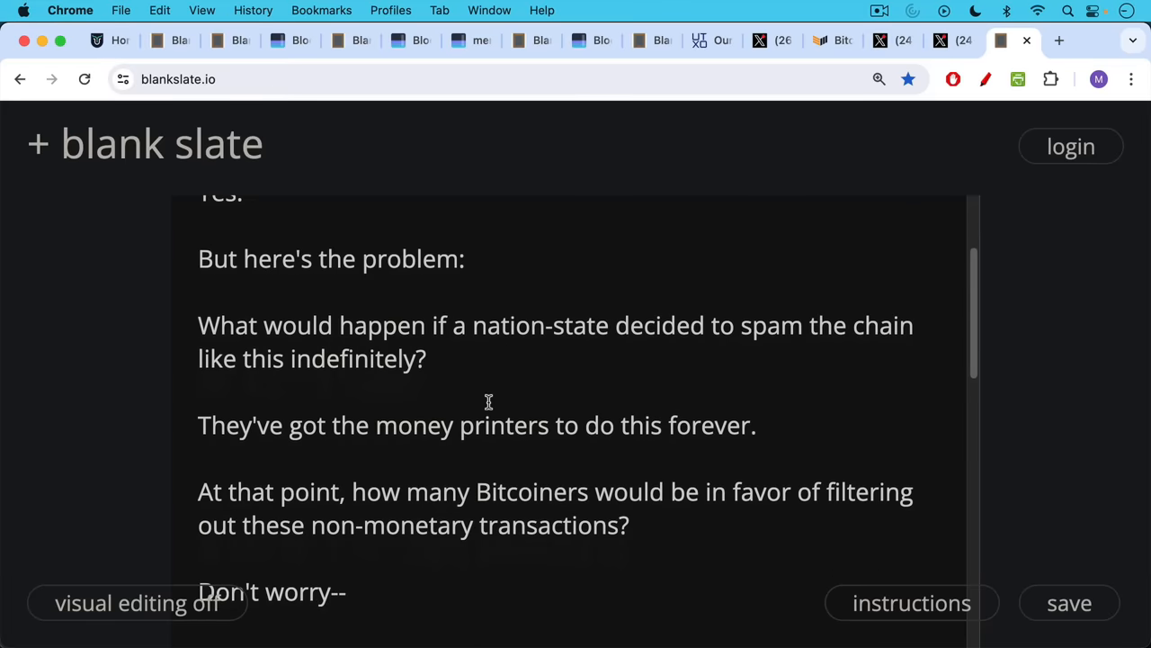
mouse_move(491, 338)
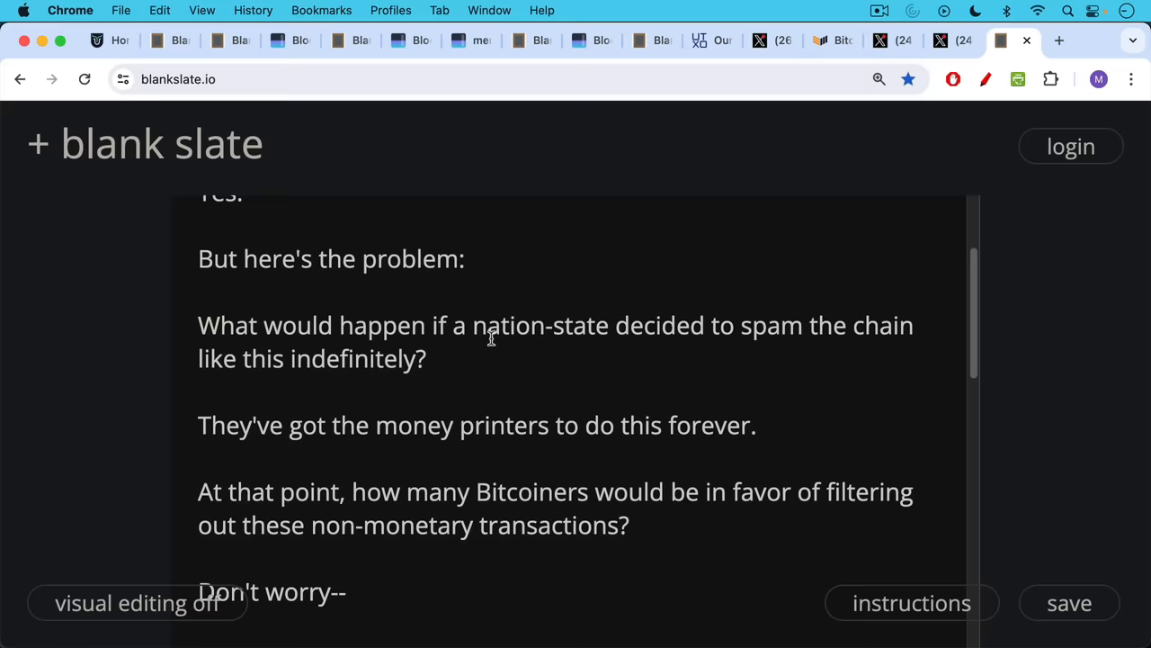
scroll("down", 3)
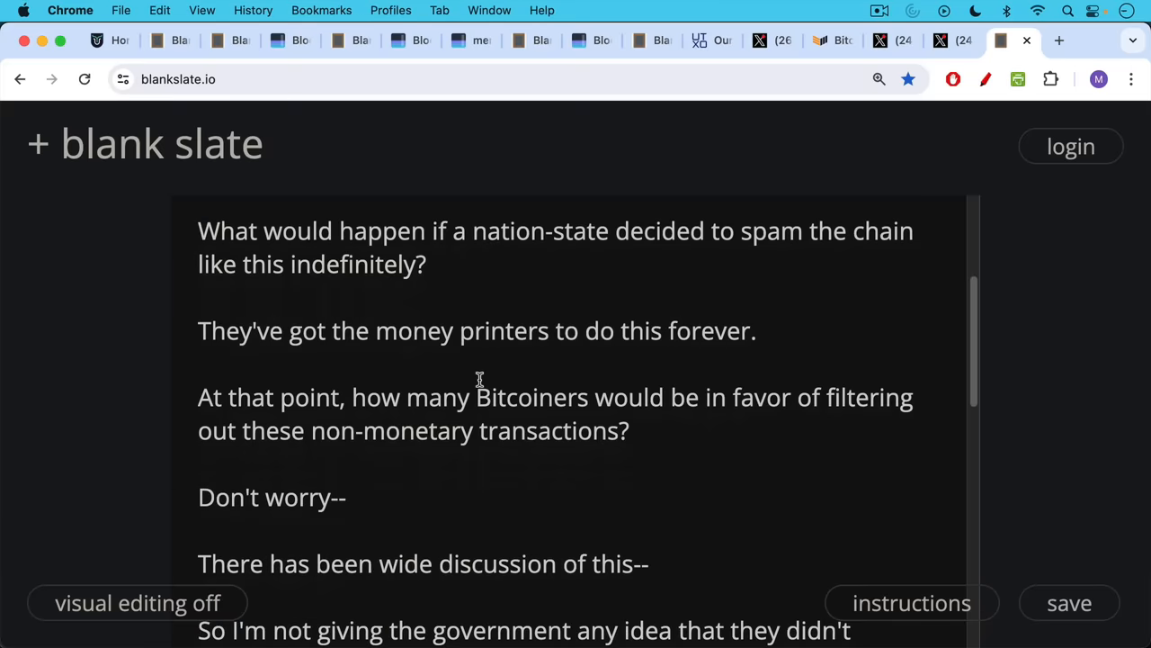
mouse_move(475, 324)
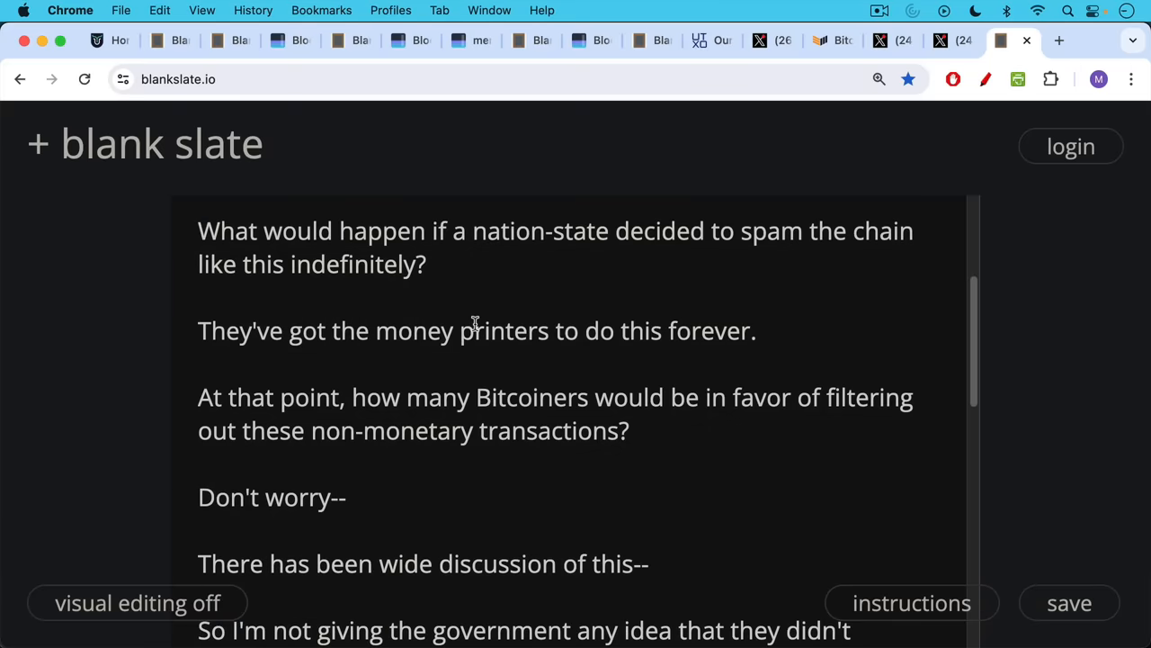
mouse_move(468, 373)
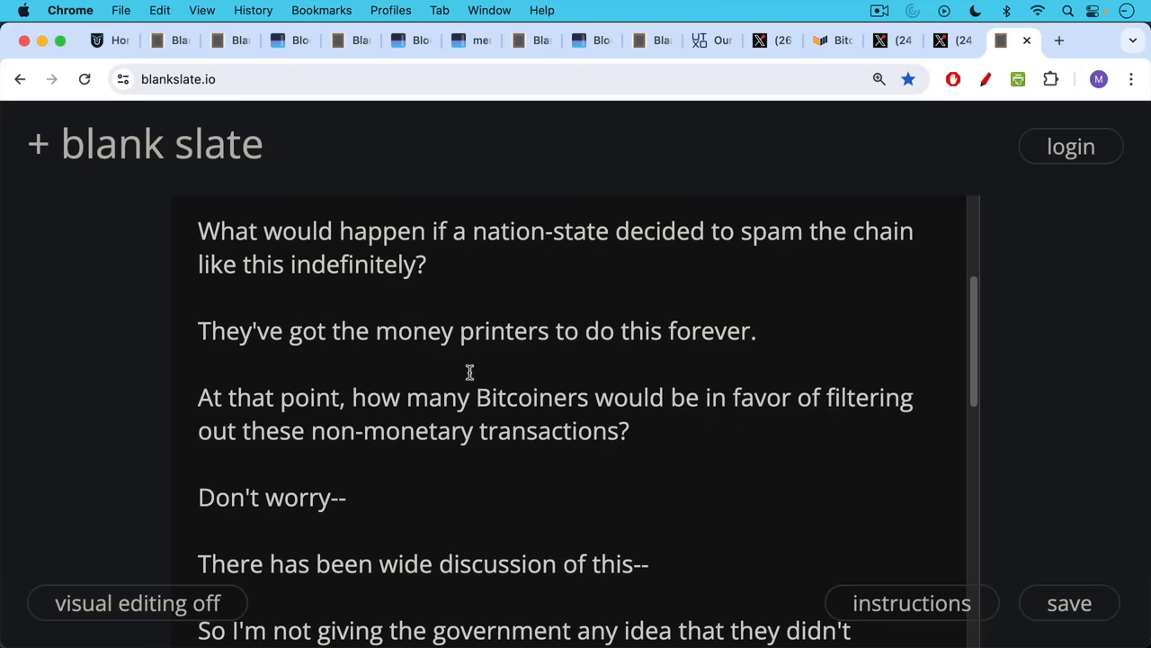
scroll("down", 3)
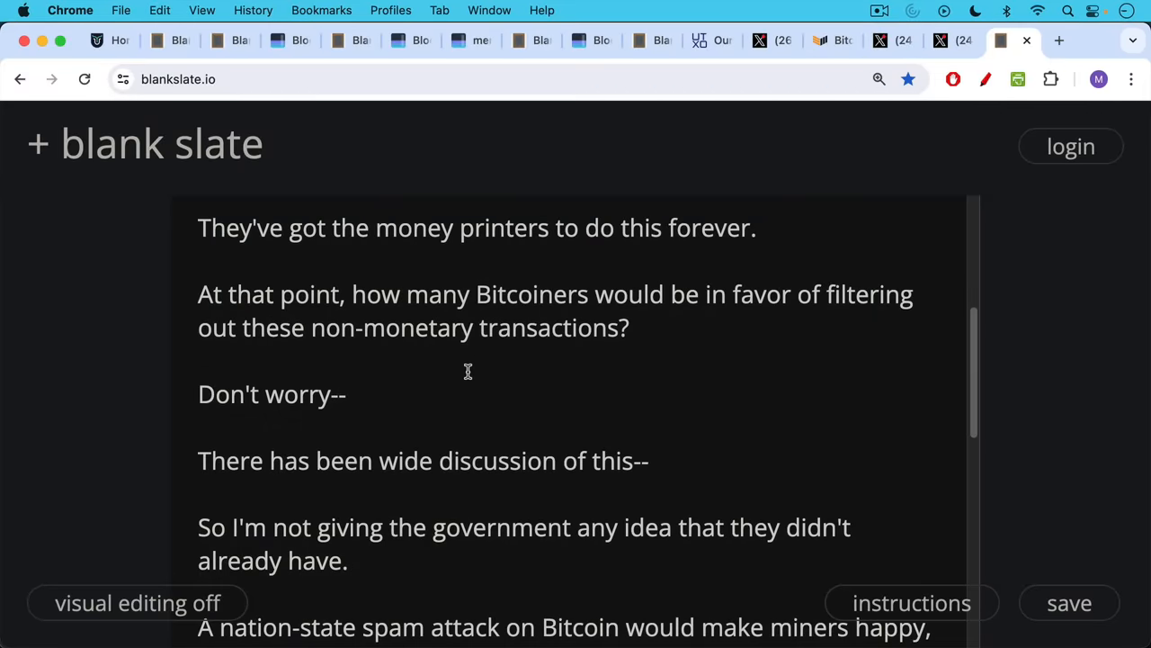
scroll("down", 3)
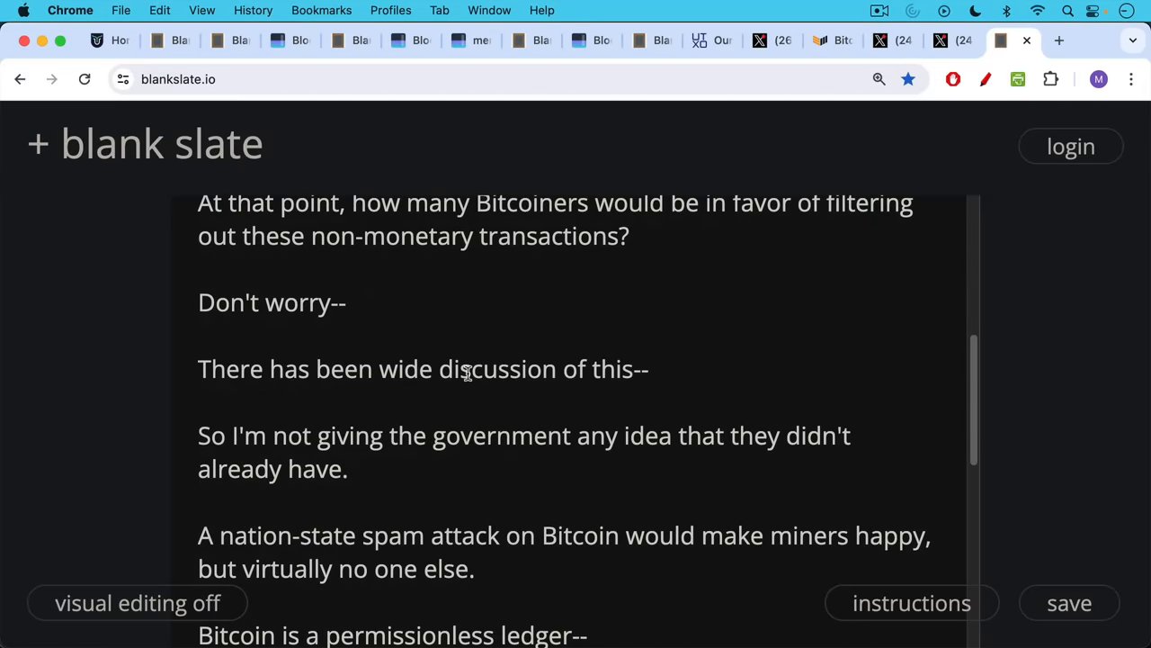
mouse_move(464, 337)
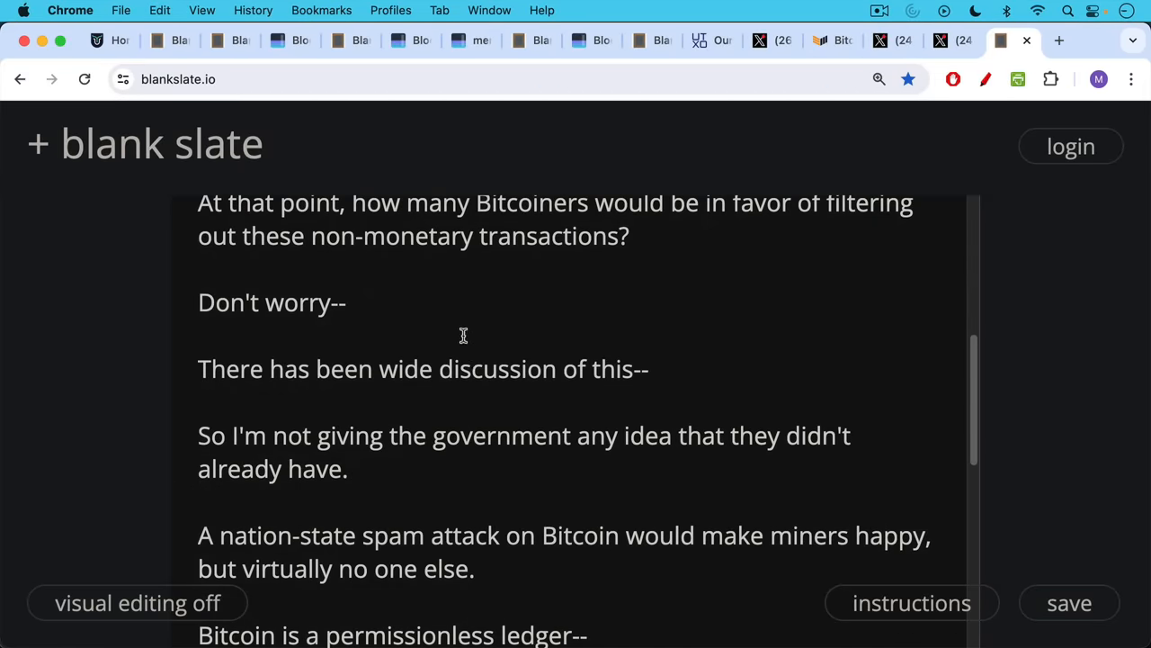
mouse_move(464, 369)
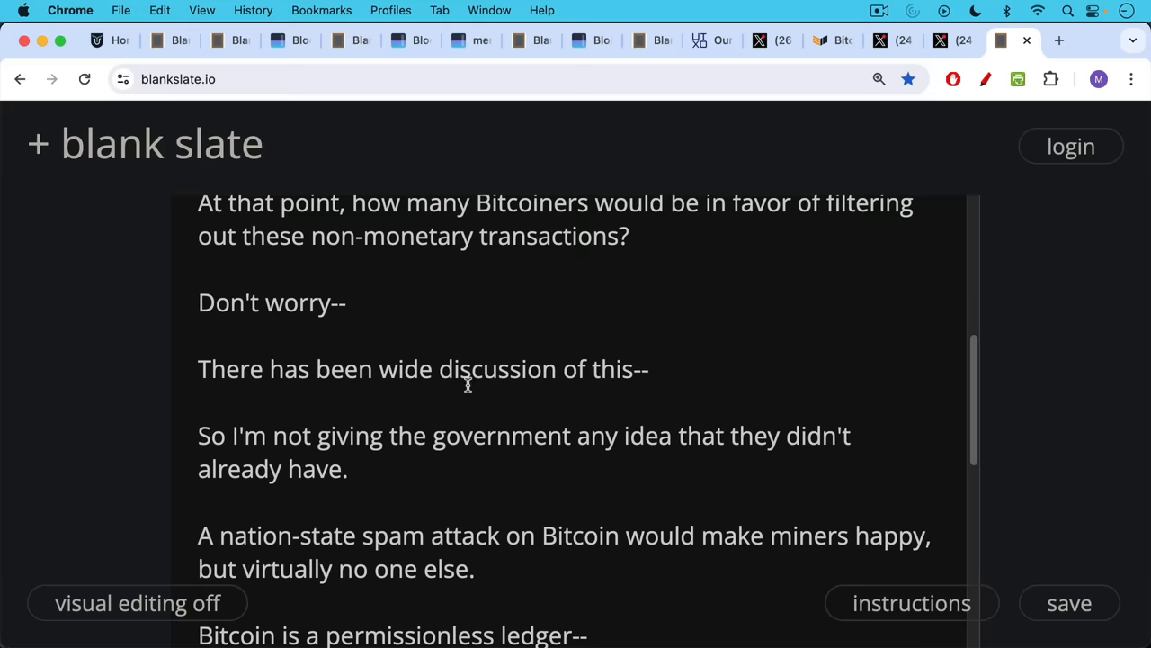
scroll("down", 3)
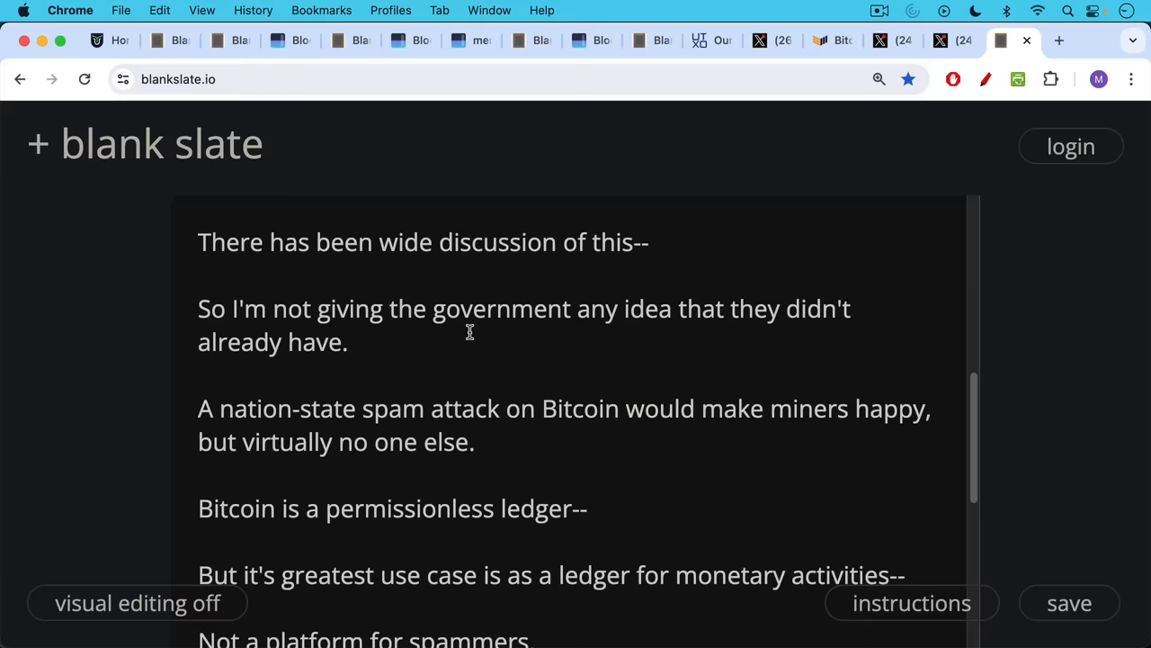
scroll("down", 3)
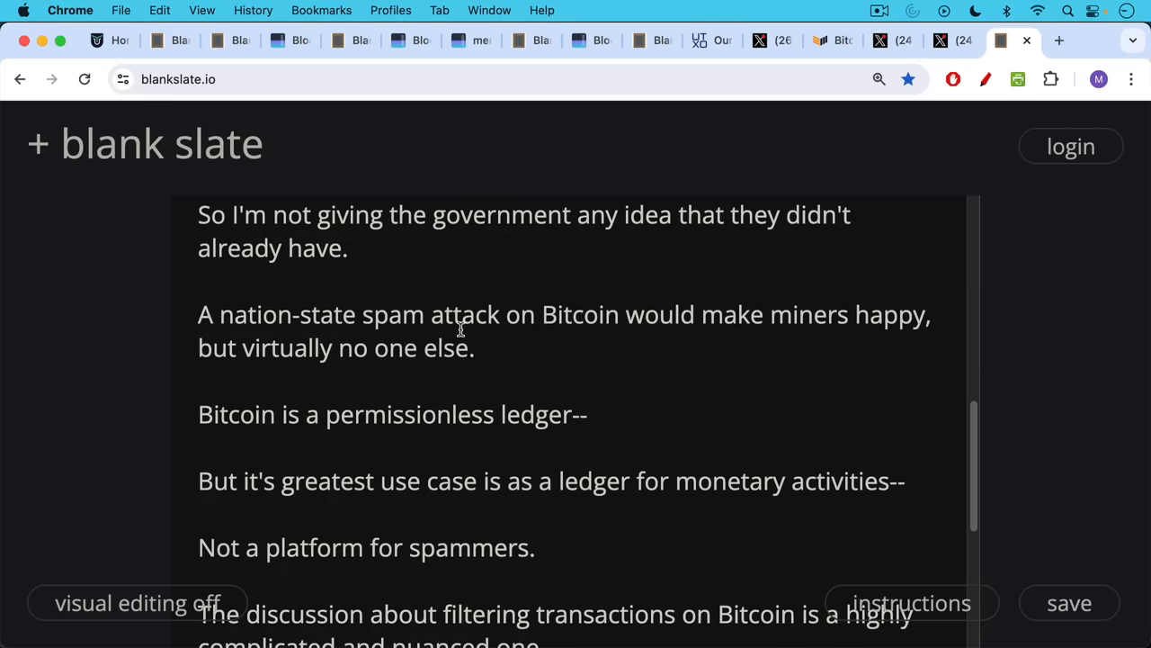
mouse_move(468, 370)
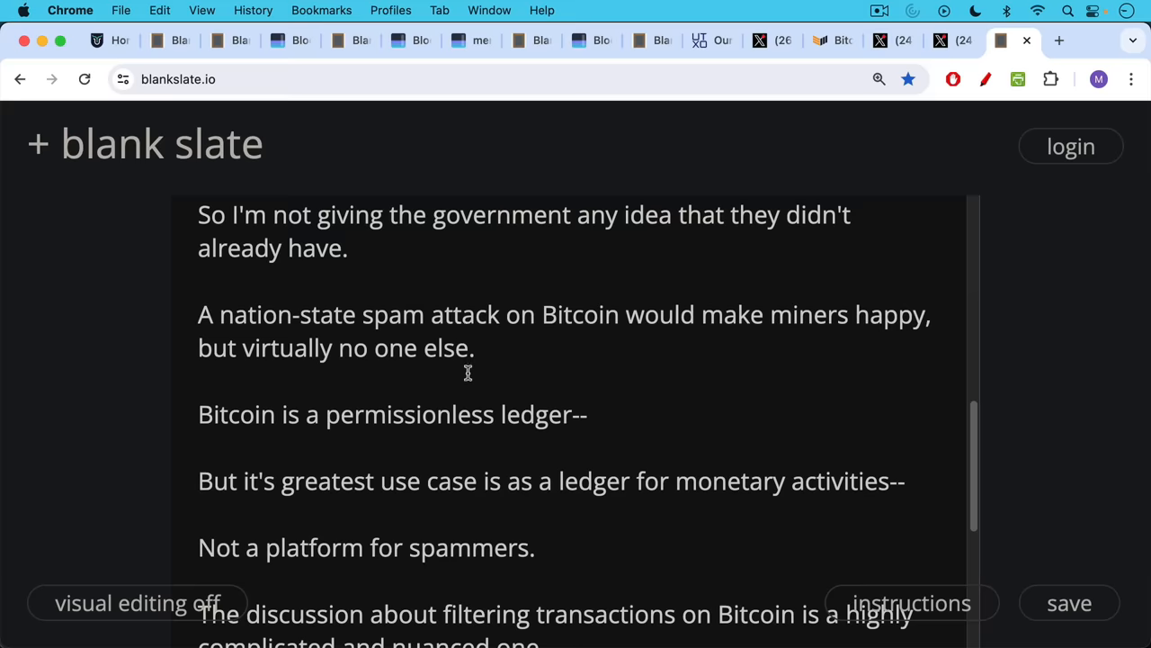
scroll("down", 3)
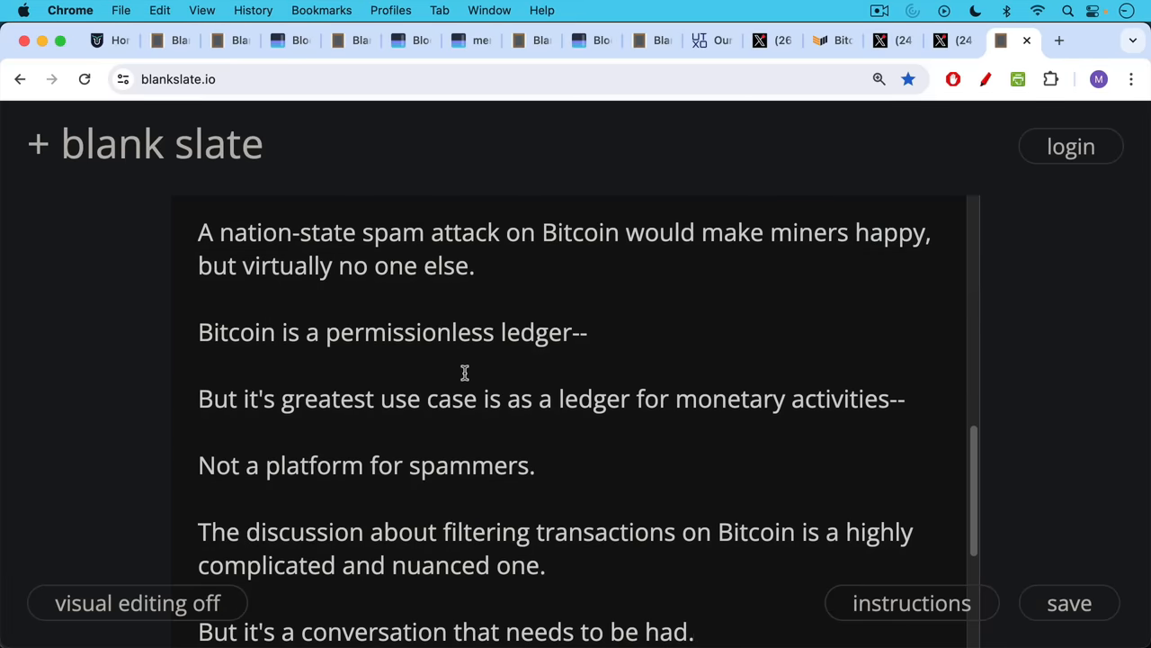
scroll("down", 3)
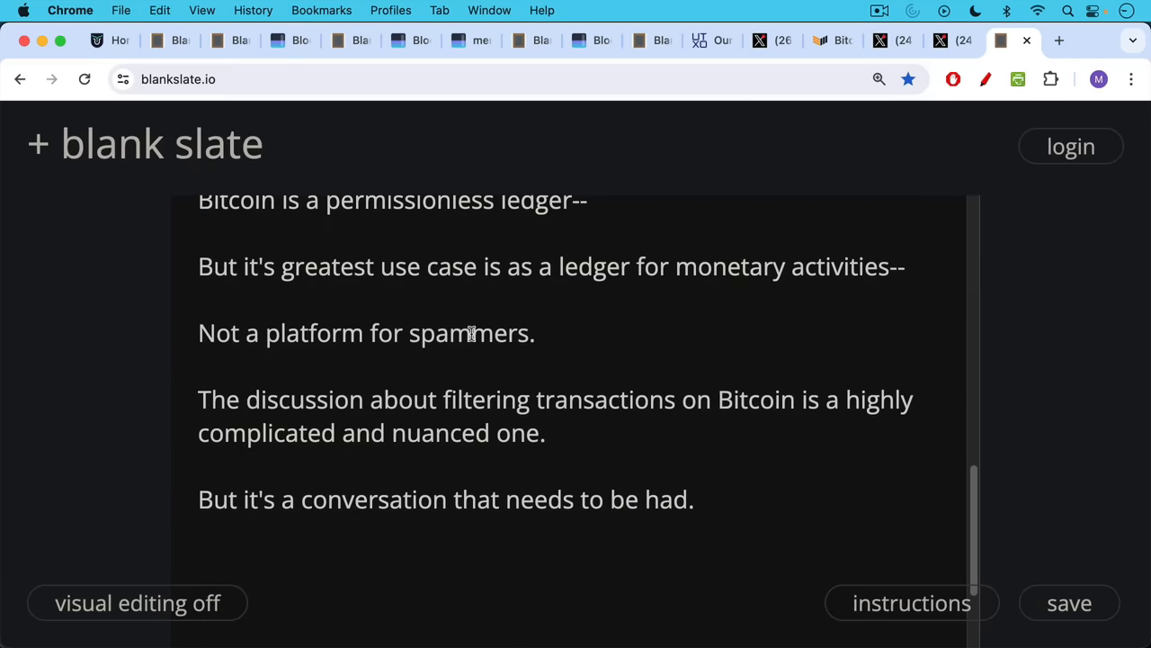
mouse_move(475, 324)
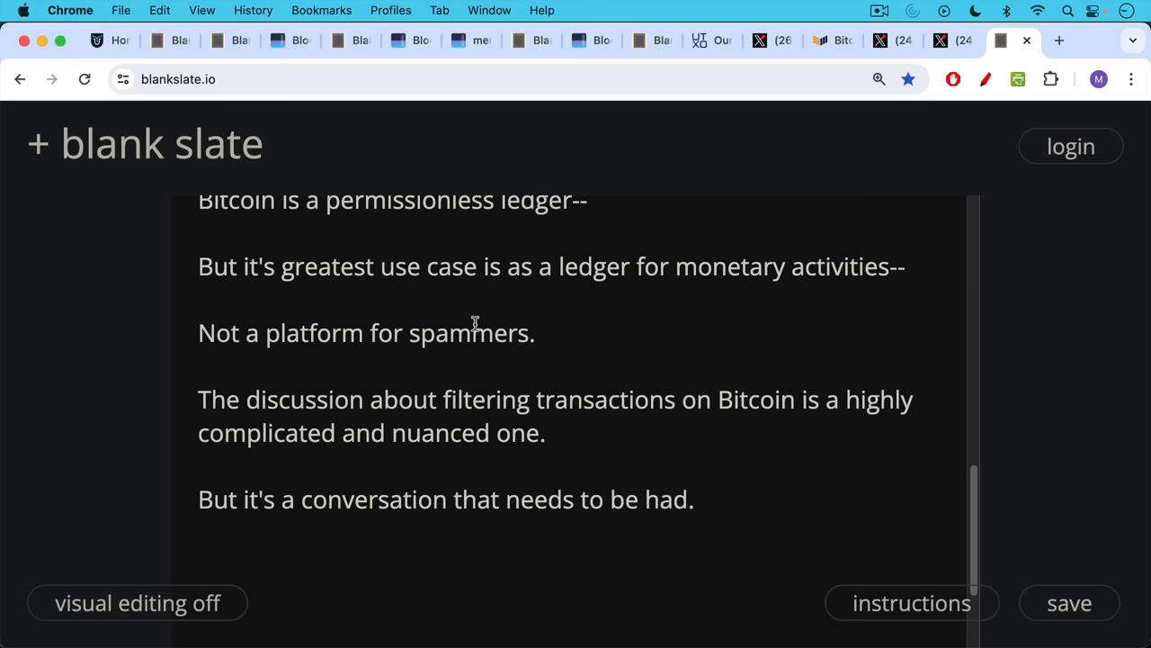